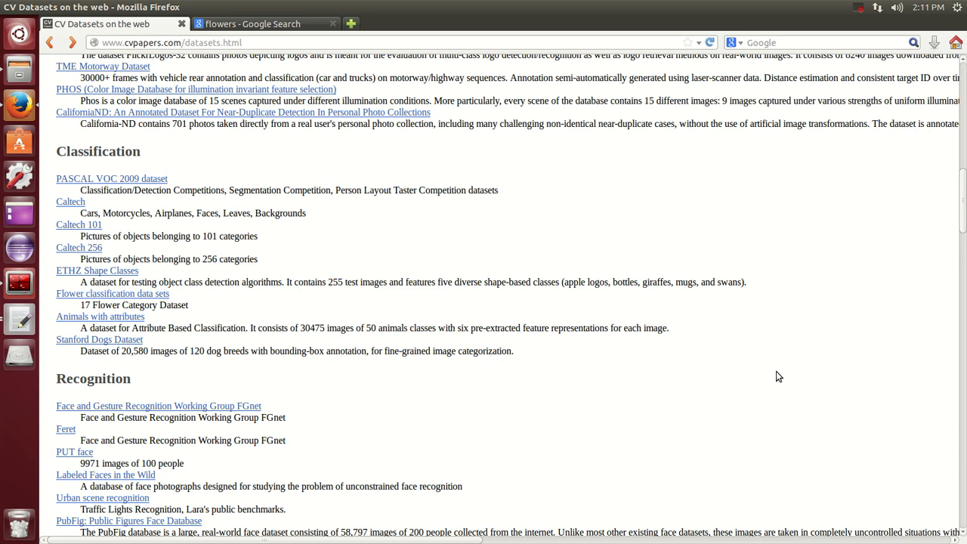
pyautogui.moveTo(244, 270)
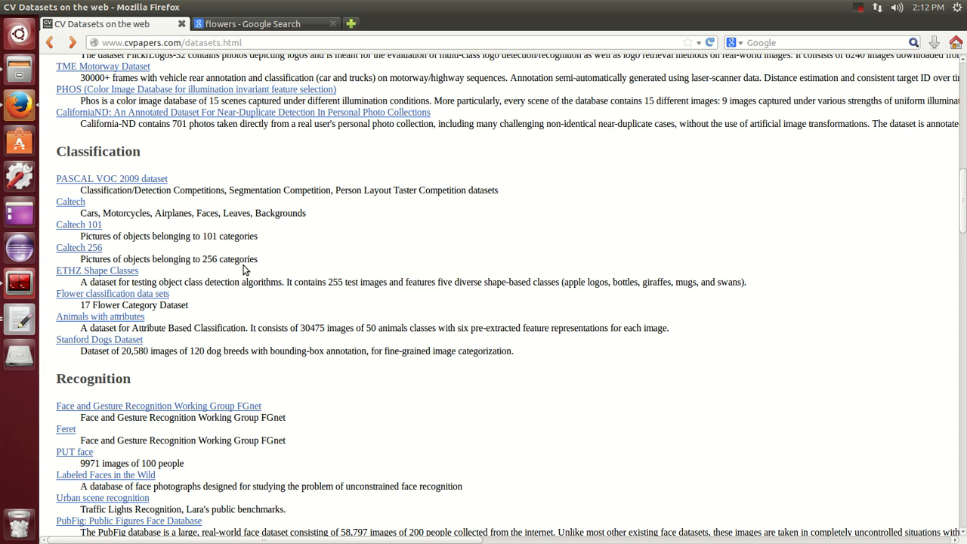
pyautogui.moveTo(568, 269)
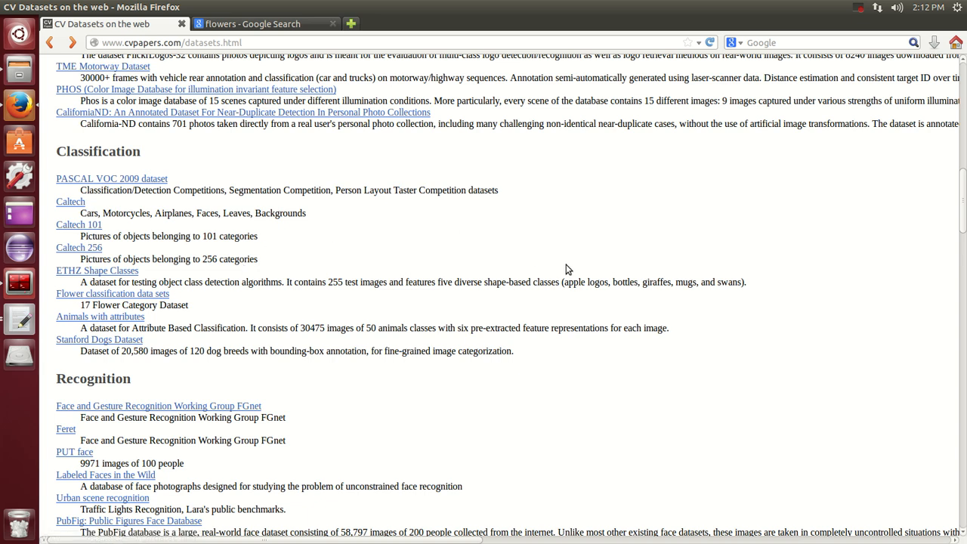
# Scroll through the cvpapers.com datasets page and settle back at the top Detection list
pyautogui.scroll(3)
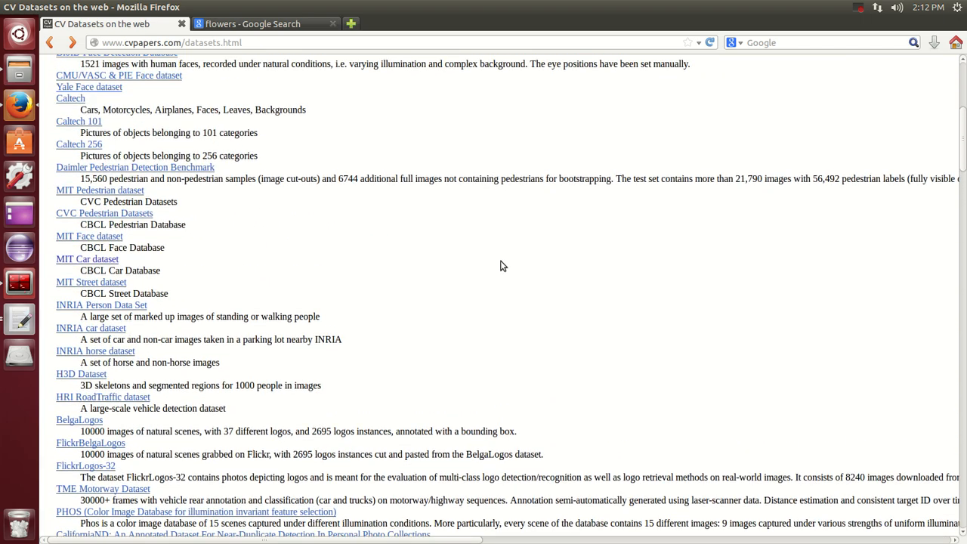
pyautogui.scroll(3)
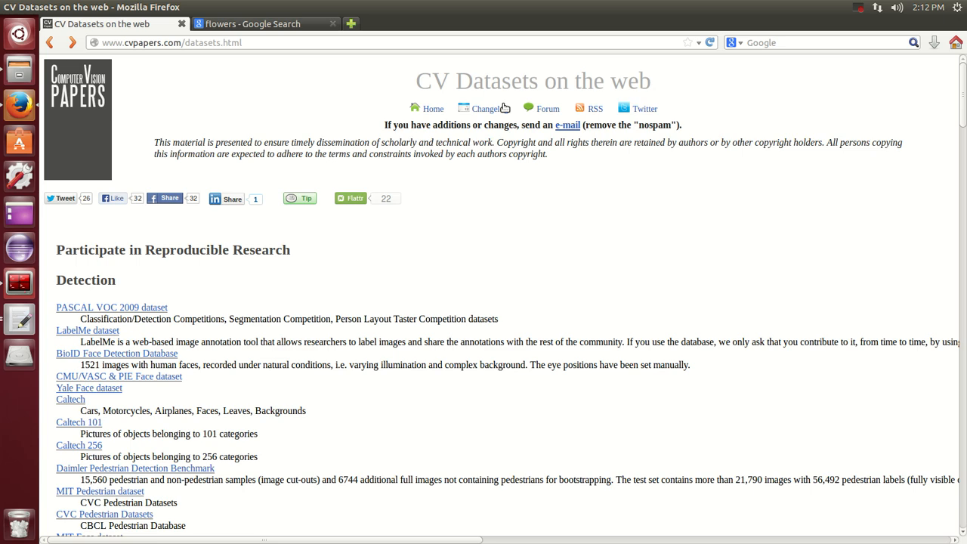
pyautogui.scroll(-3)
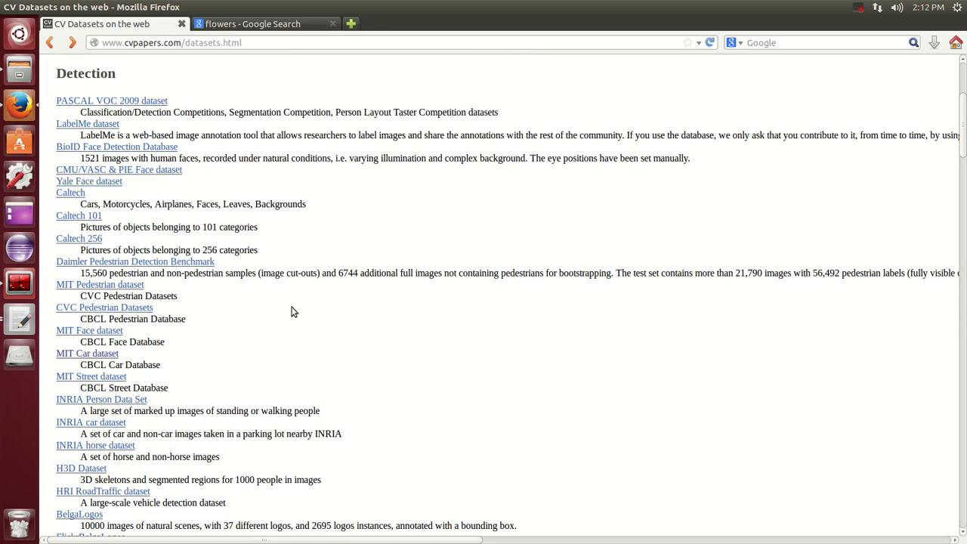
pyautogui.scroll(-3)
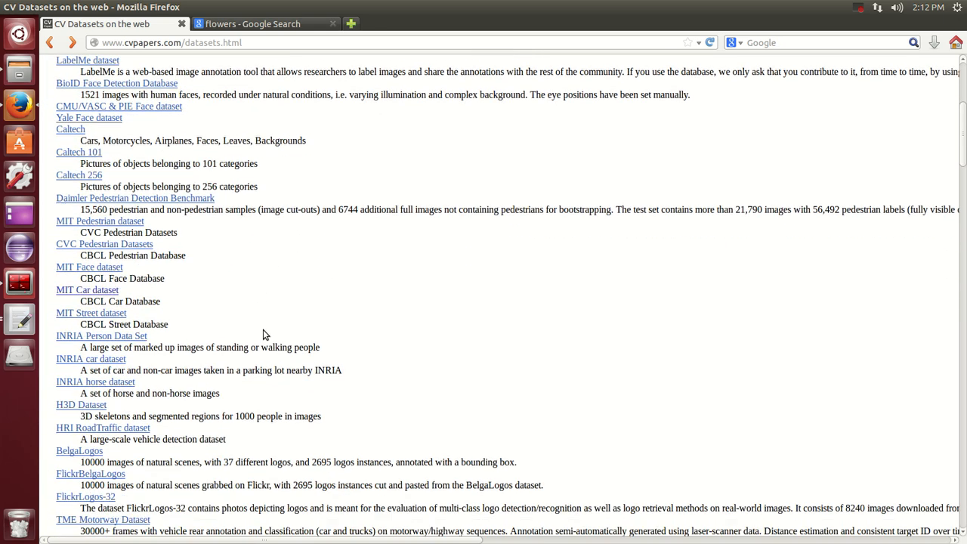
pyautogui.scroll(-3)
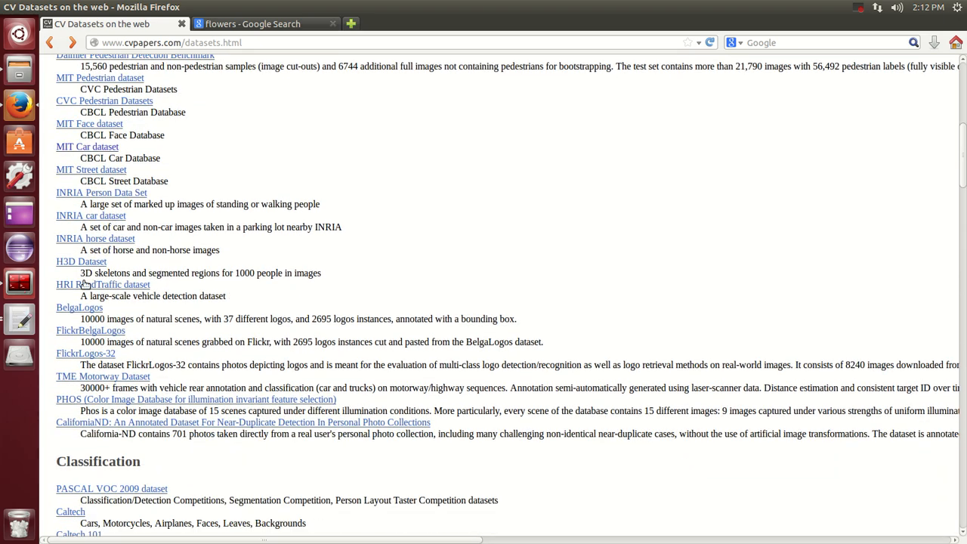
pyautogui.scroll(3)
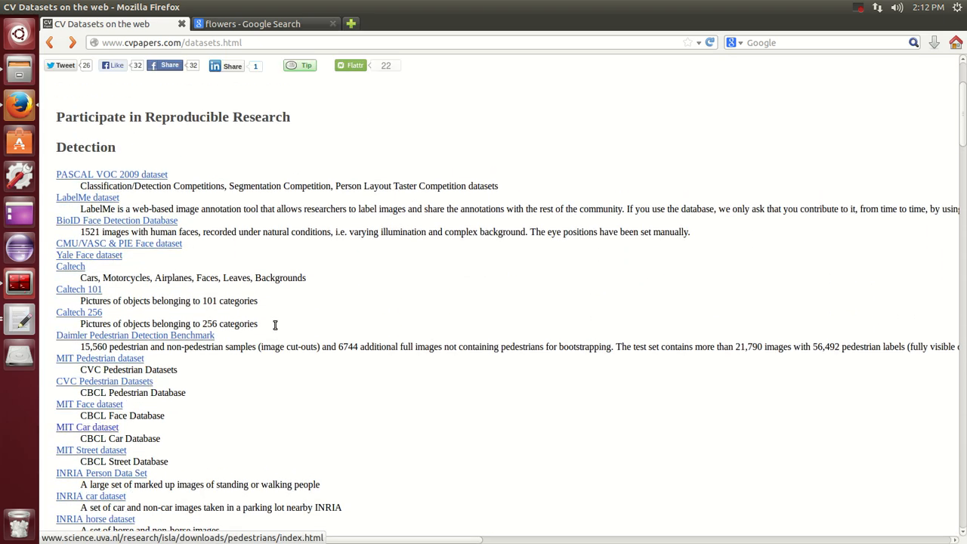
pyautogui.scroll(-3)
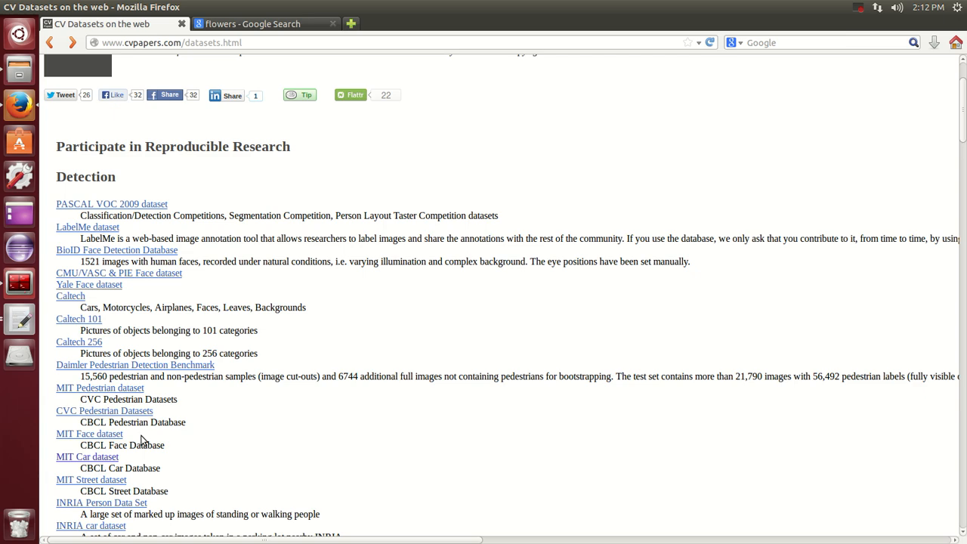
pyautogui.scroll(-3)
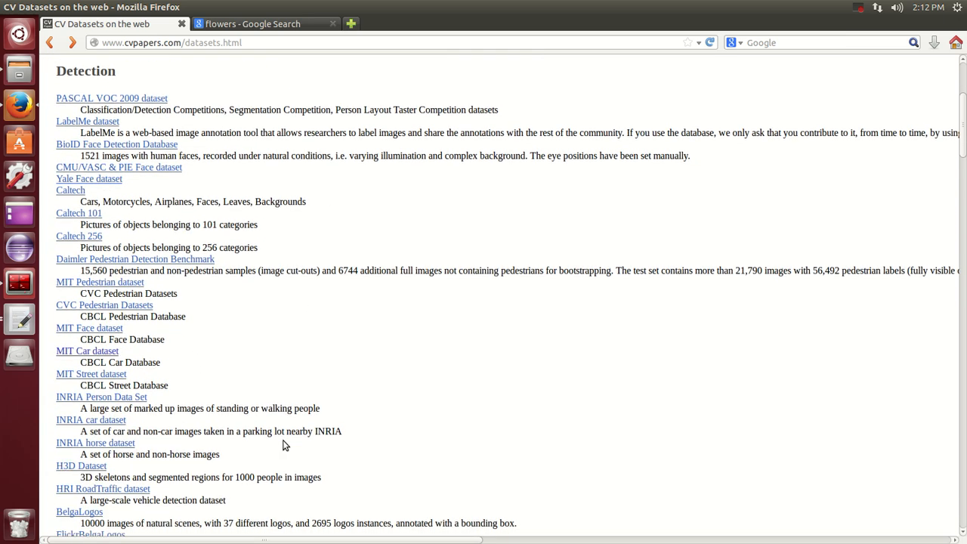
pyautogui.scroll(-3)
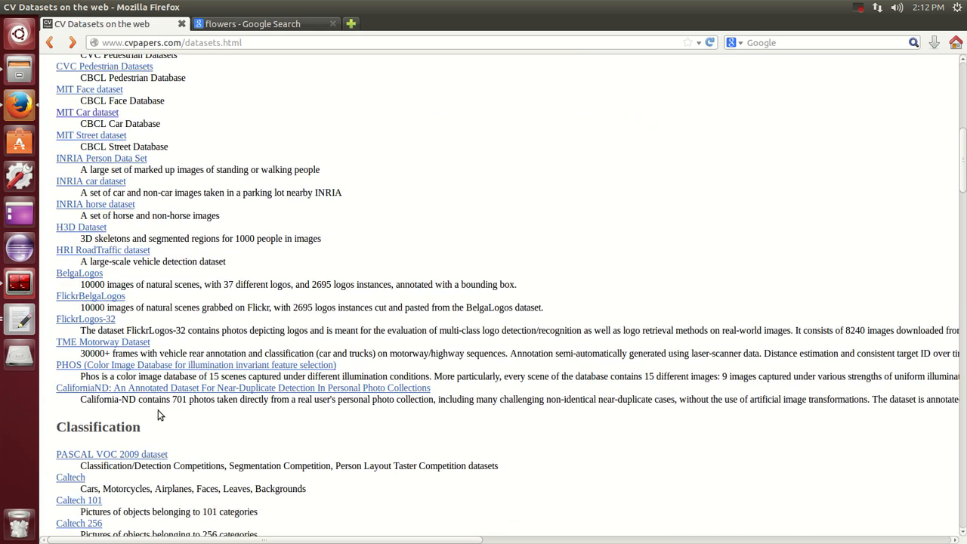
pyautogui.moveTo(322, 262)
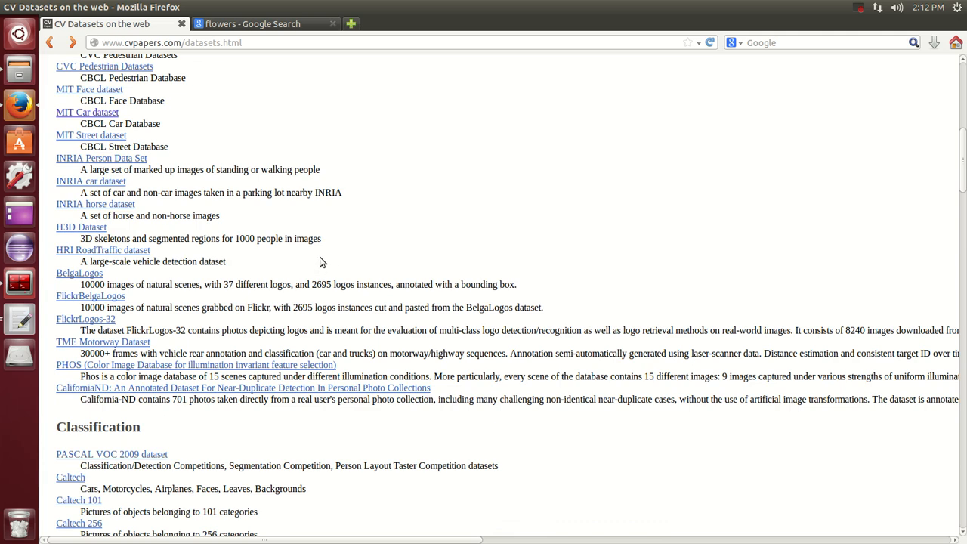
pyautogui.moveTo(536, 310)
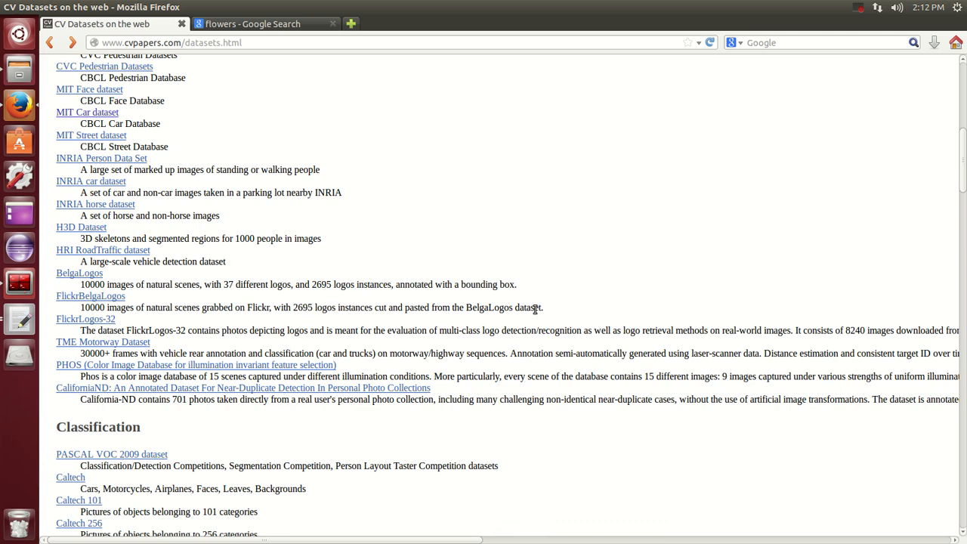
pyautogui.scroll(3)
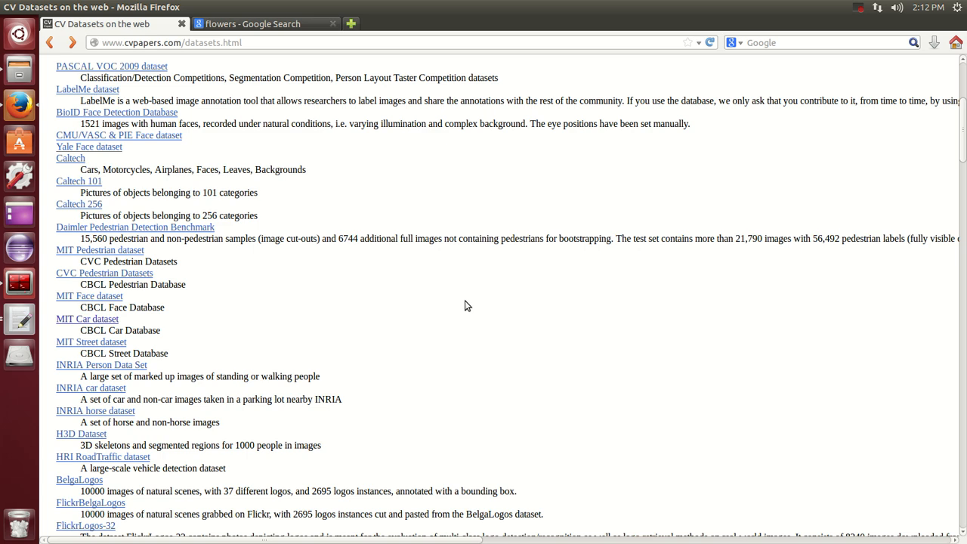
pyautogui.scroll(3)
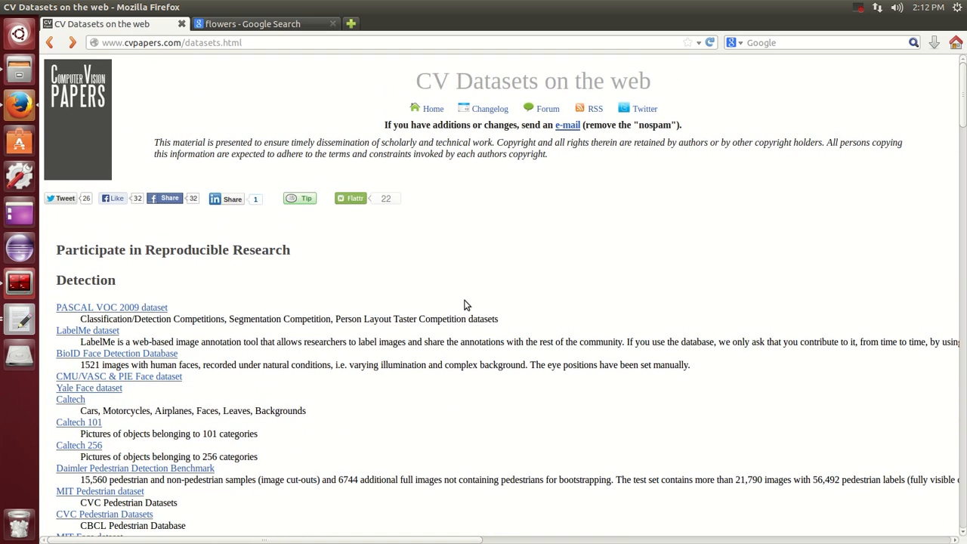
pyautogui.scroll(-3)
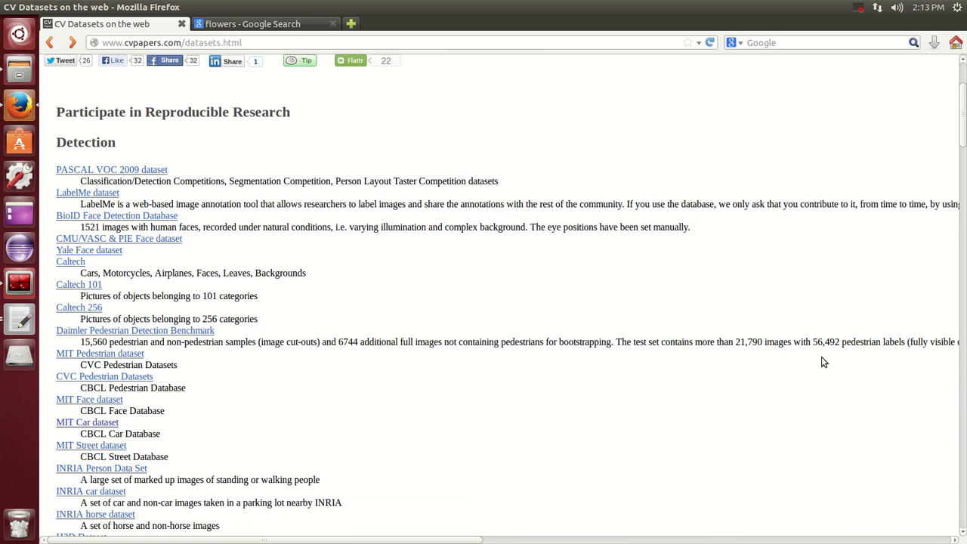
pyautogui.moveTo(862, 346)
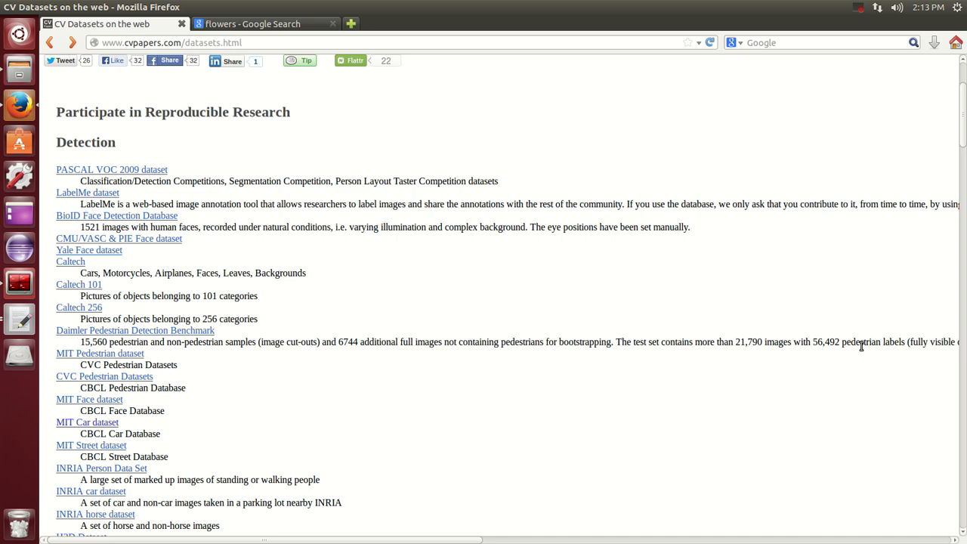
pyautogui.moveTo(802, 357)
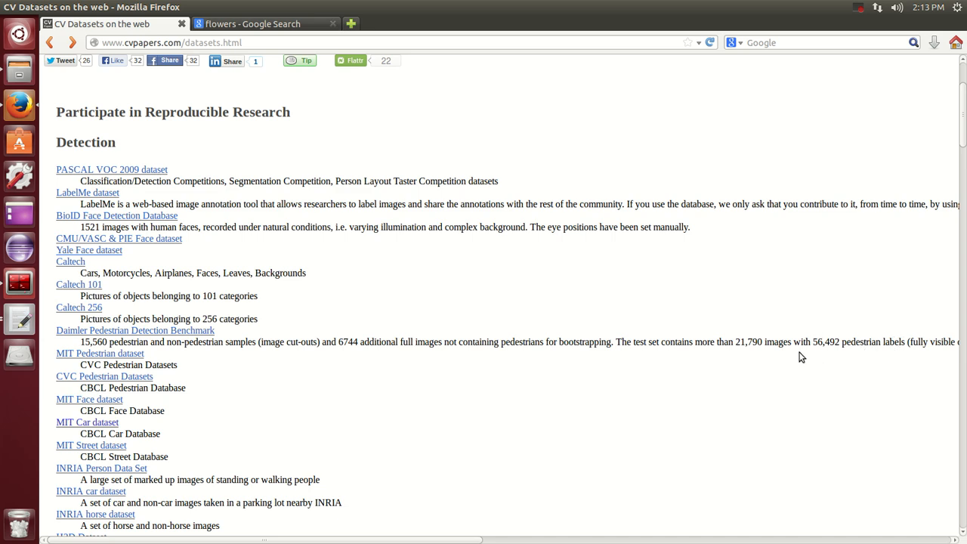
pyautogui.moveTo(240, 333)
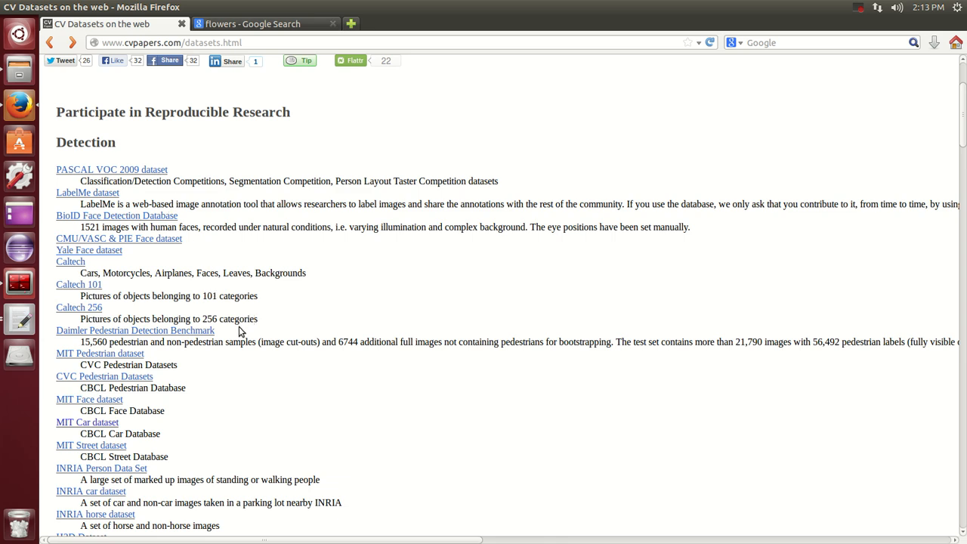
pyautogui.moveTo(273, 301)
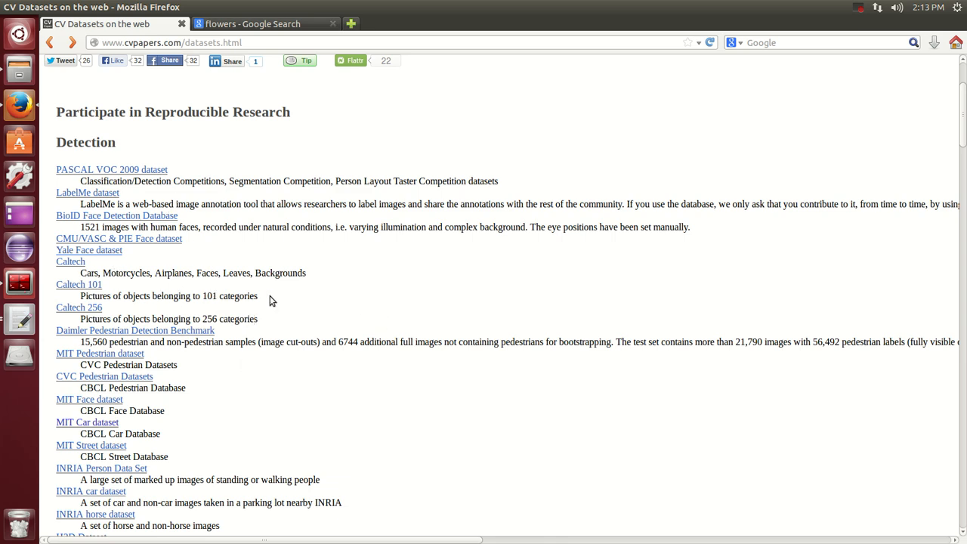
pyautogui.scroll(3)
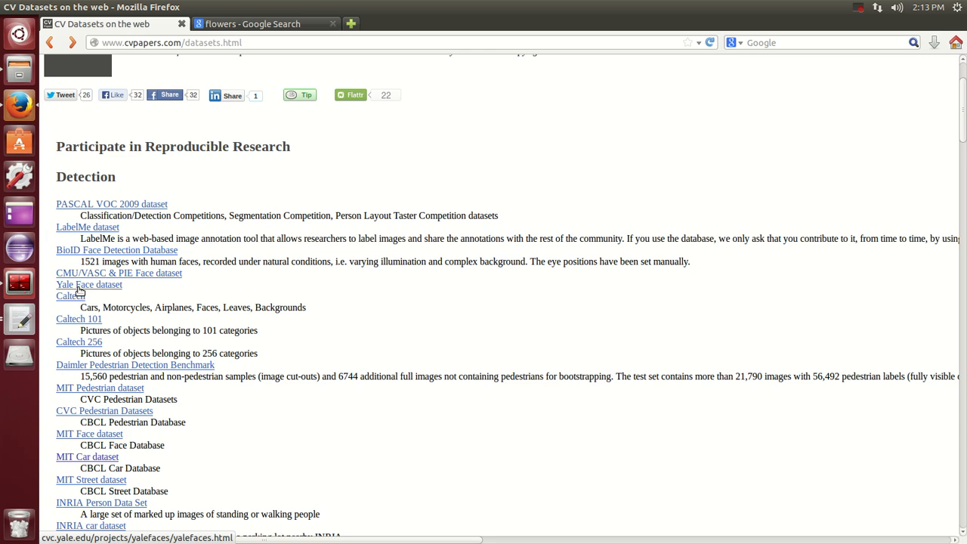
pyautogui.moveTo(113, 341)
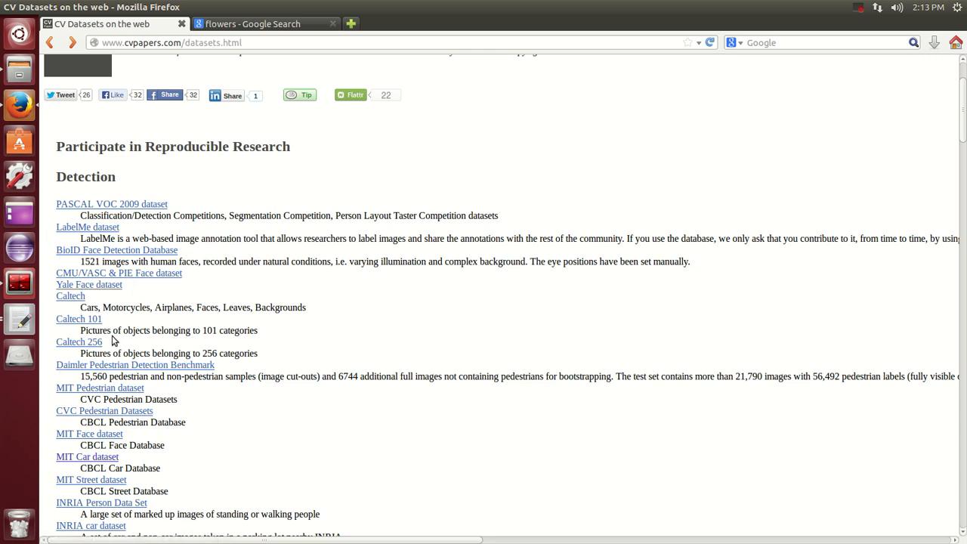
pyautogui.moveTo(122, 319)
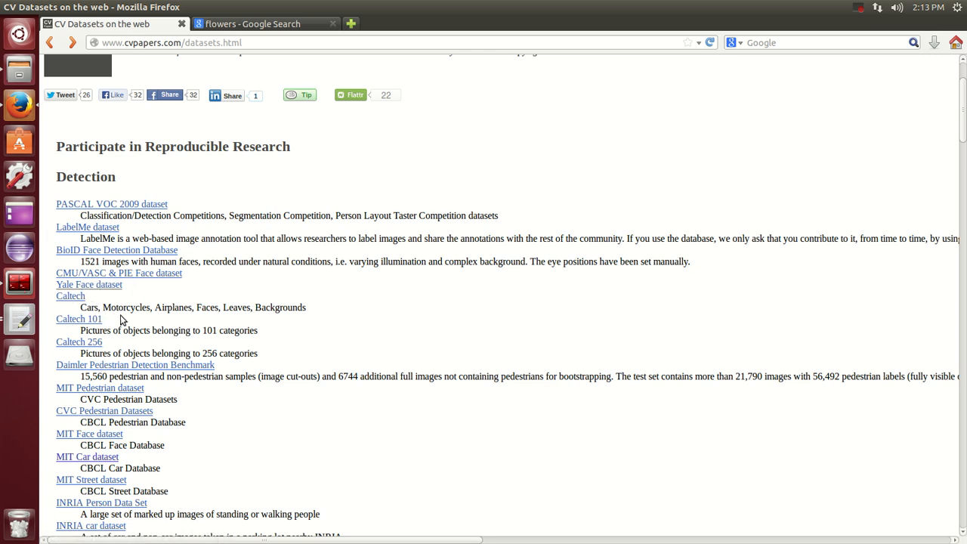
pyautogui.moveTo(261, 327)
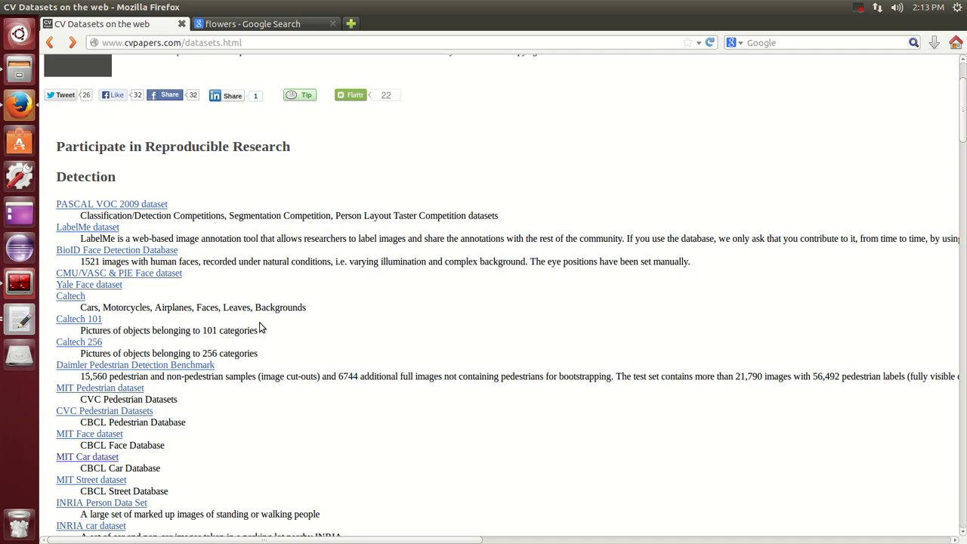
pyautogui.moveTo(410, 447)
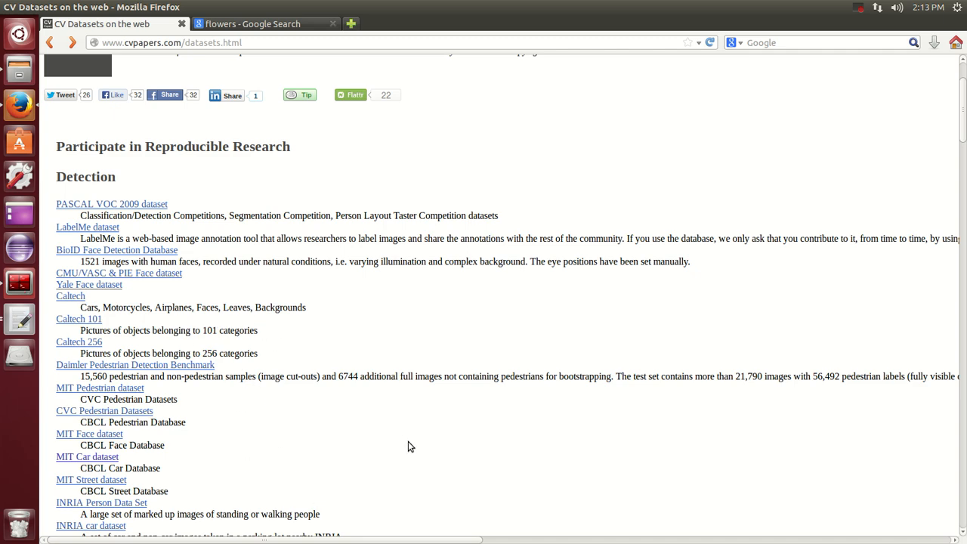
pyautogui.scroll(-3)
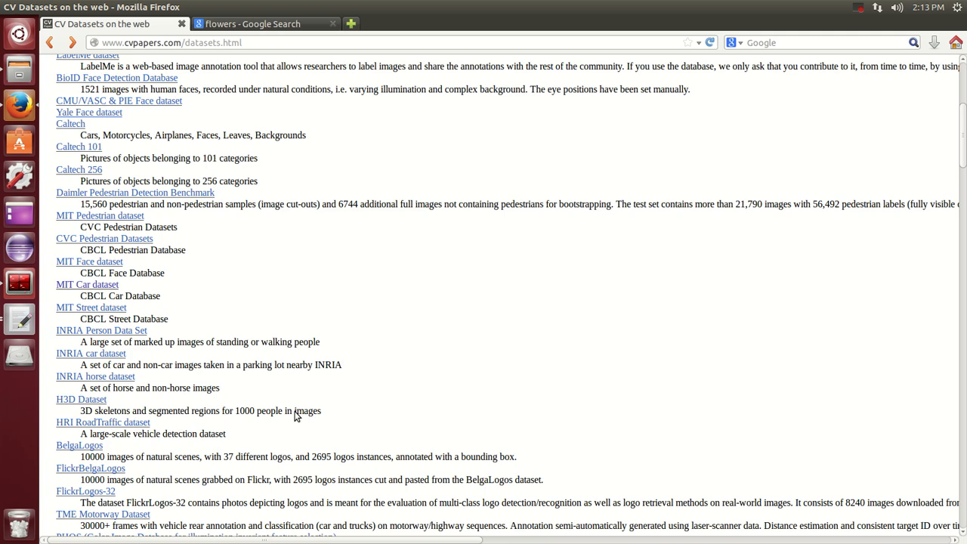
pyautogui.scroll(3)
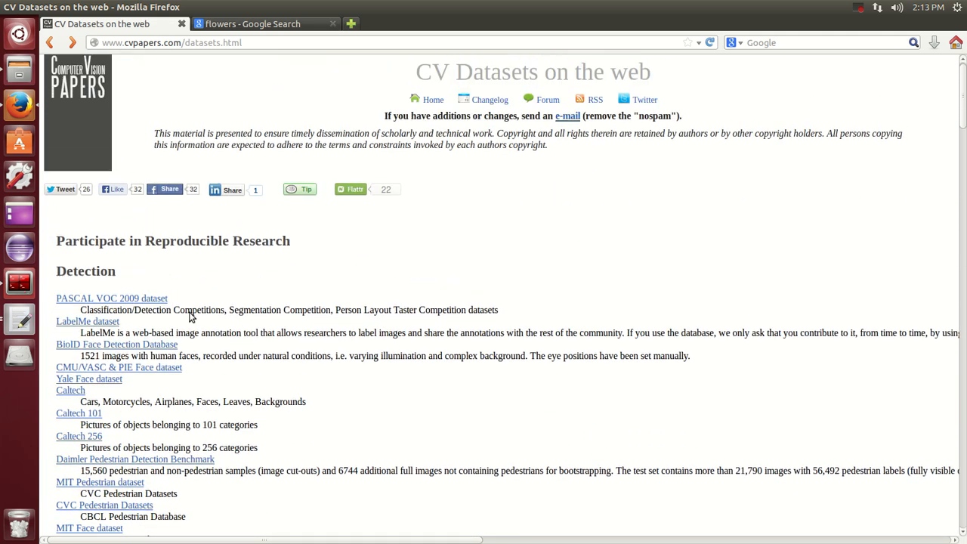
pyautogui.scroll(3)
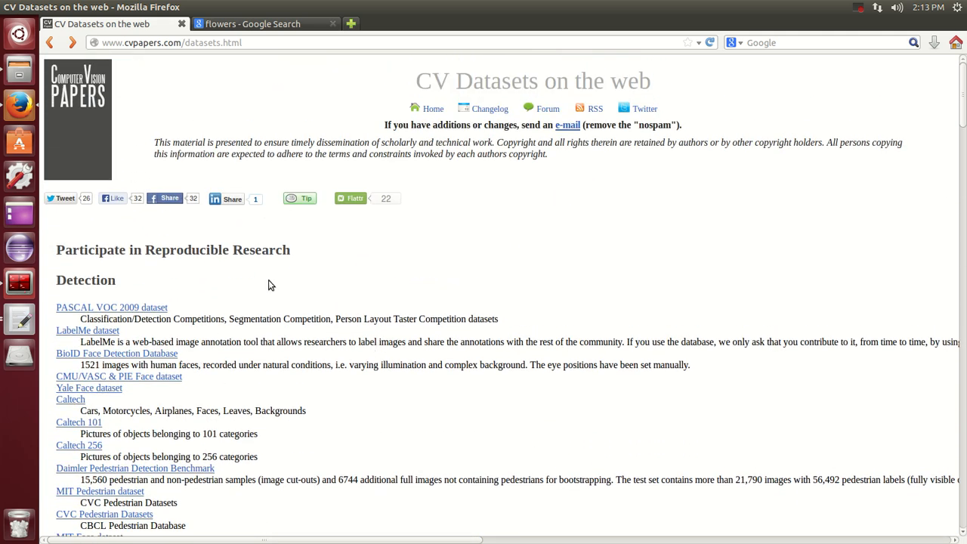
pyautogui.scroll(-3)
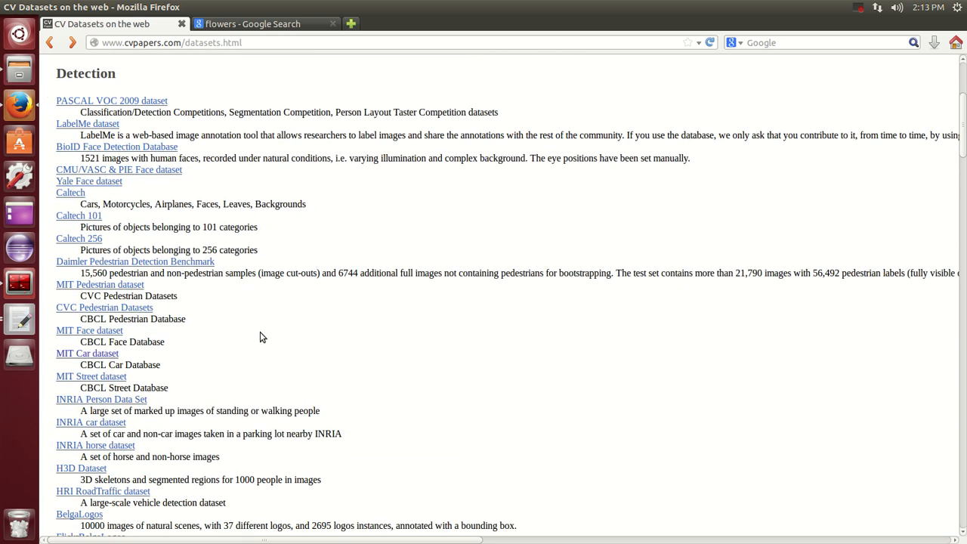
pyautogui.scroll(3)
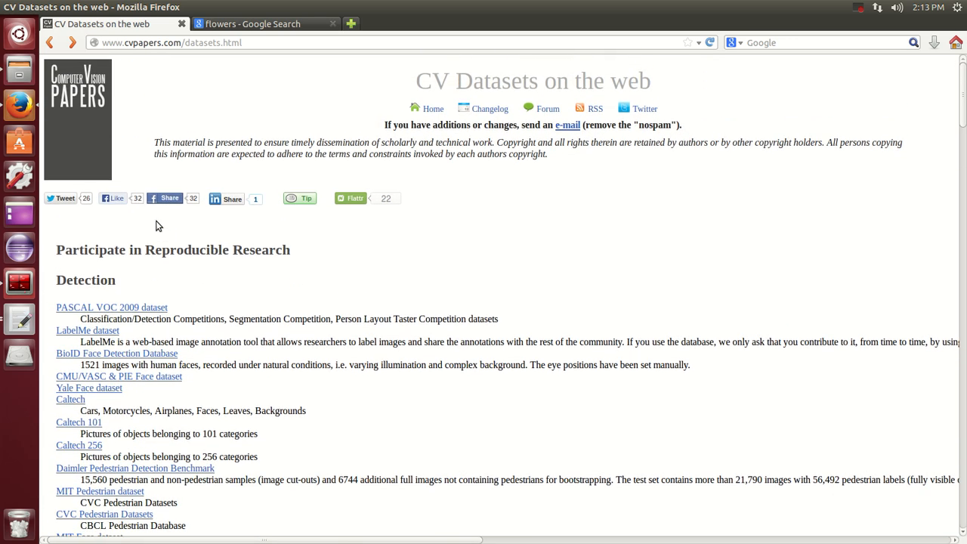
# Show the 'flowers - Google Search' image results again, scrolled to the top of the grid
pyautogui.click(257, 23)
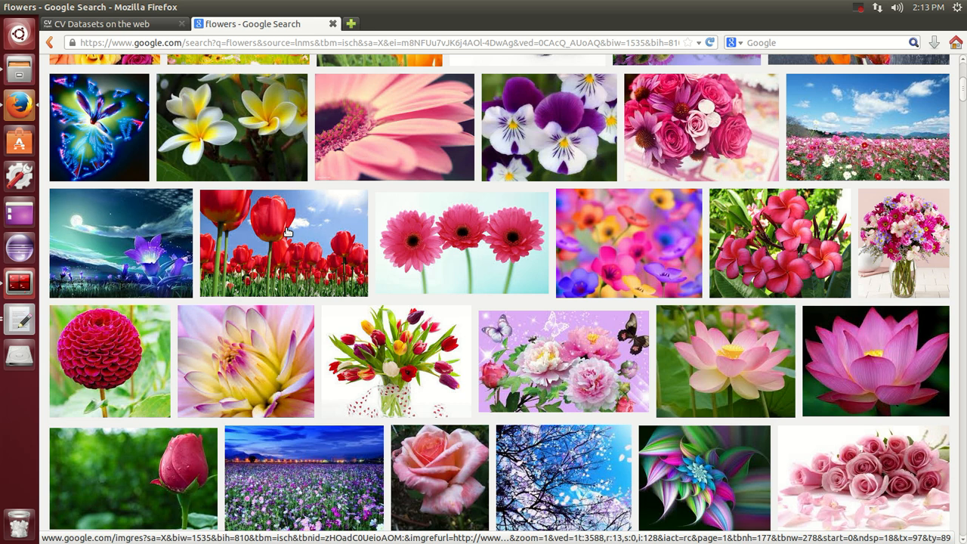
pyautogui.scroll(3)
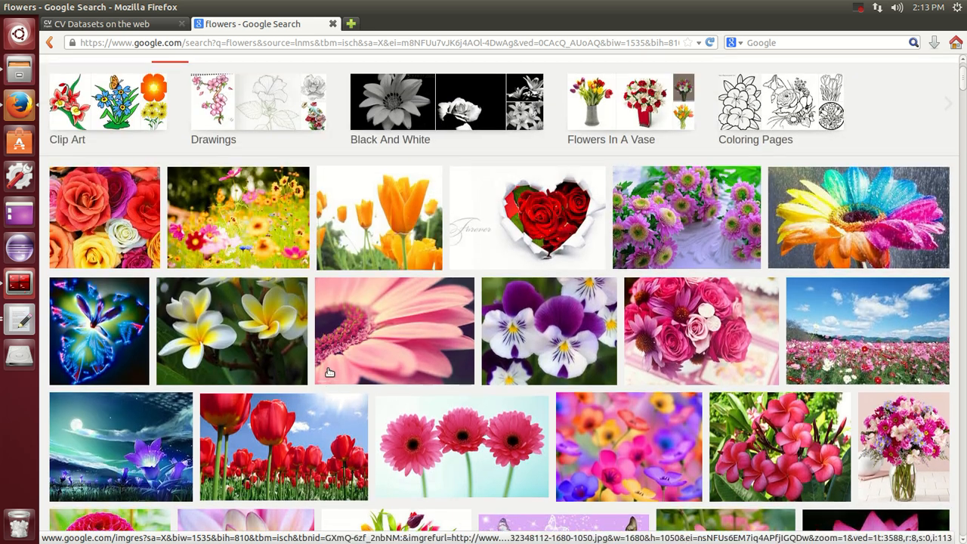
pyautogui.scroll(3)
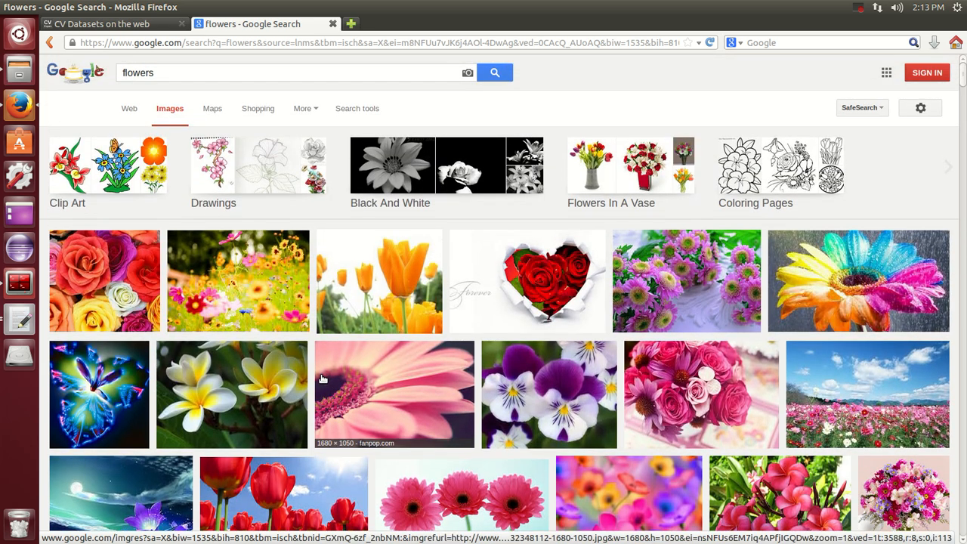
pyautogui.moveTo(123, 62)
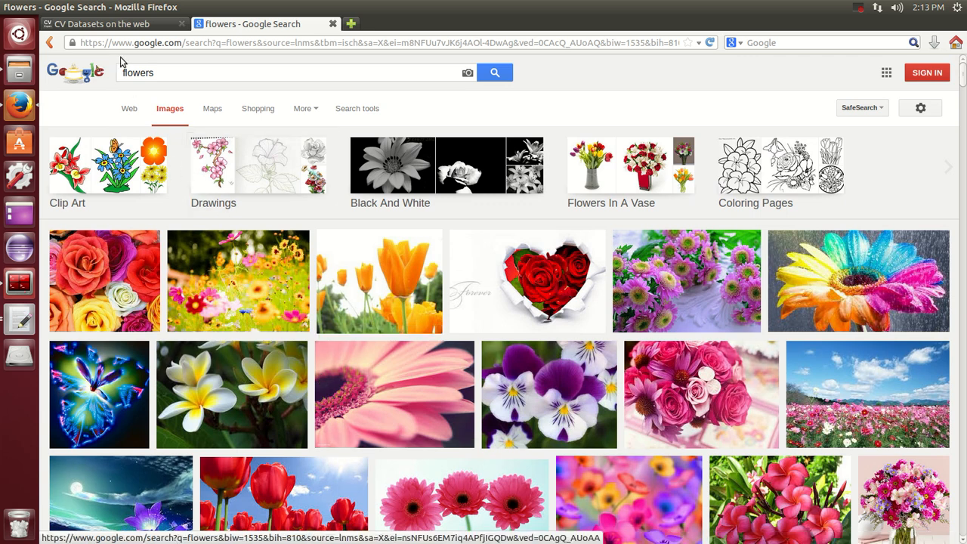
pyautogui.moveTo(237, 281)
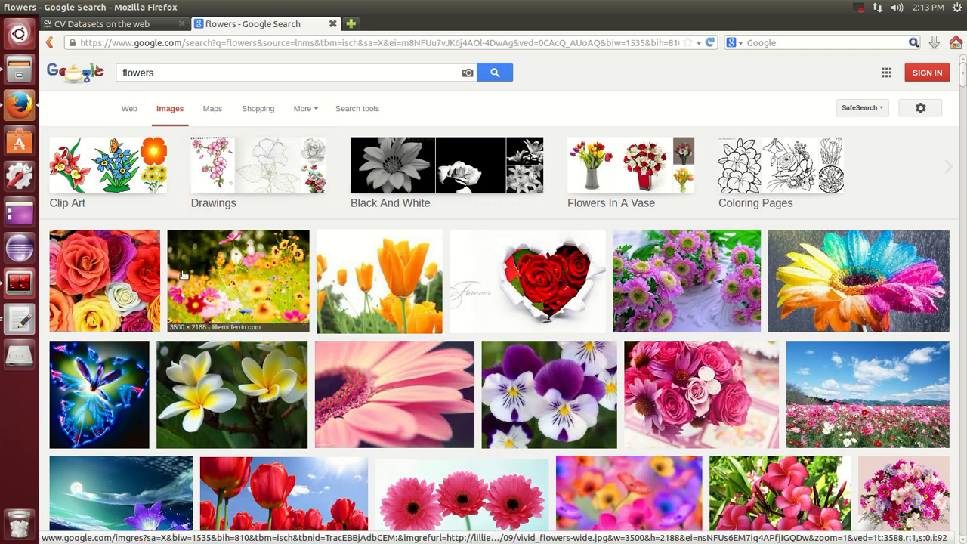
pyautogui.click(237, 281)
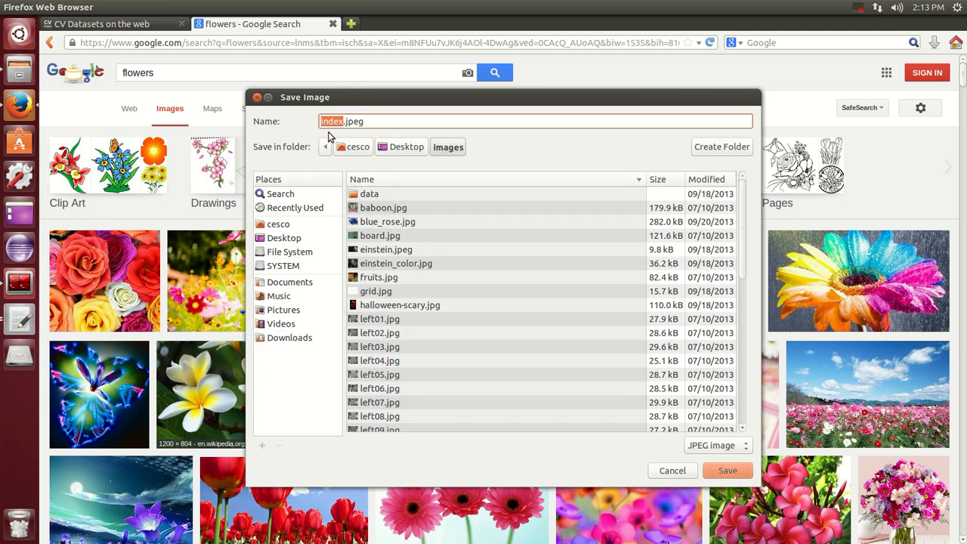
pyautogui.moveTo(353, 137)
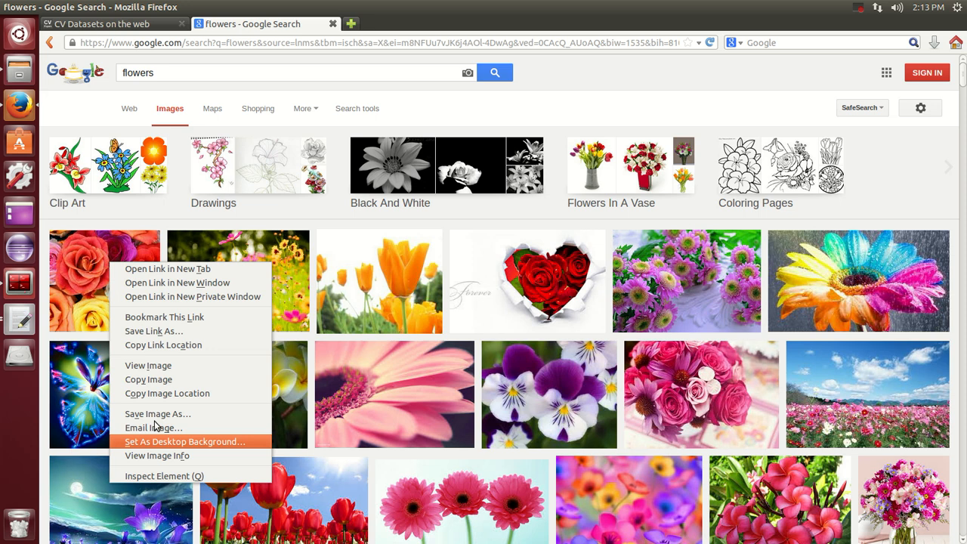
pyautogui.click(158, 413)
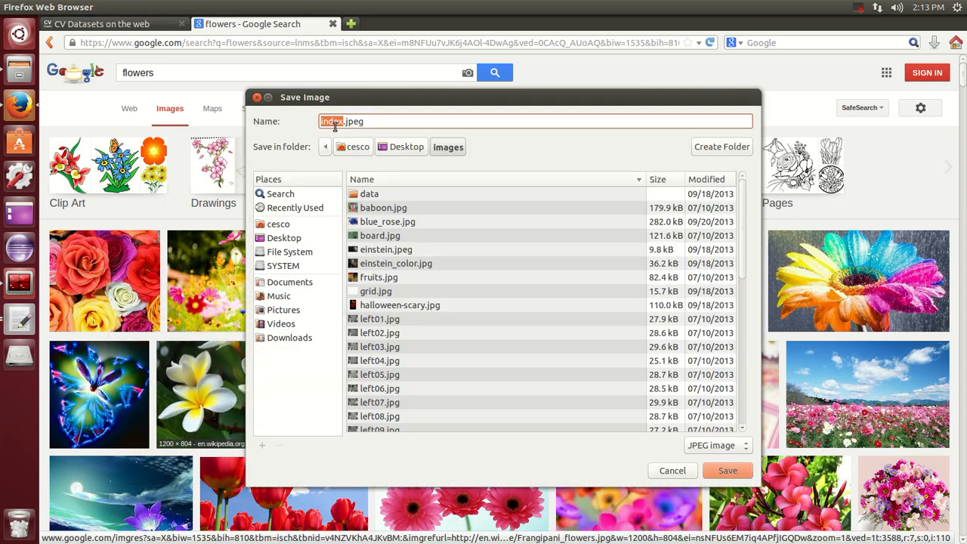
pyautogui.moveTo(338, 144)
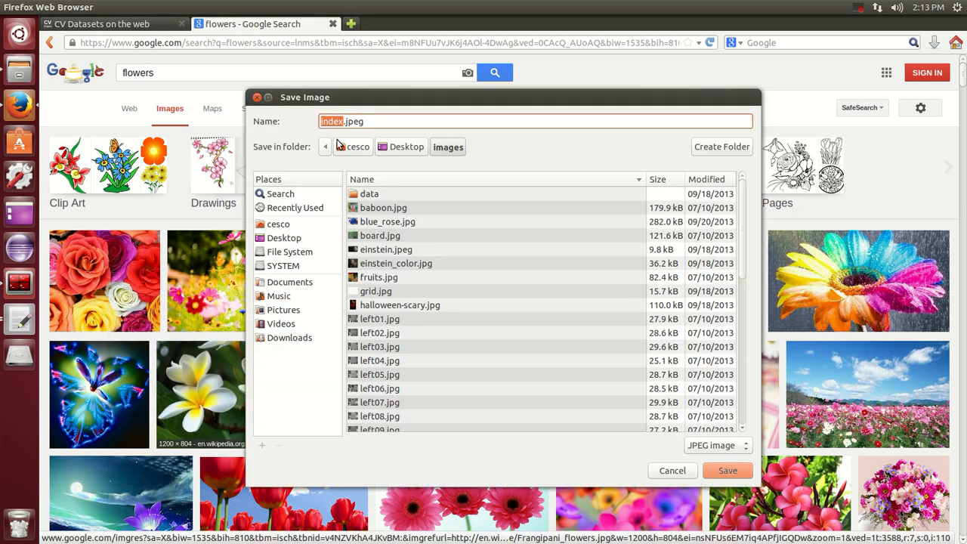
pyautogui.moveTo(339, 133)
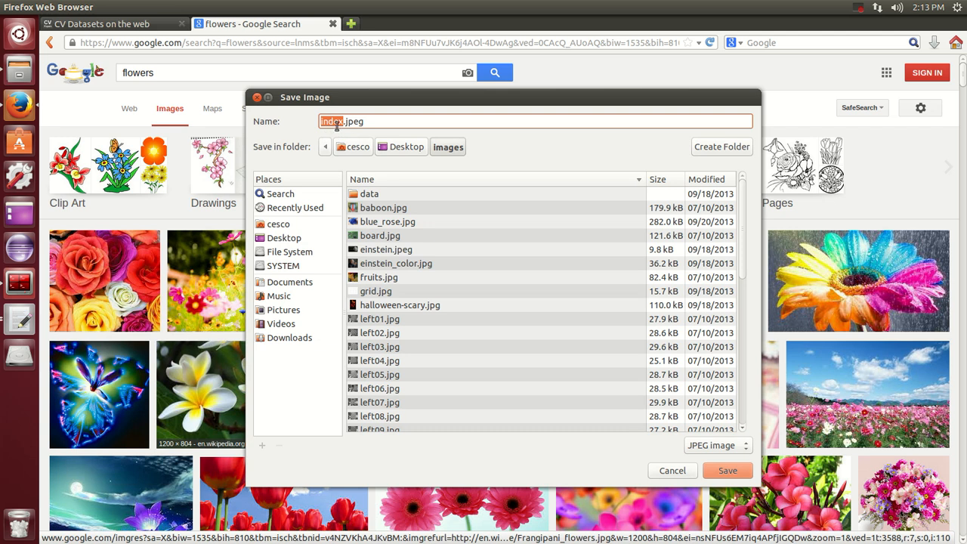
pyautogui.moveTo(386, 155)
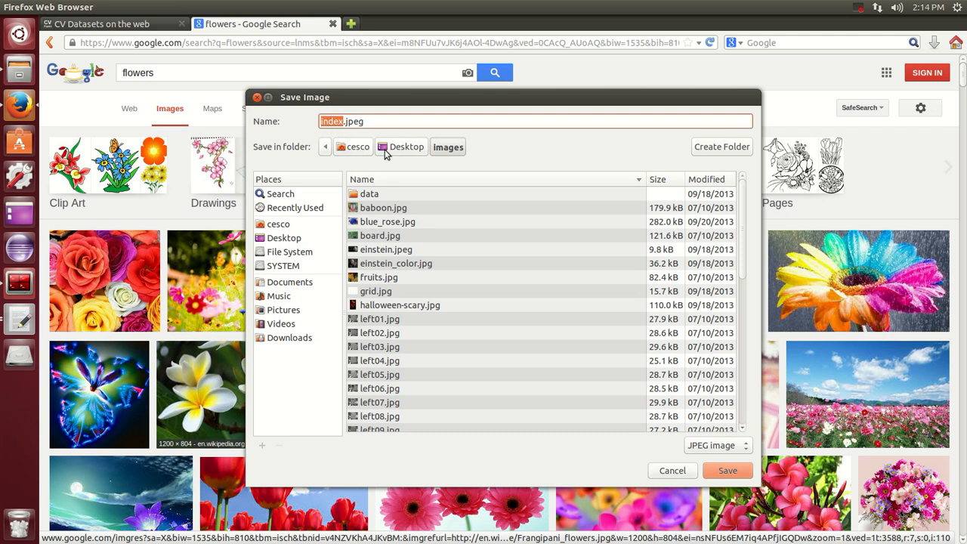
pyautogui.moveTo(335, 99)
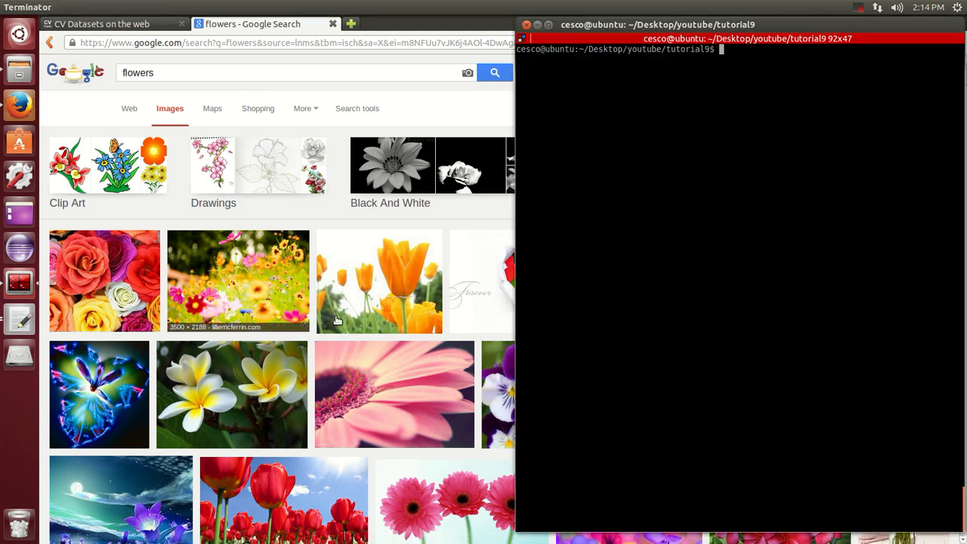
pyautogui.moveTo(268, 307)
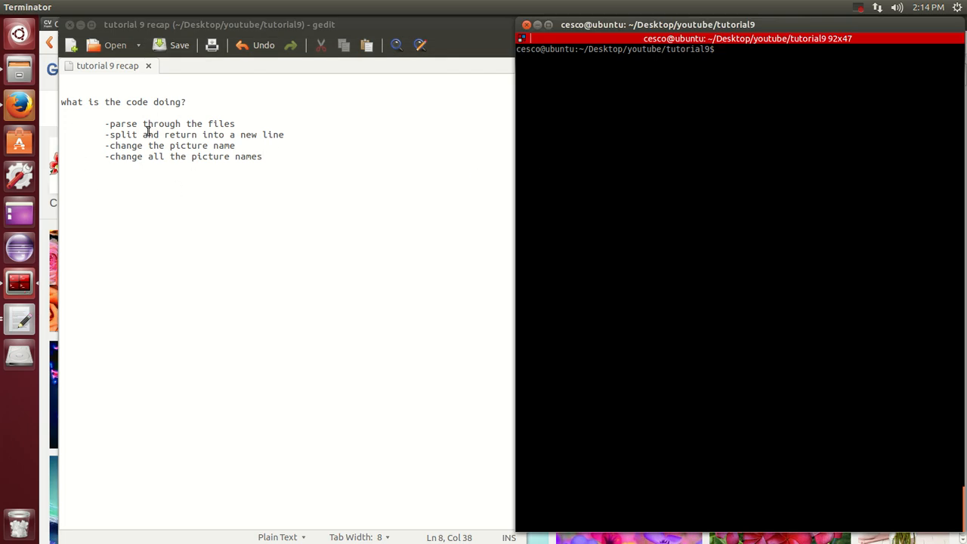
pyautogui.moveTo(201, 140)
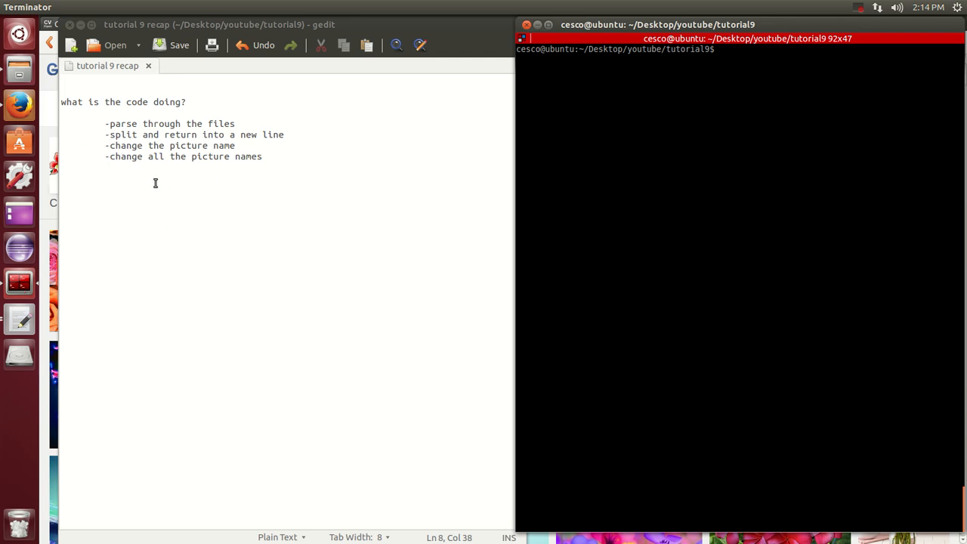
pyautogui.moveTo(118, 160)
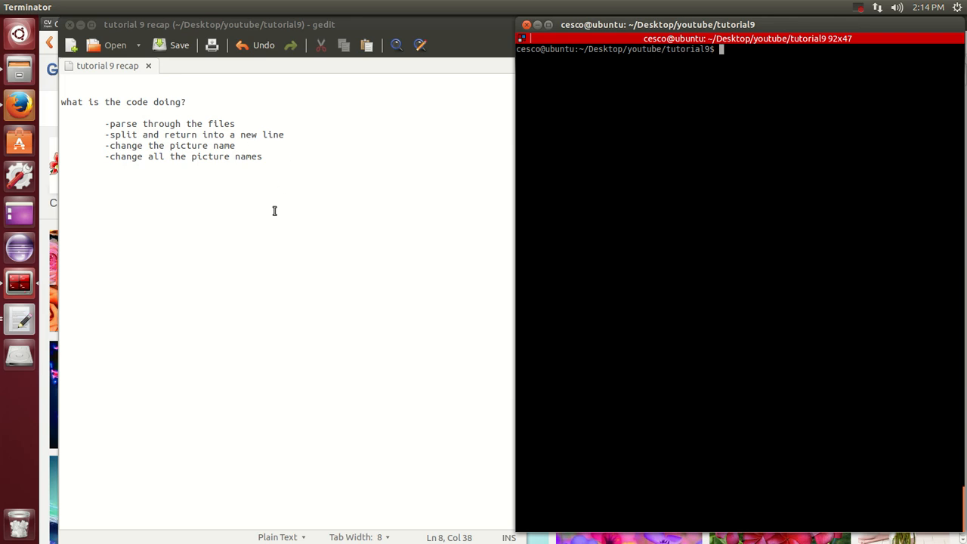
pyautogui.moveTo(221, 150)
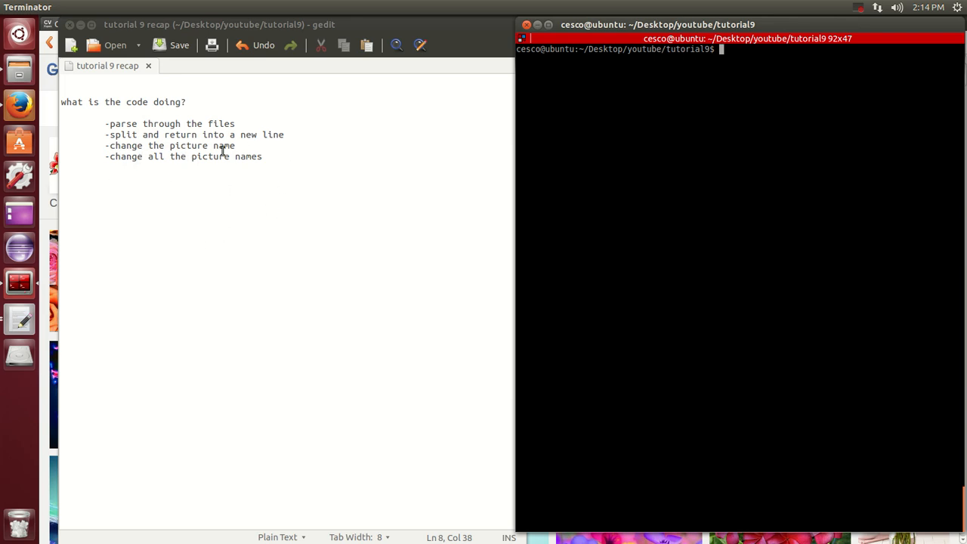
pyautogui.moveTo(238, 165)
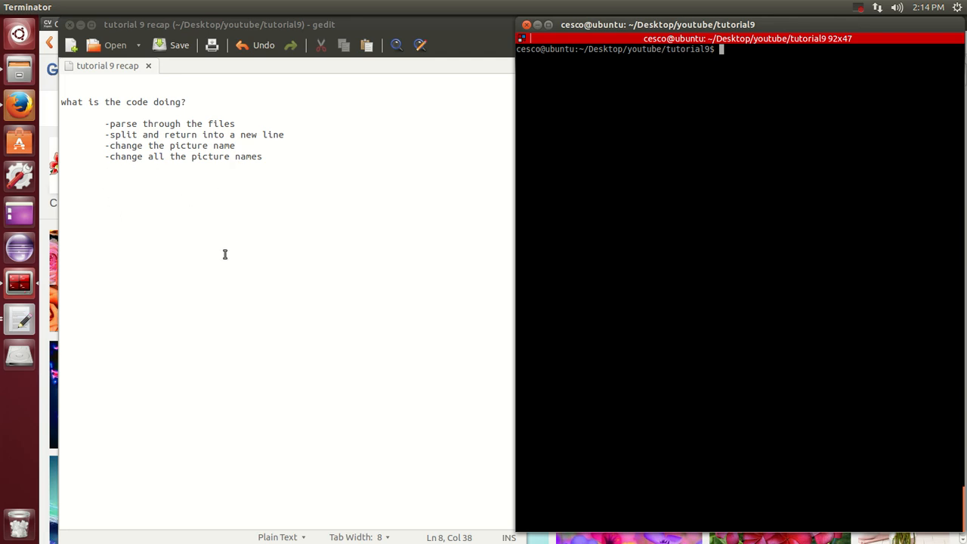
pyautogui.moveTo(510, 170)
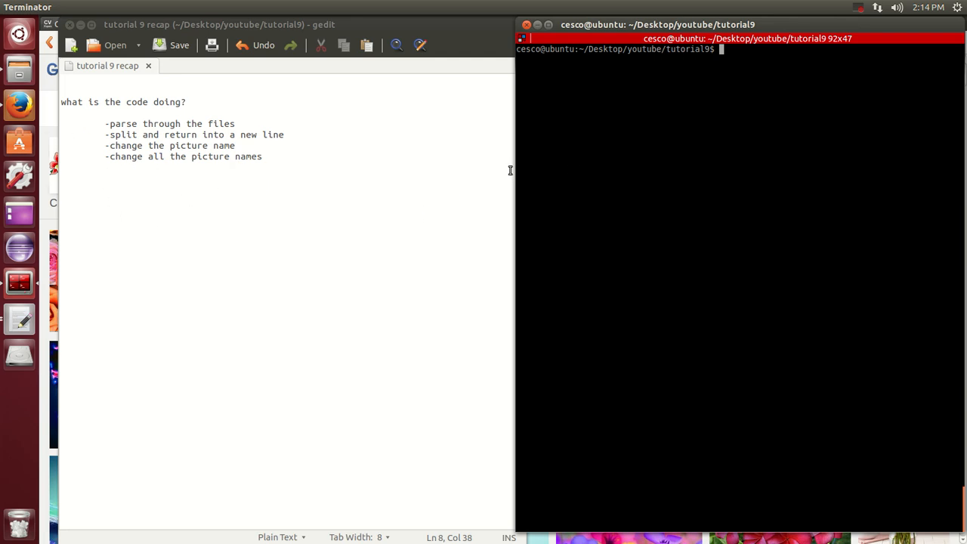
pyautogui.moveTo(6, 87)
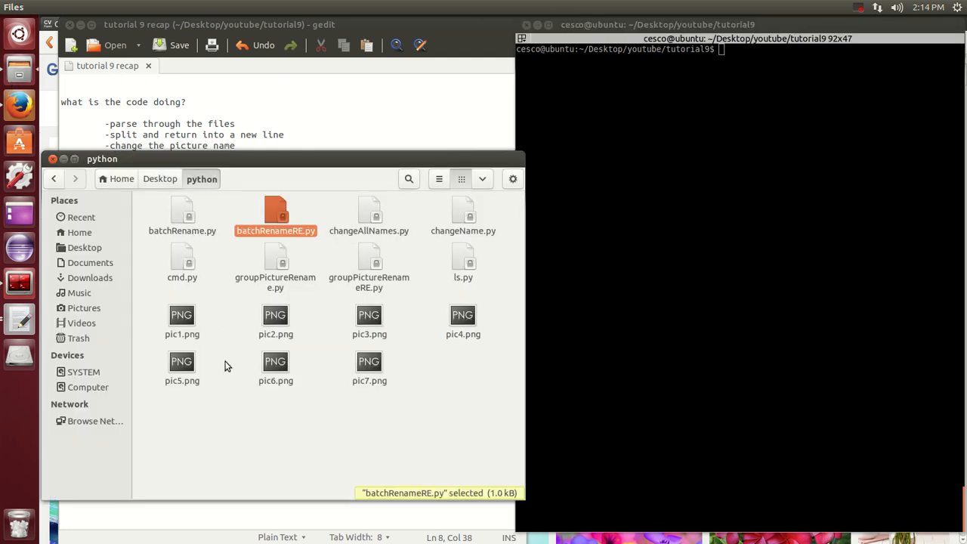
# Navigate from the python folder up to Desktop and into youtube/tutorial9
pyautogui.click(160, 179)
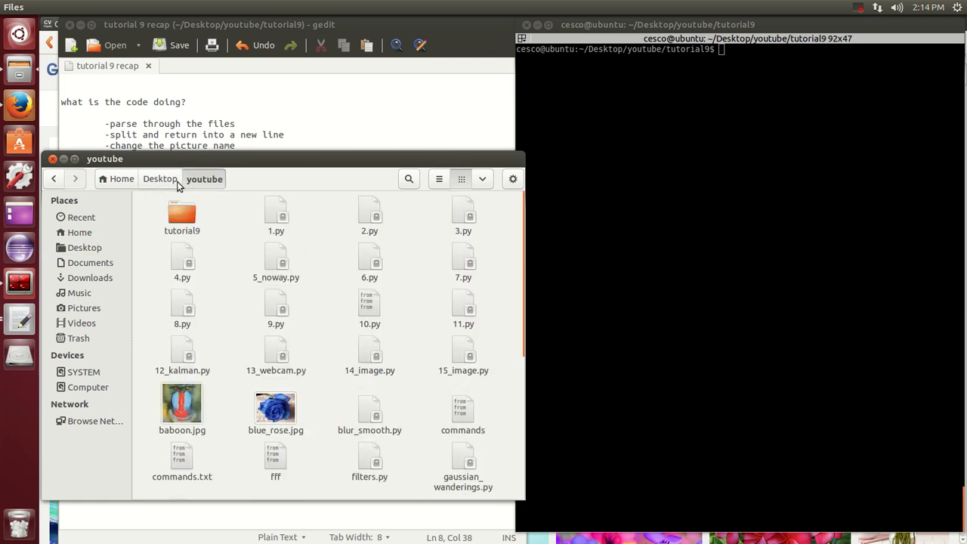
pyautogui.doubleClick(181, 215)
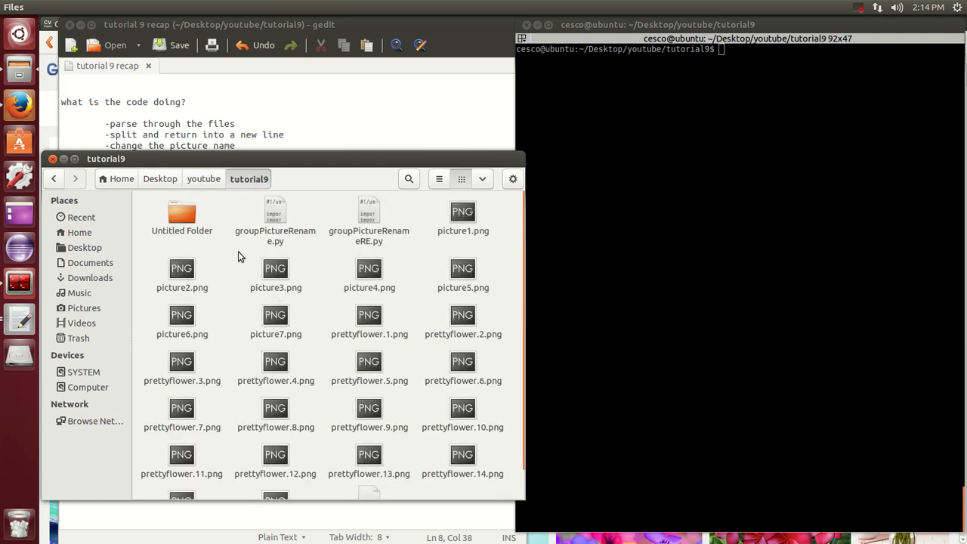
pyautogui.moveTo(316, 330)
pyautogui.write('ls')
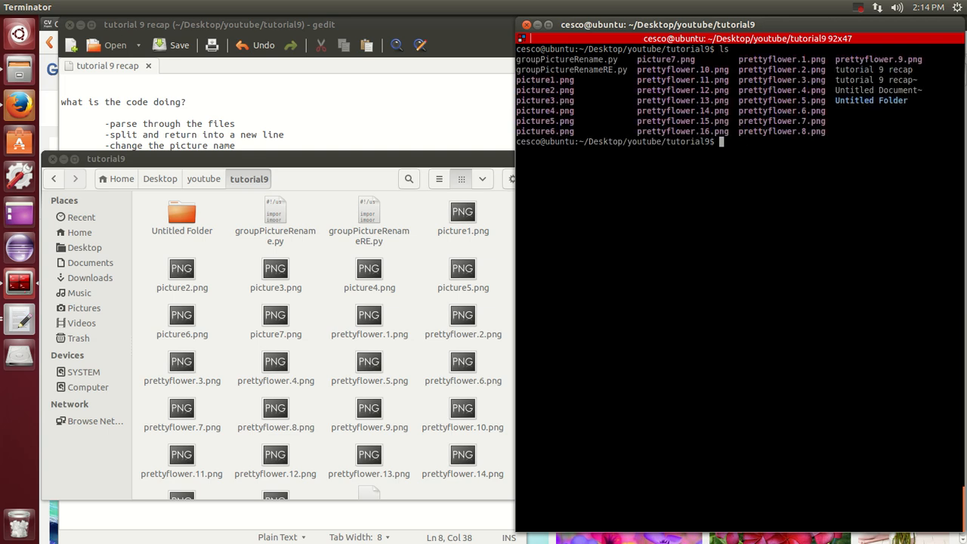
pyautogui.moveTo(699, 185)
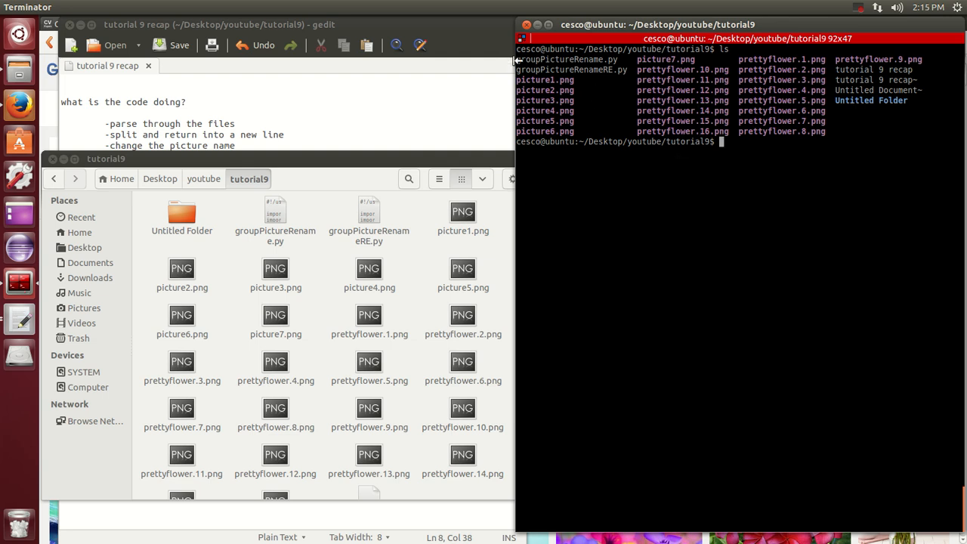
pyautogui.moveTo(616, 58)
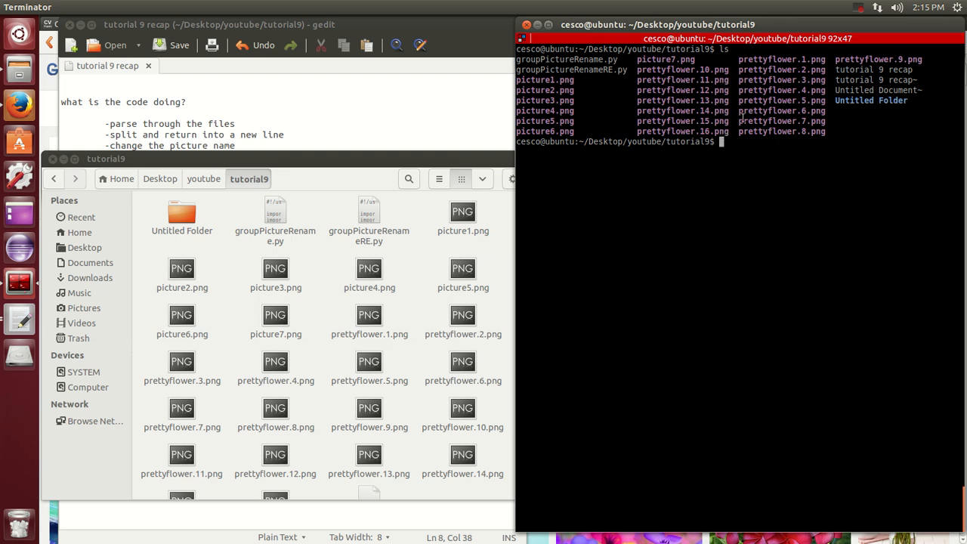
pyautogui.moveTo(652, 110)
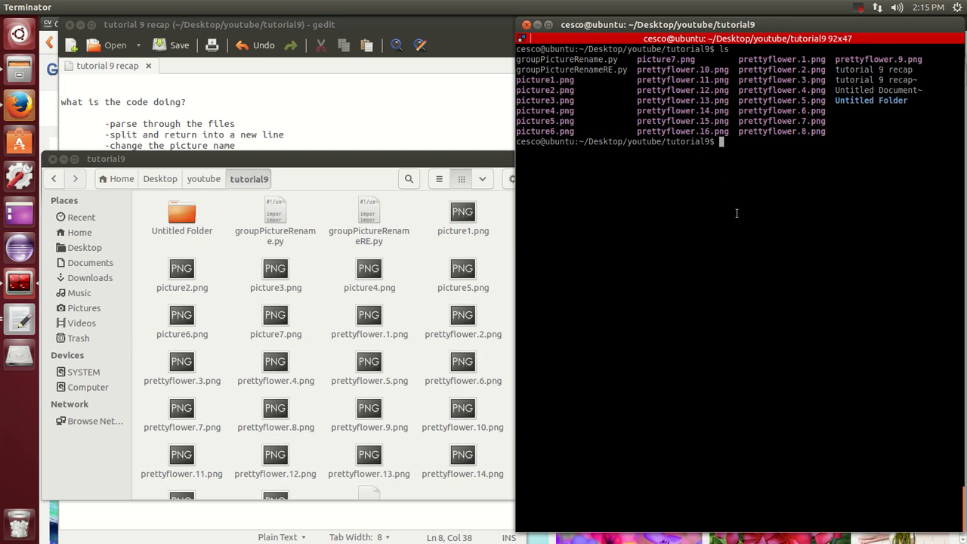
# Open groupPictureRename.py in nano with sudo from the tutorial9 prompt
pyautogui.write('sudo')
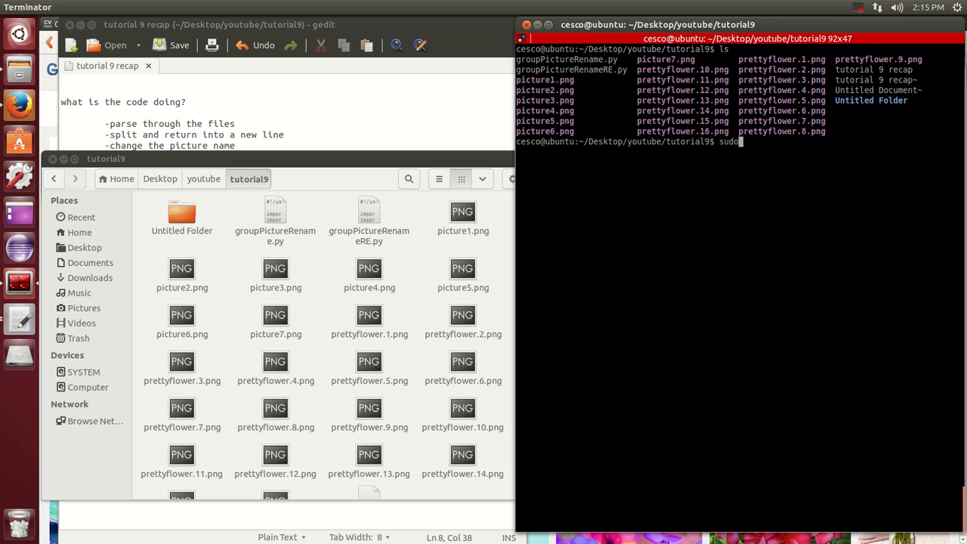
pyautogui.write('nano')
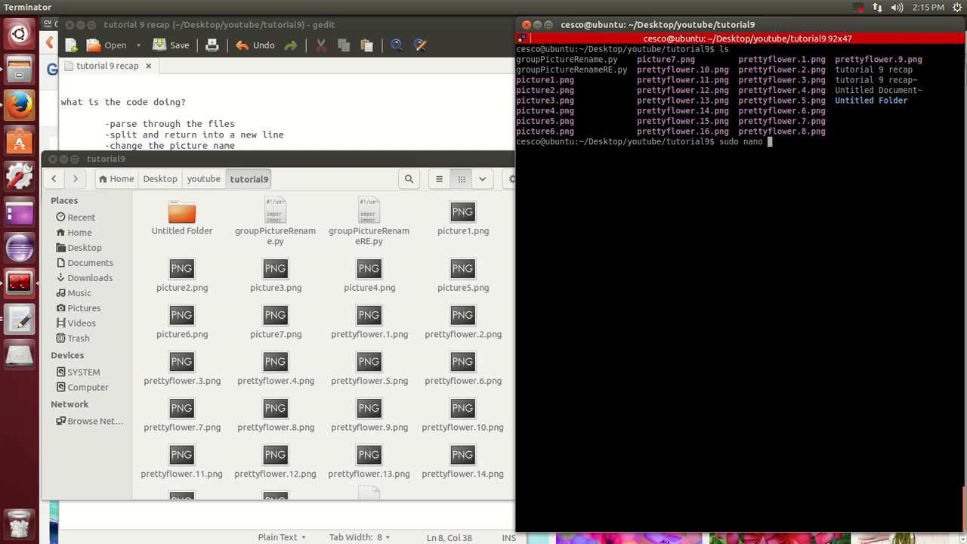
pyautogui.write('gru')
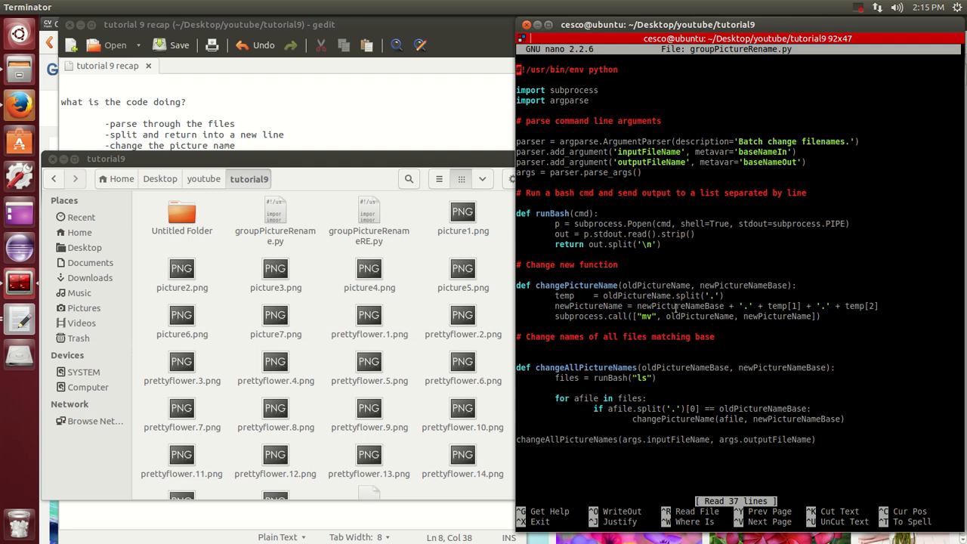
pyautogui.moveTo(434, 157)
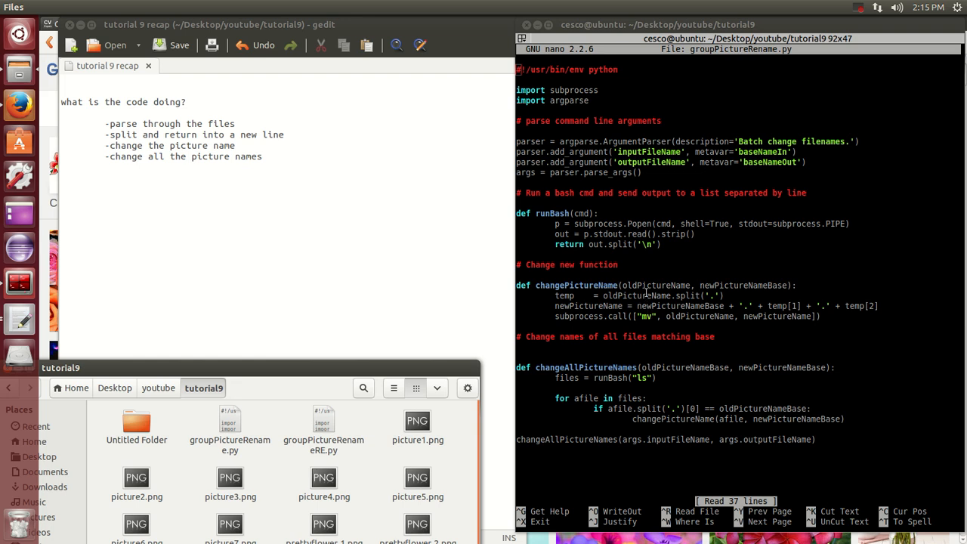
pyautogui.moveTo(762, 302)
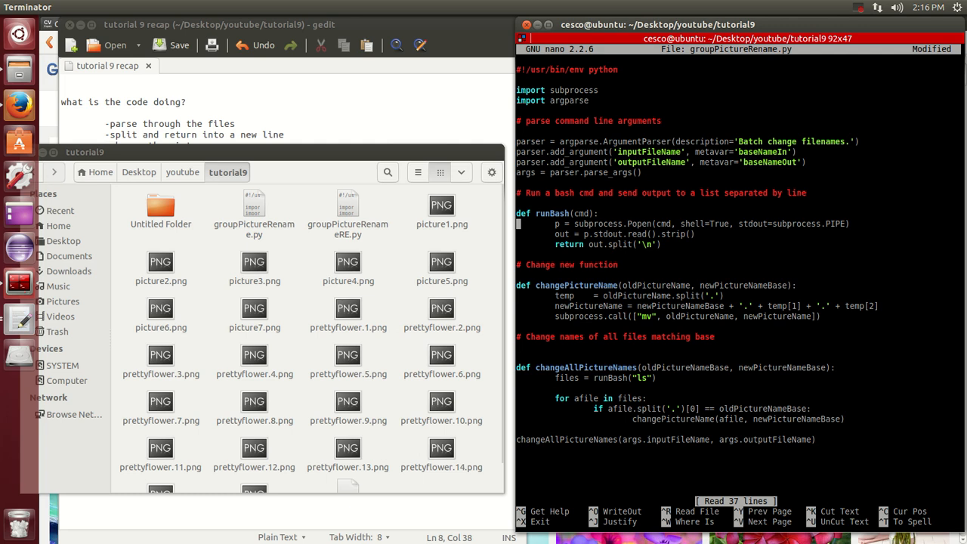
# Exit nano after reviewing groupPictureRename.py, returning to the tutorial9 prompt
pyautogui.press('ctrl+x')
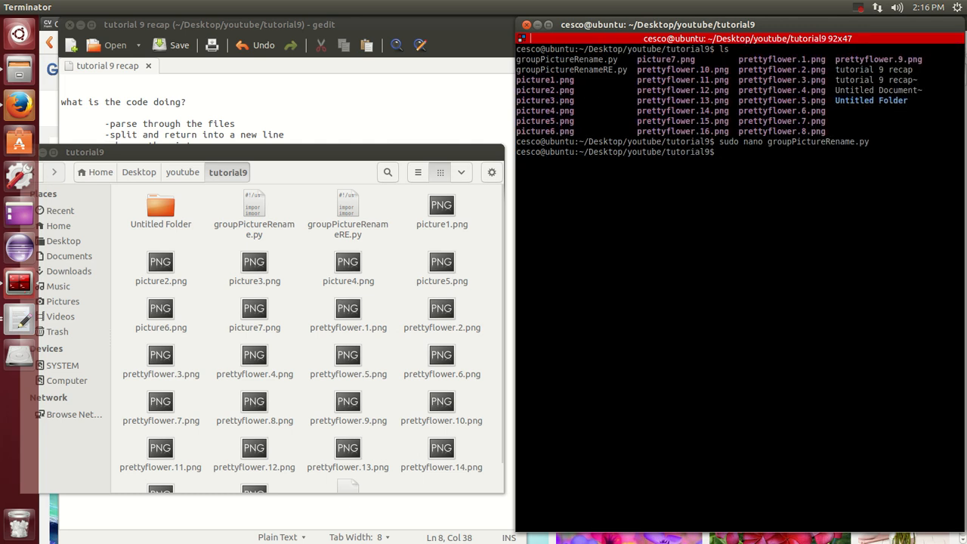
# Enter the command 'python groupPictureRename.py prettyflower pic' to rename the prettyflower images
pyautogui.write('python gr')
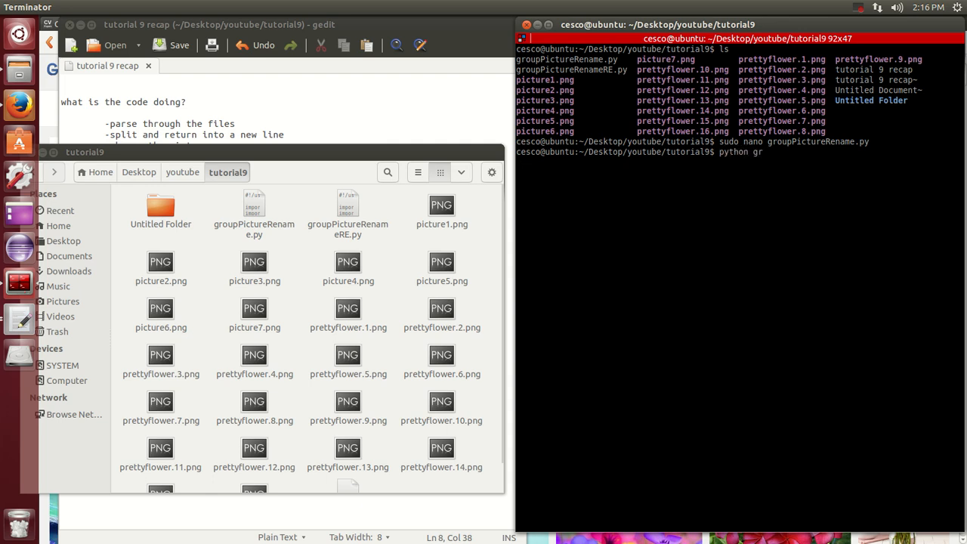
pyautogui.write('oupPictureRename.')
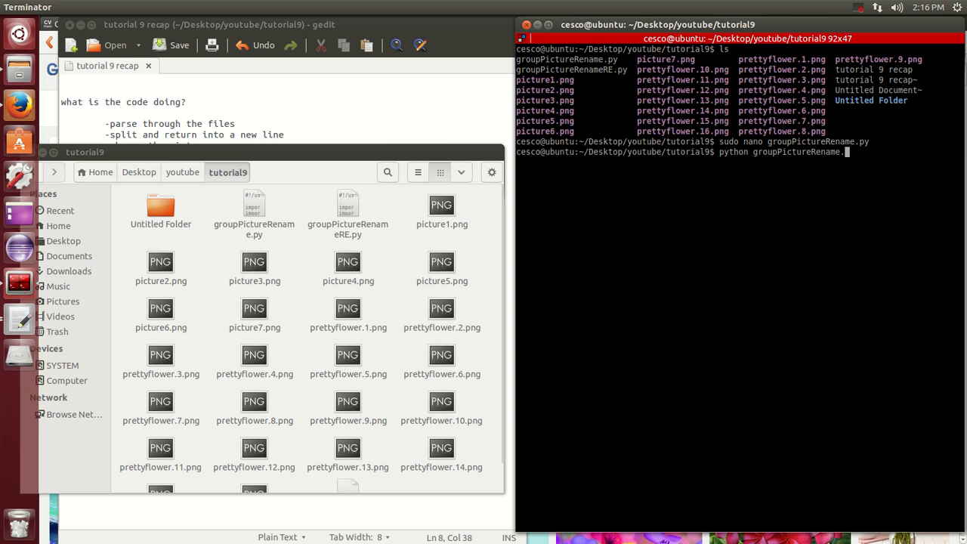
pyautogui.write('y')
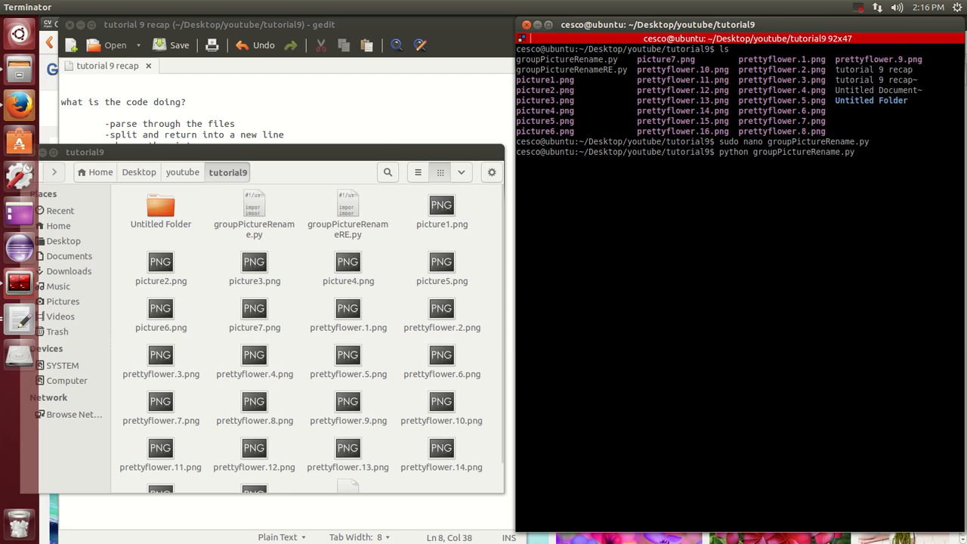
pyautogui.write('pret')
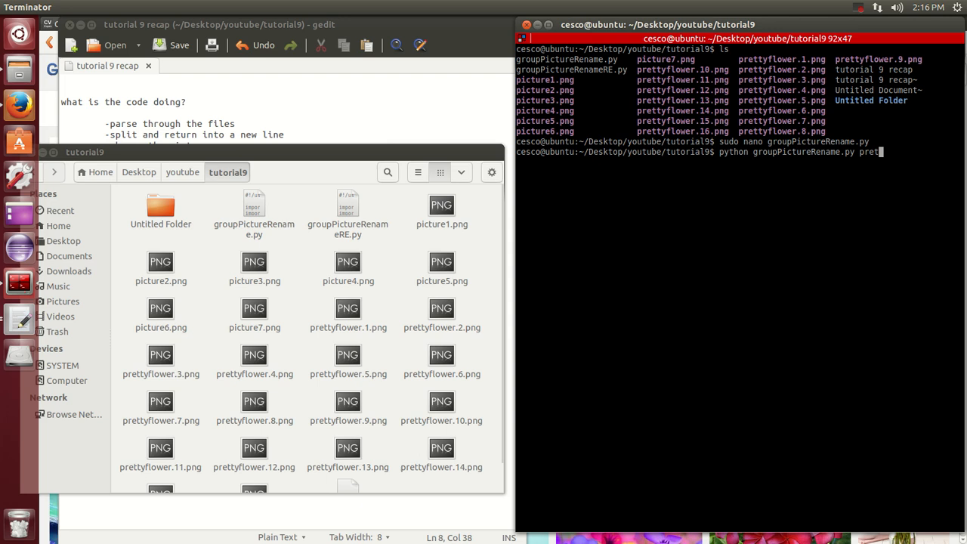
pyautogui.write('yflower.')
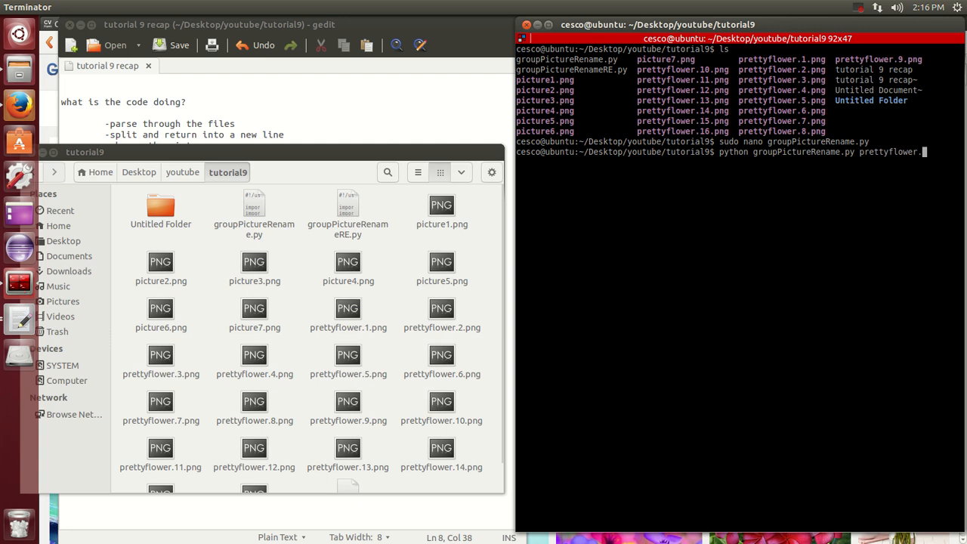
pyautogui.write('pic')
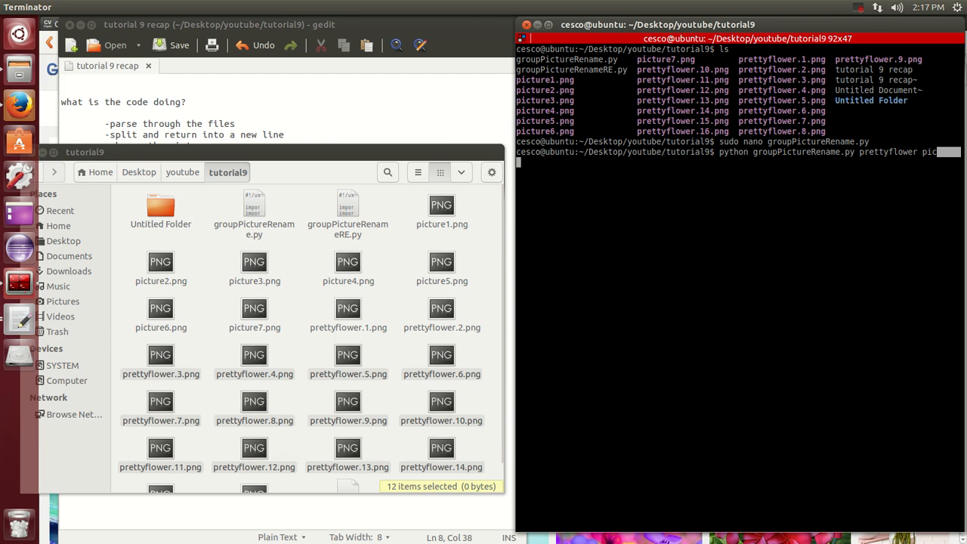
pyautogui.press('Return')
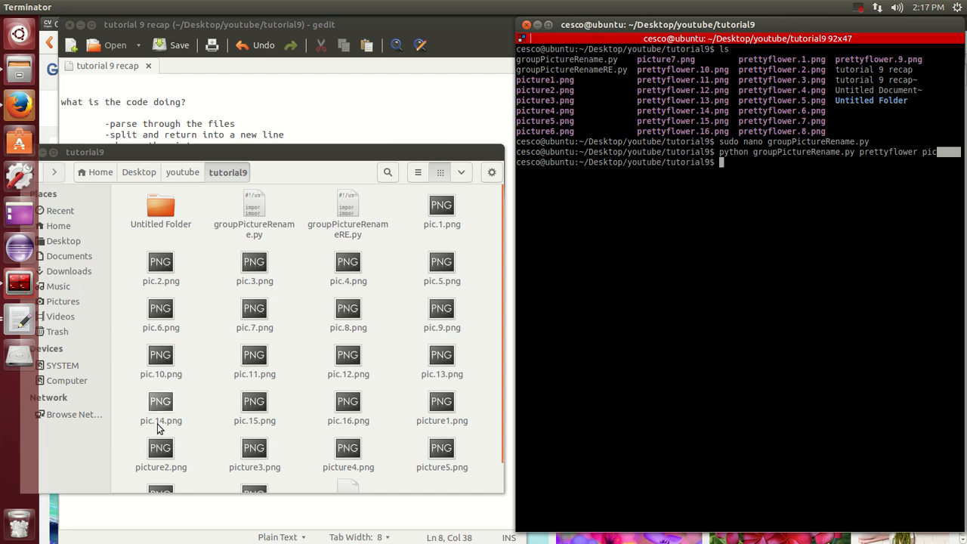
pyautogui.moveTo(161, 454)
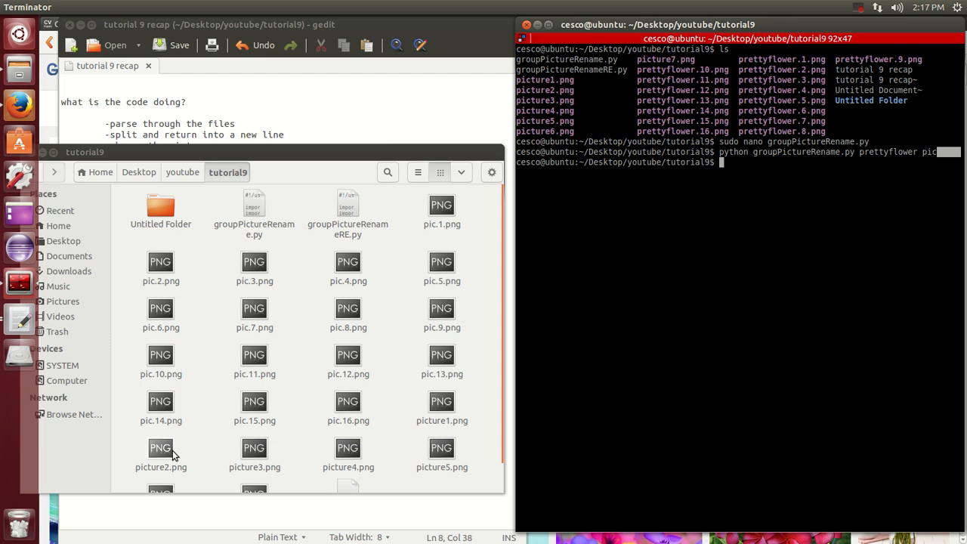
pyautogui.moveTo(161, 477)
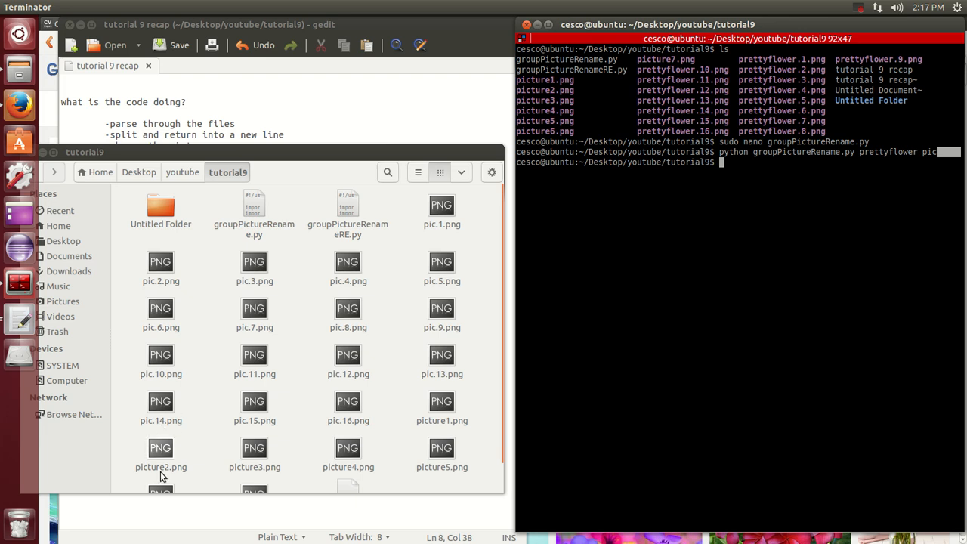
pyautogui.moveTo(223, 376)
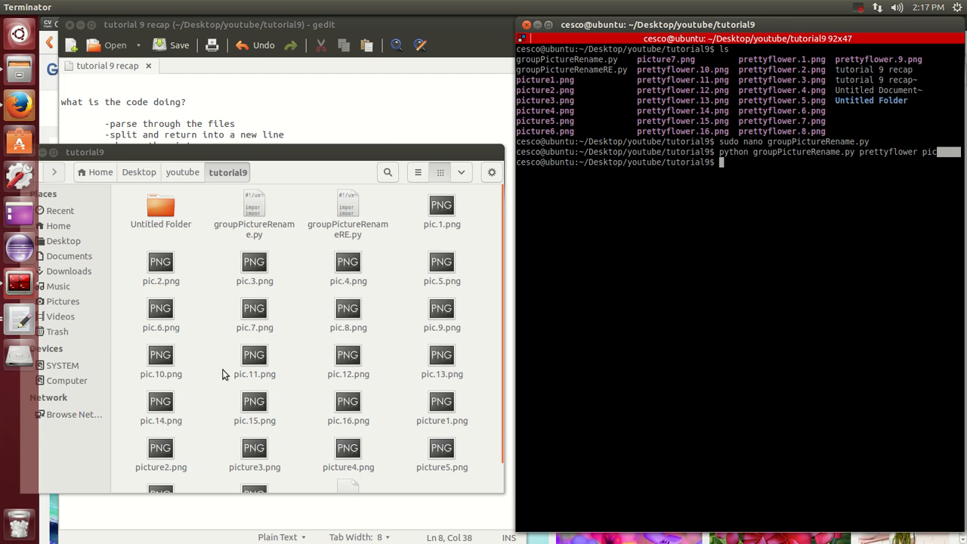
pyautogui.moveTo(294, 359)
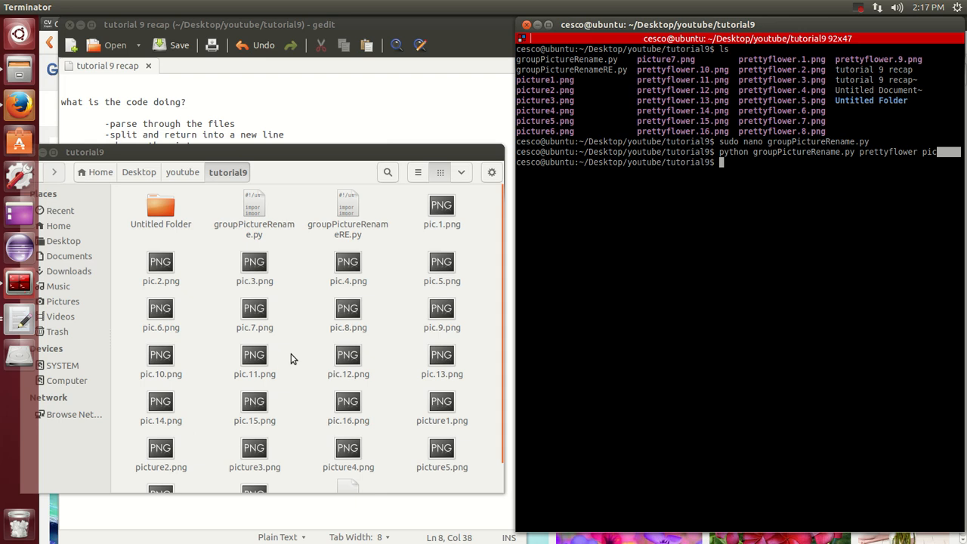
pyautogui.moveTo(384, 334)
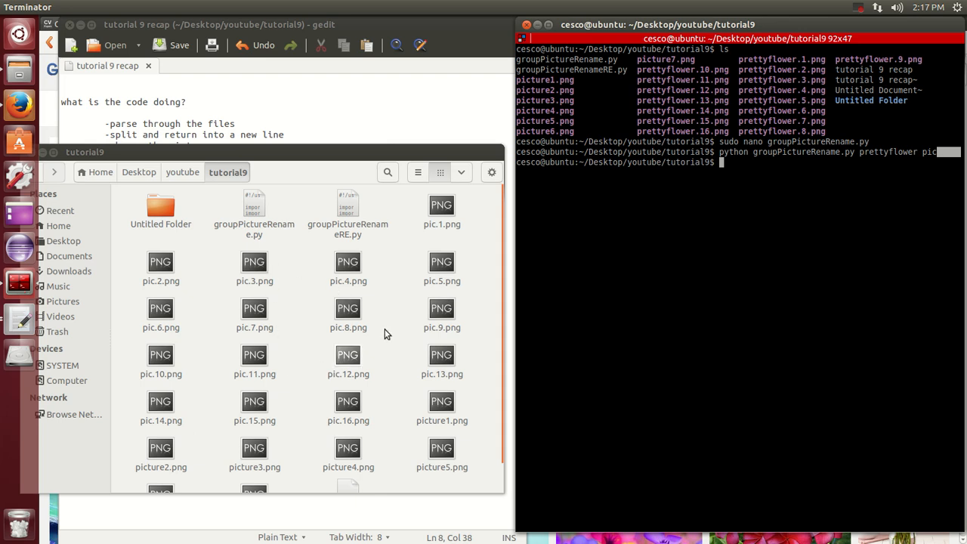
pyautogui.moveTo(321, 415)
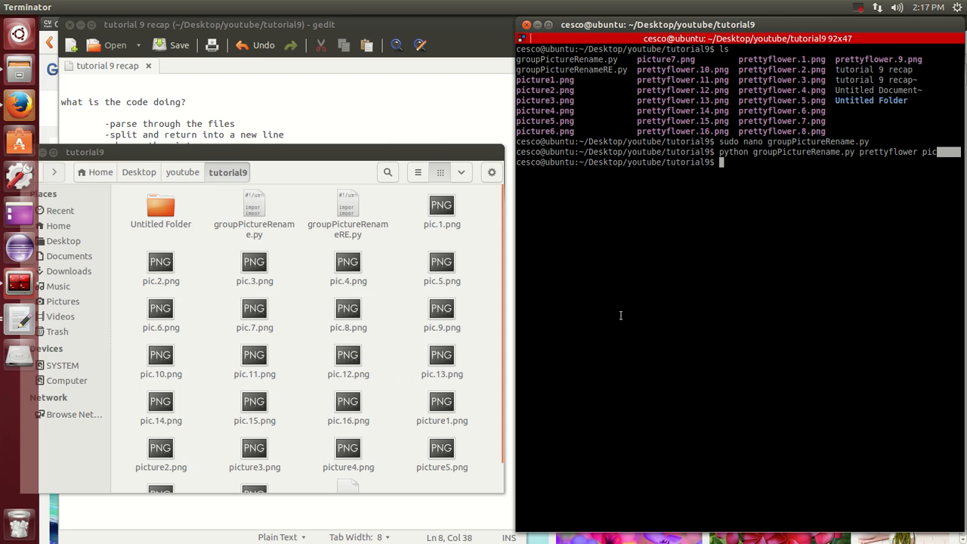
pyautogui.moveTo(467, 208)
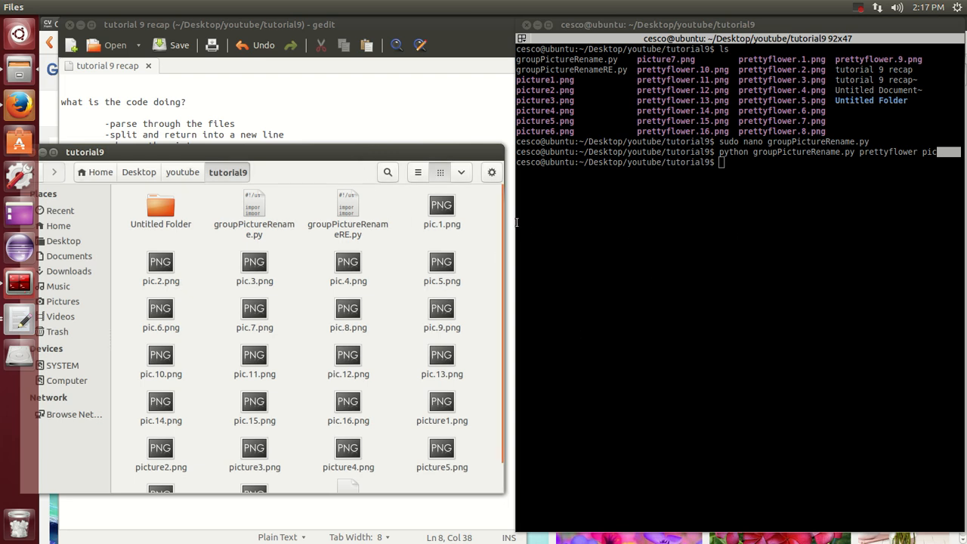
pyautogui.moveTo(298, 346)
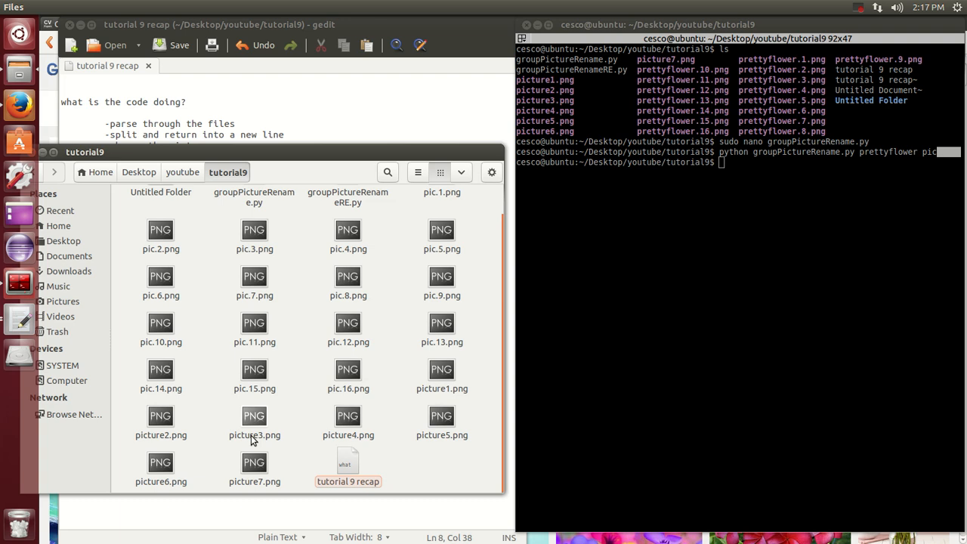
pyautogui.click(254, 370)
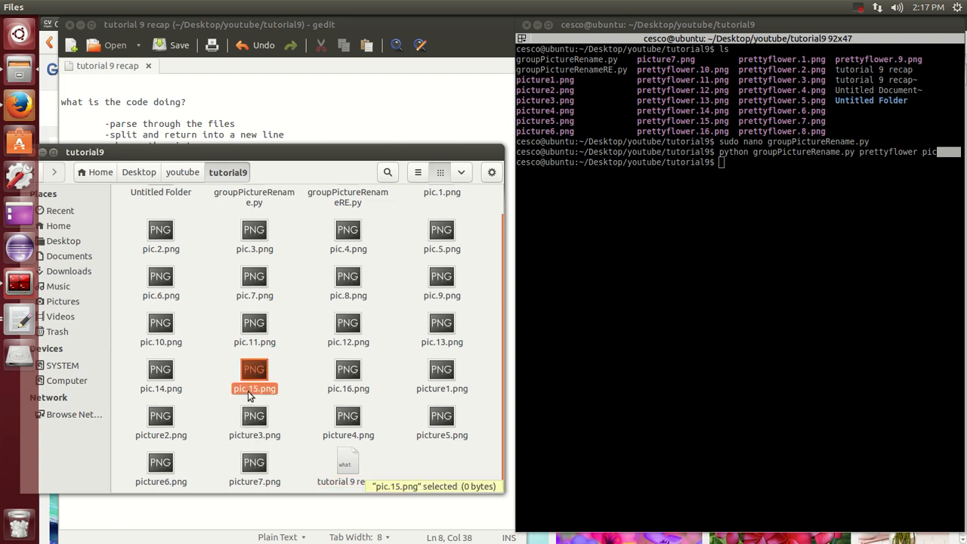
pyautogui.click(161, 371)
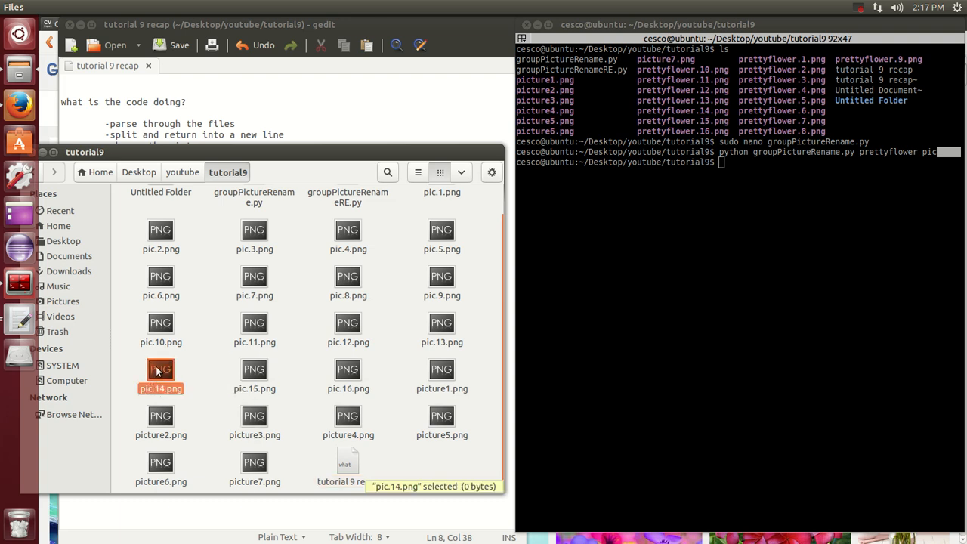
pyautogui.moveTo(255, 298)
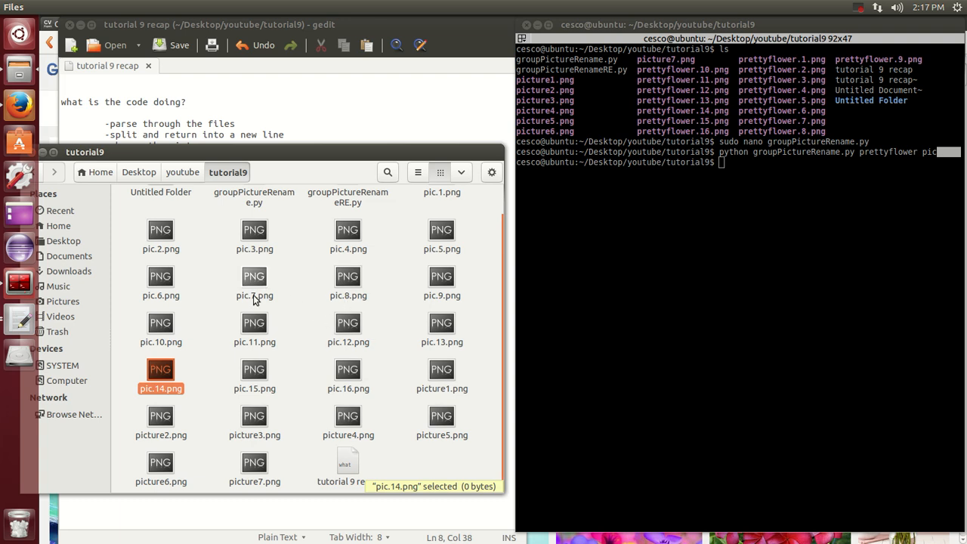
pyautogui.click(254, 276)
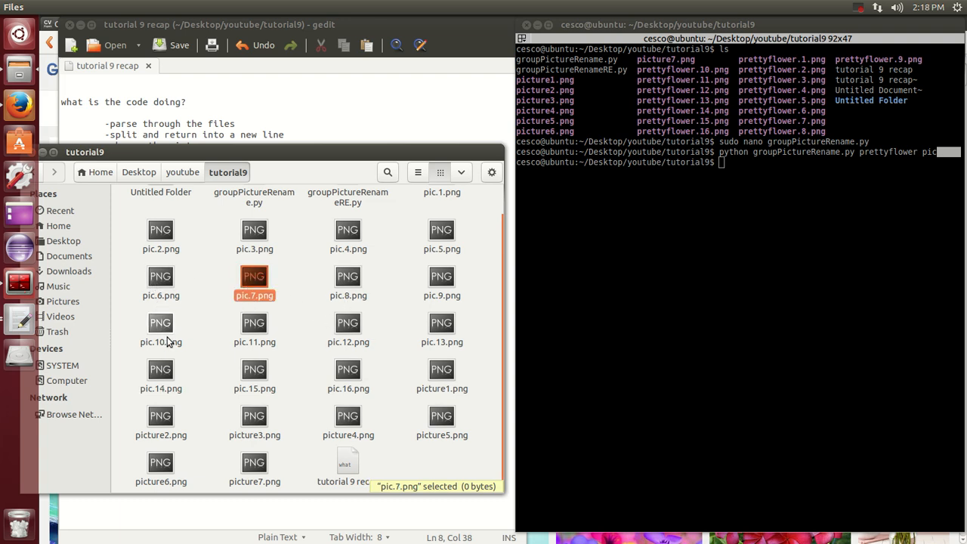
pyautogui.click(255, 324)
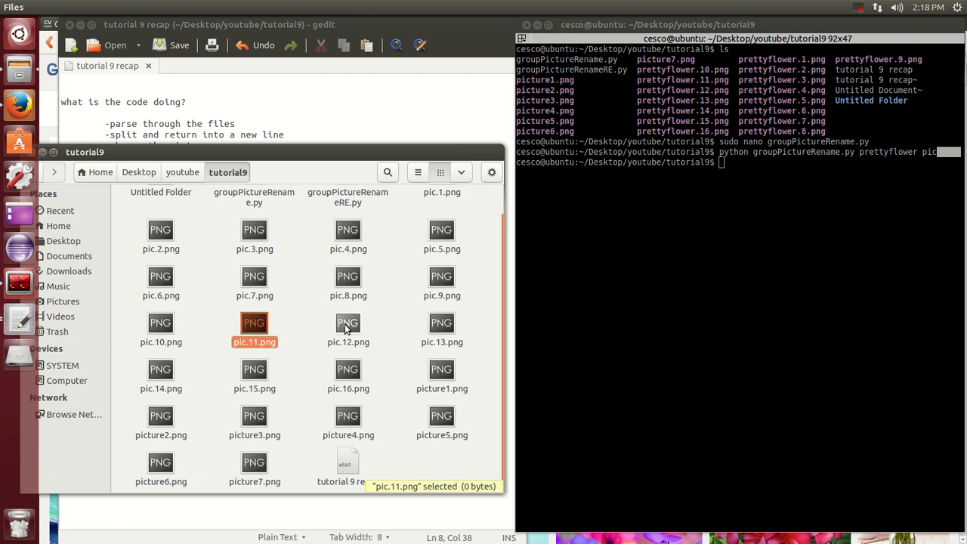
pyautogui.click(441, 322)
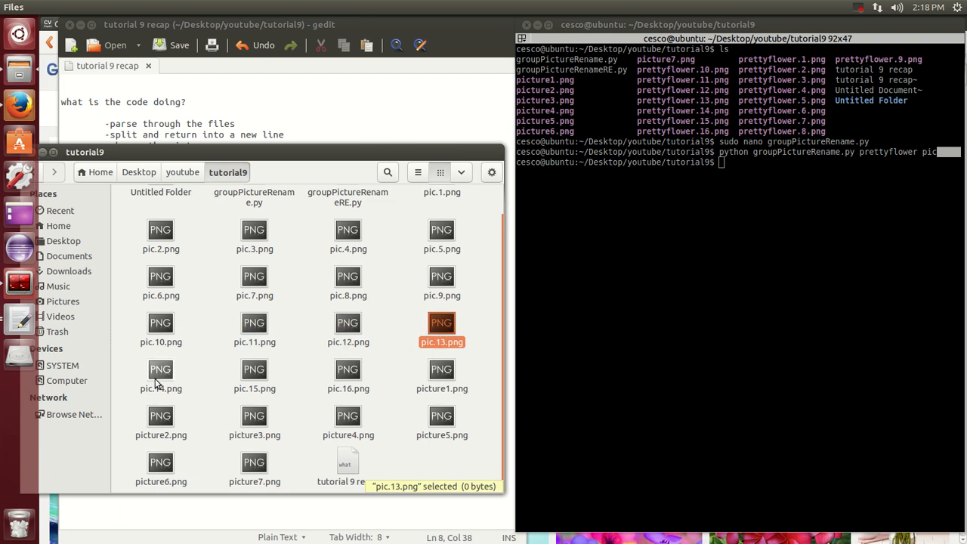
pyautogui.click(255, 370)
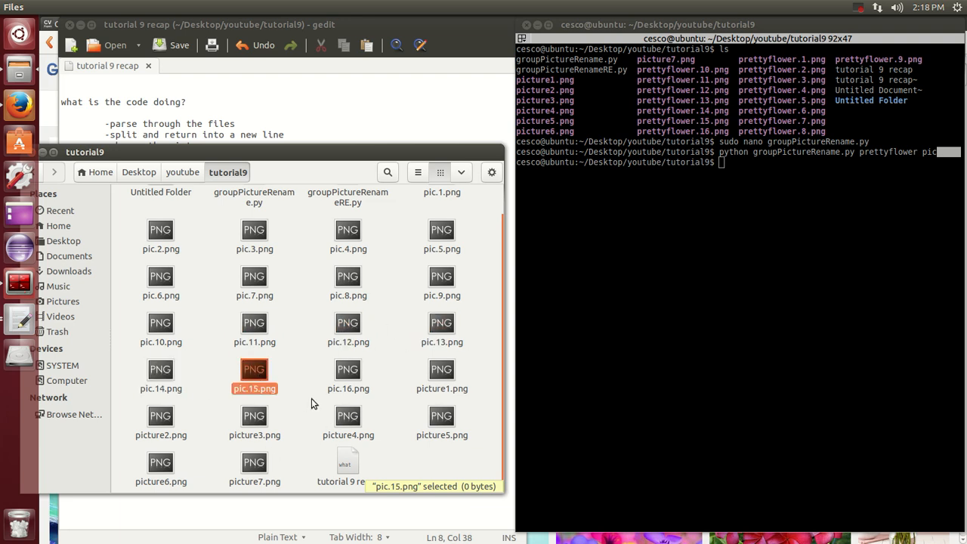
pyautogui.scroll(3)
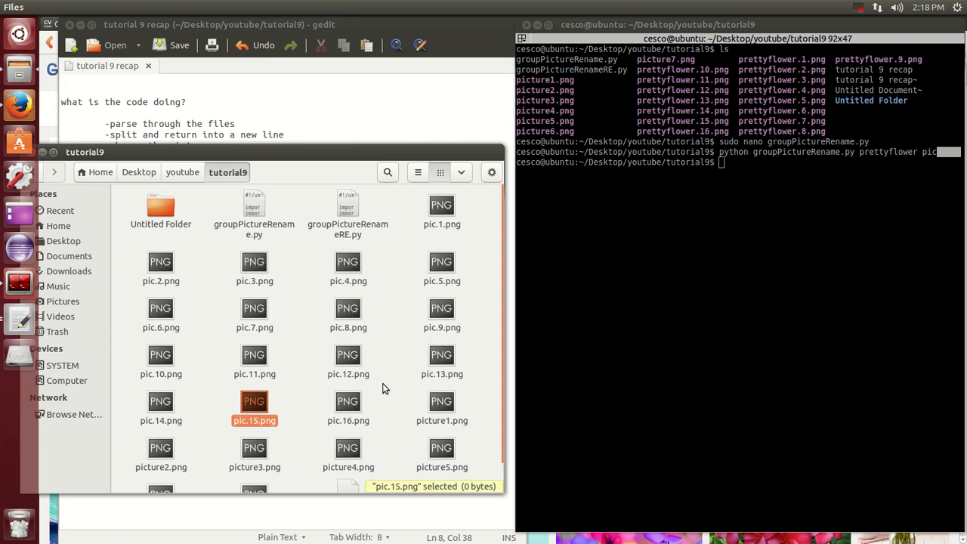
pyautogui.scroll(-3)
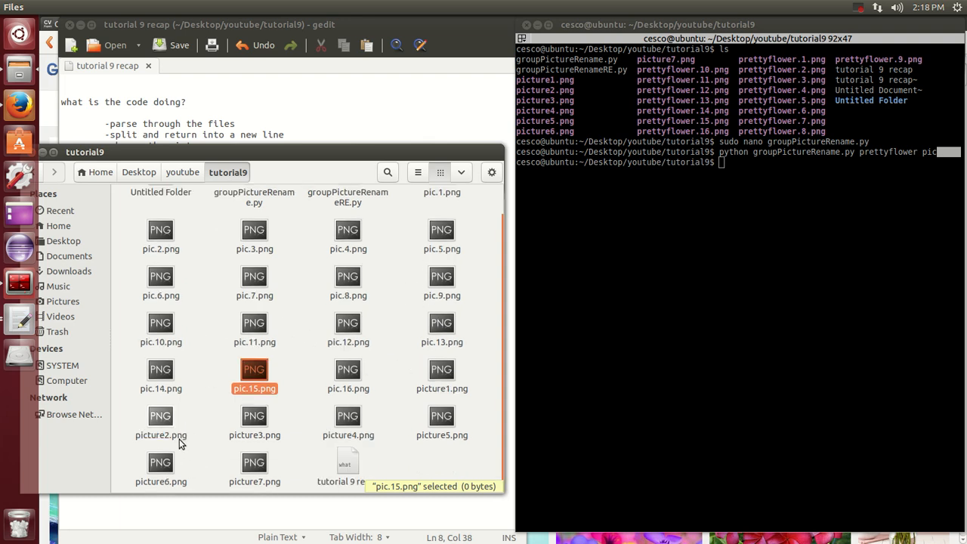
pyautogui.click(161, 415)
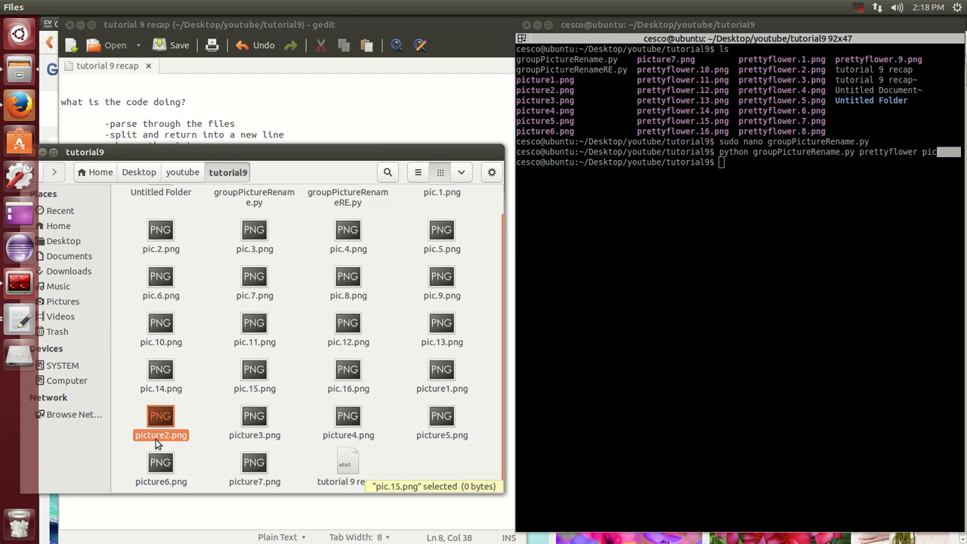
pyautogui.click(442, 370)
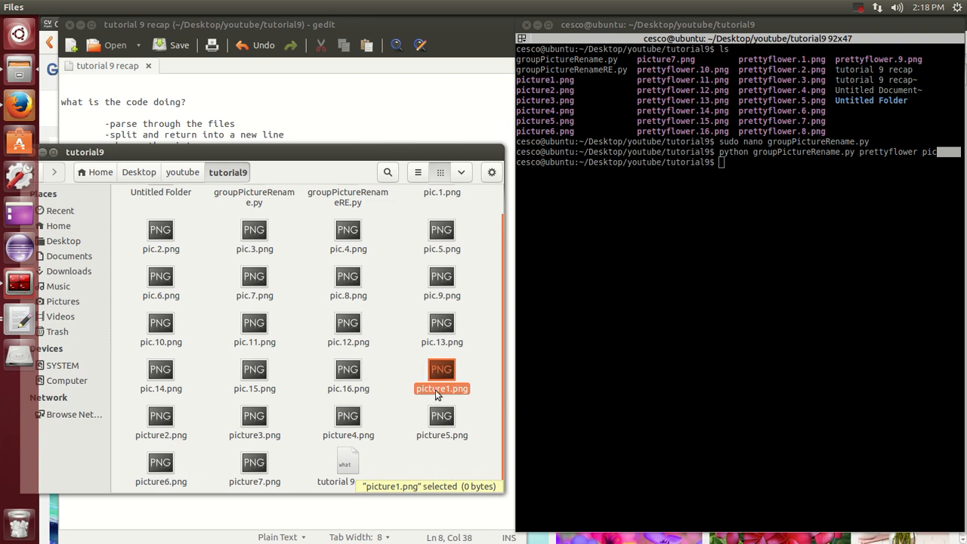
pyautogui.click(161, 415)
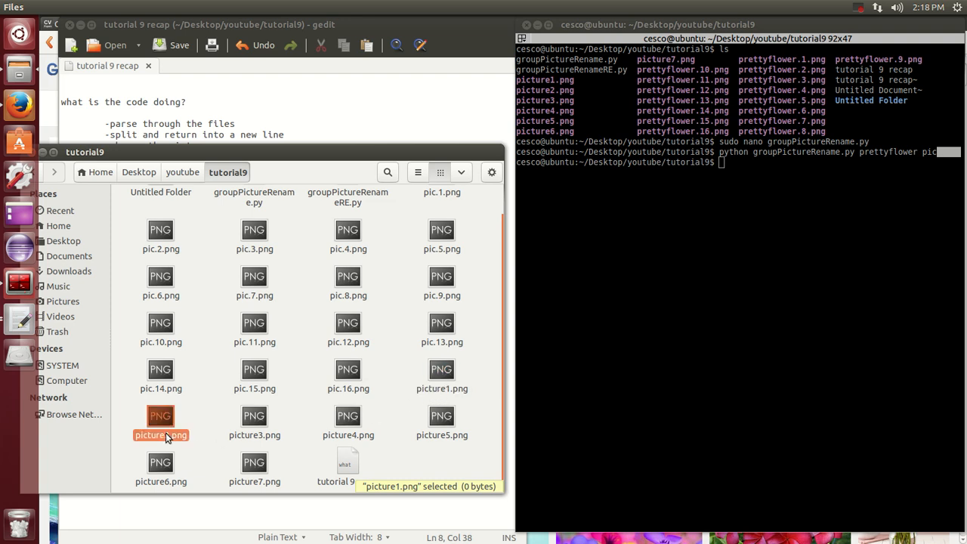
pyautogui.click(254, 416)
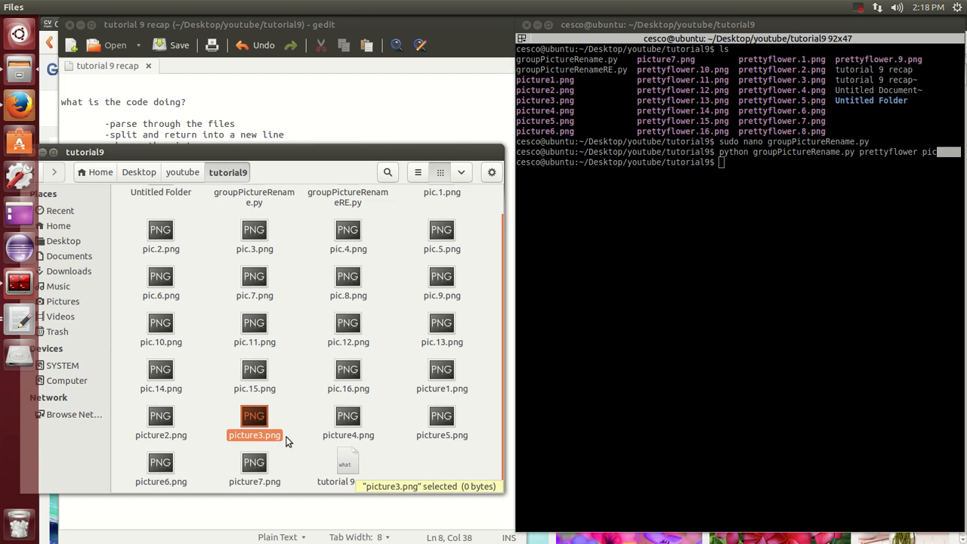
pyautogui.click(442, 415)
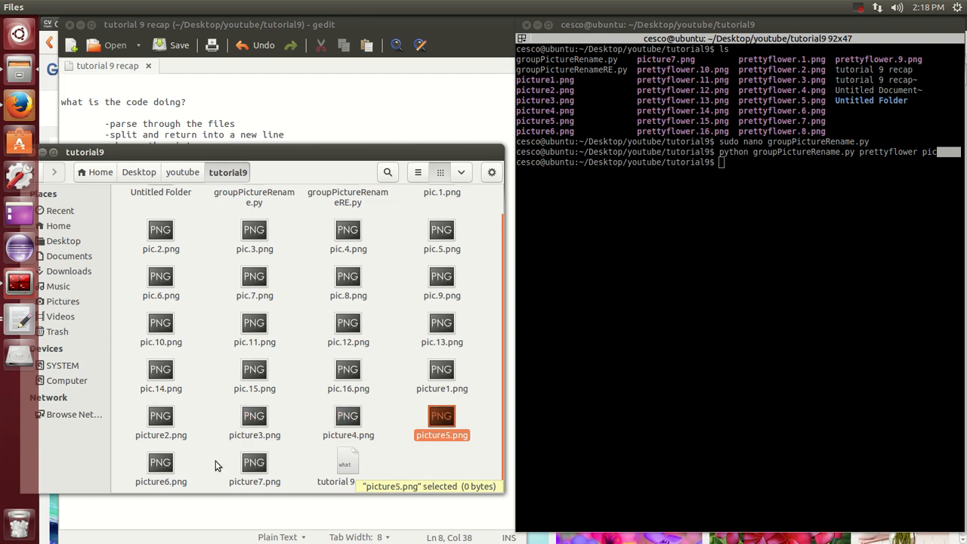
pyautogui.click(255, 462)
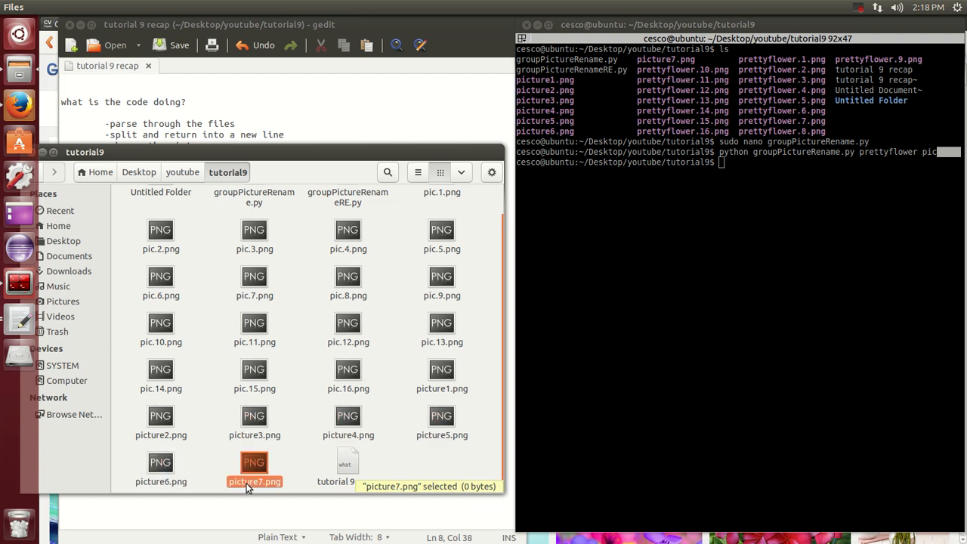
# Create empty files picture8.png and picture9.png in tutorial9 using touch
pyautogui.click(731, 305)
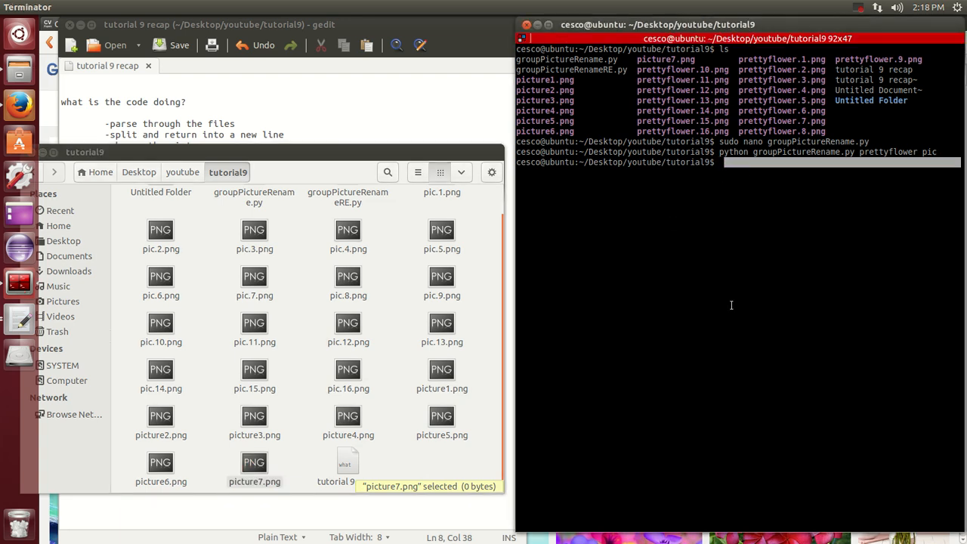
pyautogui.moveTo(720, 295)
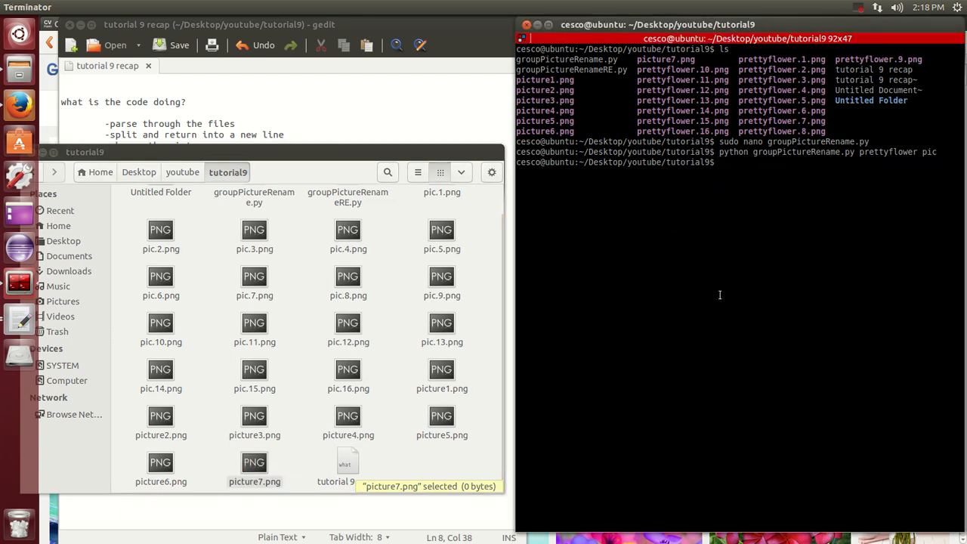
pyautogui.write('t')
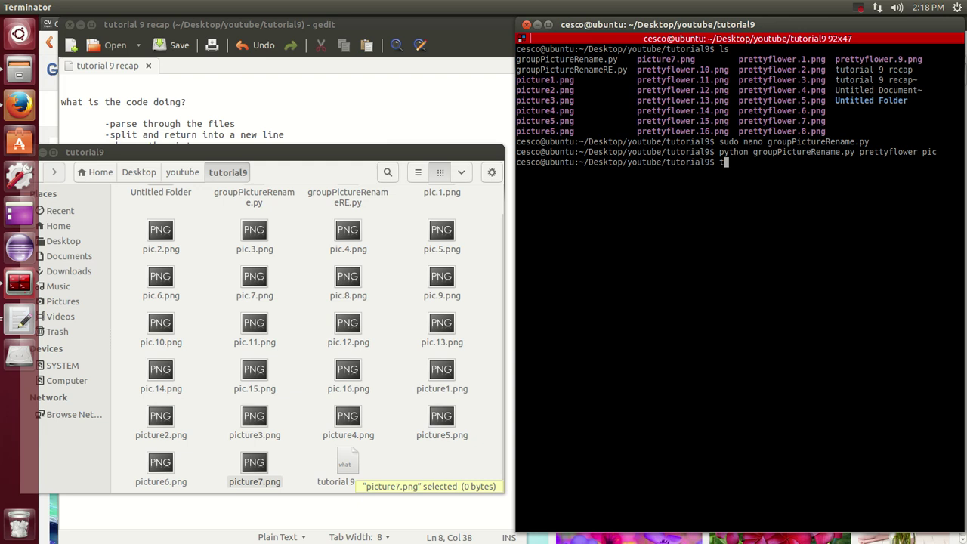
pyautogui.write('touch')
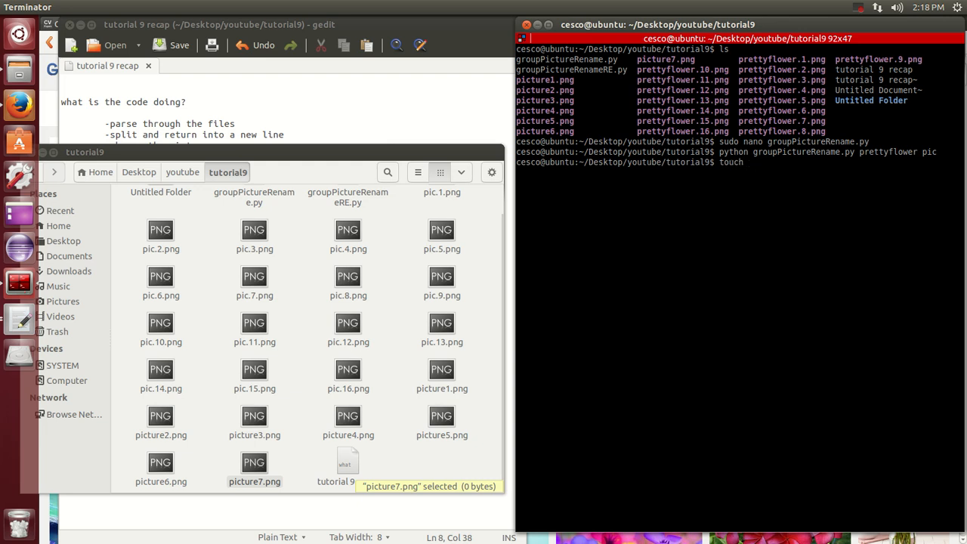
pyautogui.write('pictue')
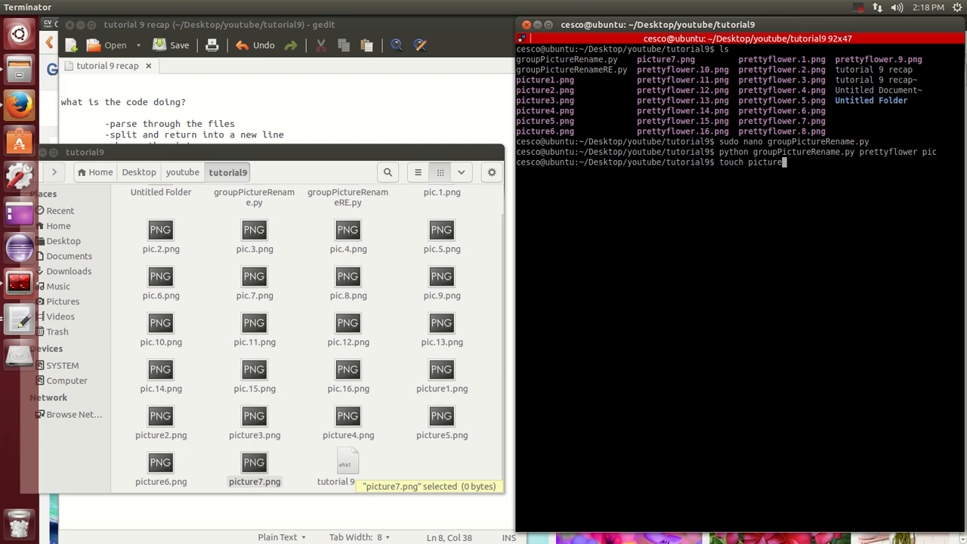
pyautogui.write('8.png')
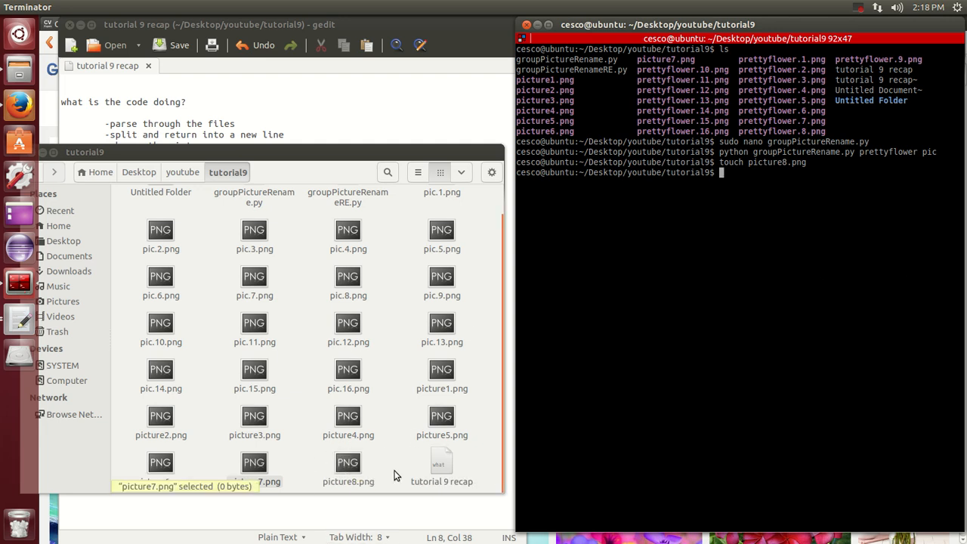
pyautogui.moveTo(682, 234)
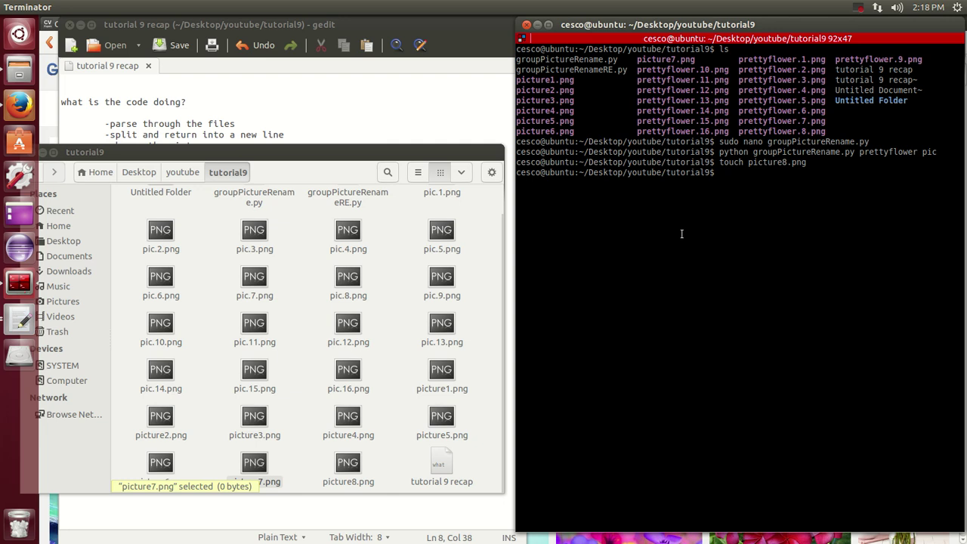
pyautogui.write('touch pic')
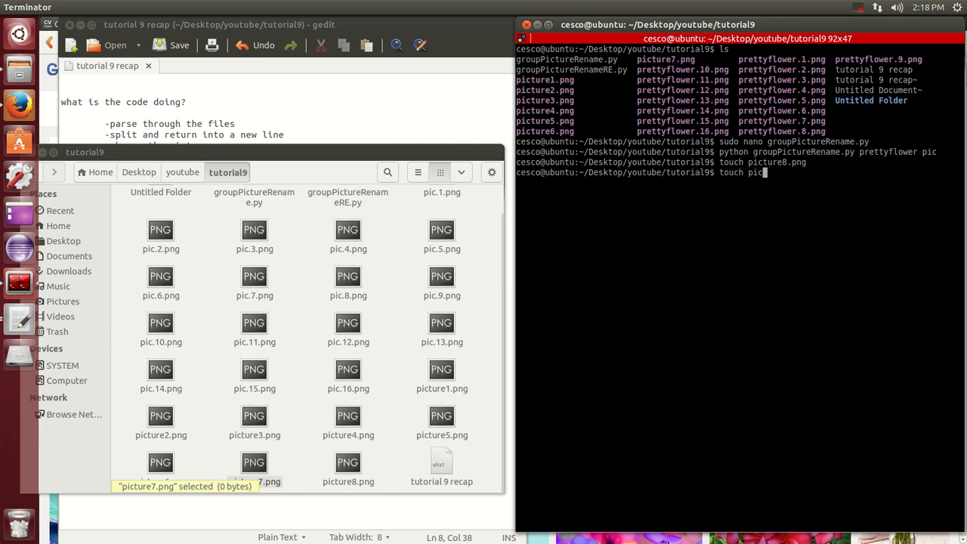
pyautogui.write('ture9')
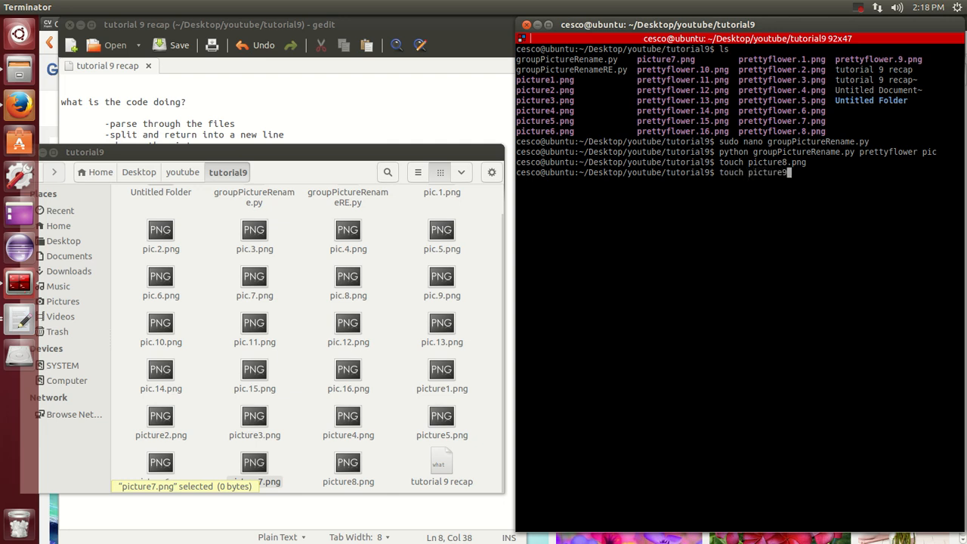
pyautogui.press('Return')
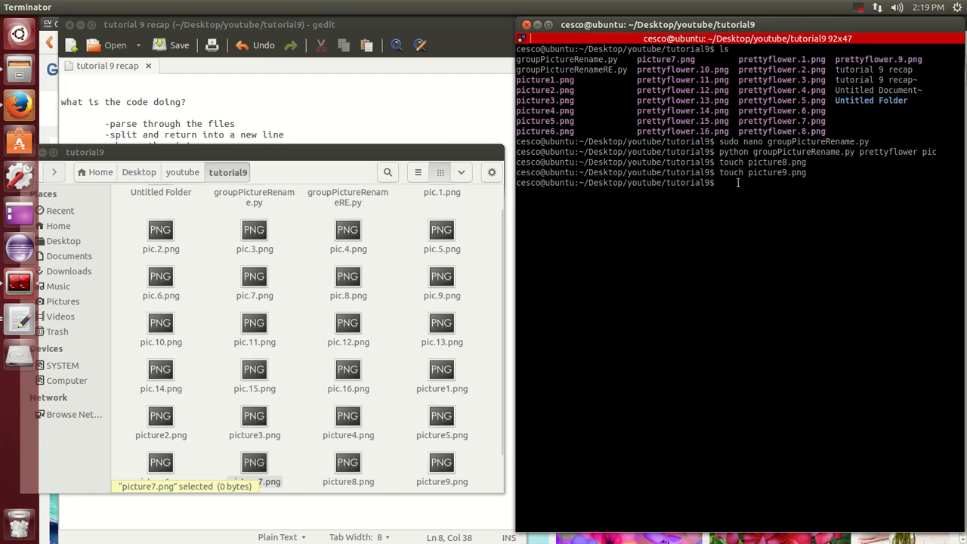
pyautogui.moveTo(718, 200)
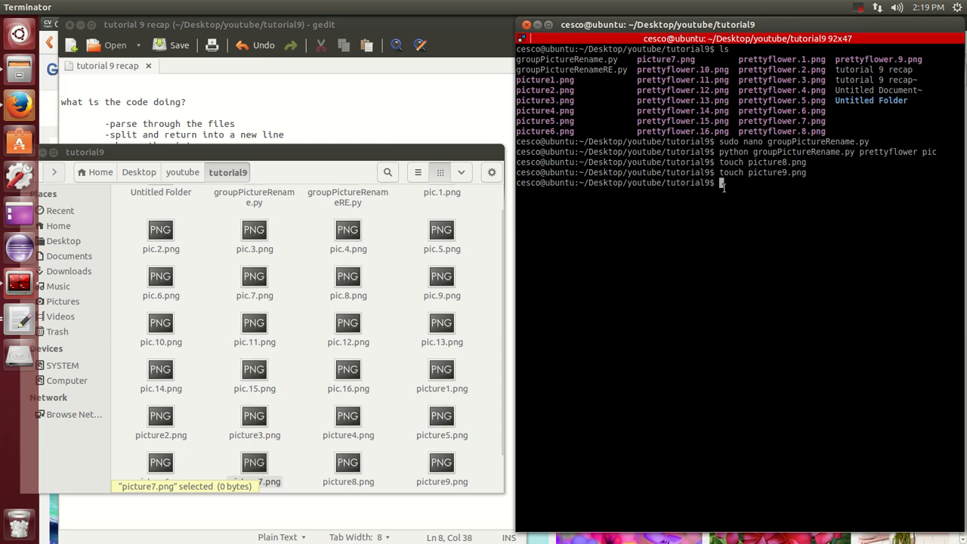
pyautogui.moveTo(278, 353)
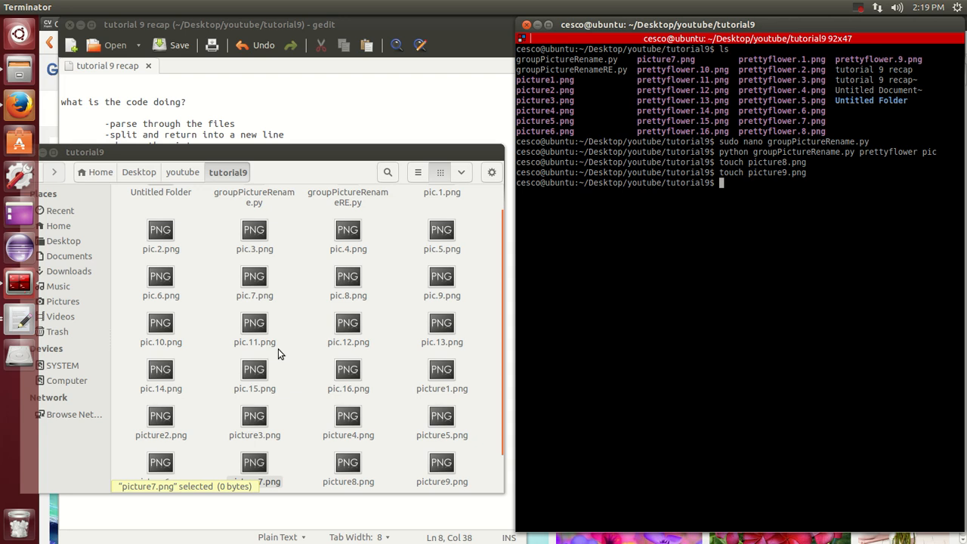
pyautogui.moveTo(308, 333)
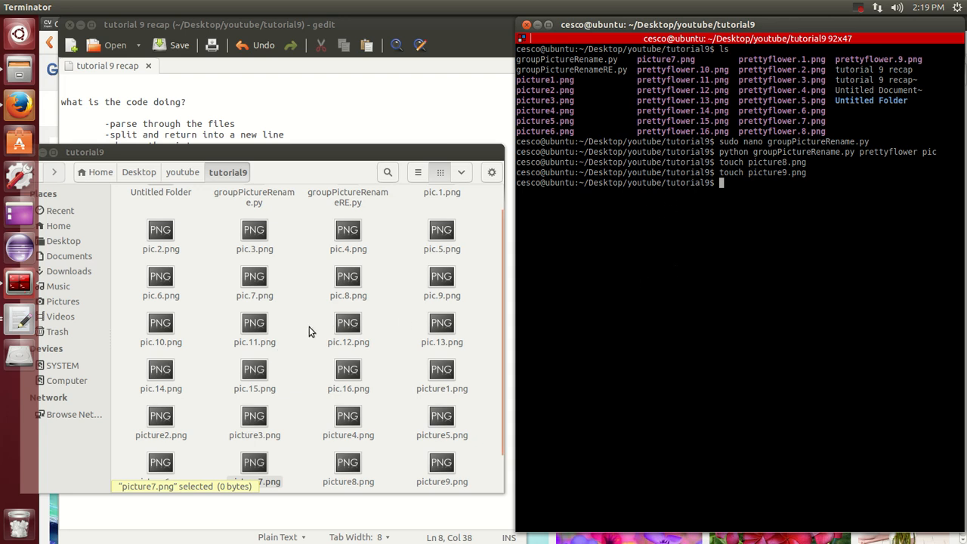
pyautogui.moveTo(348, 323)
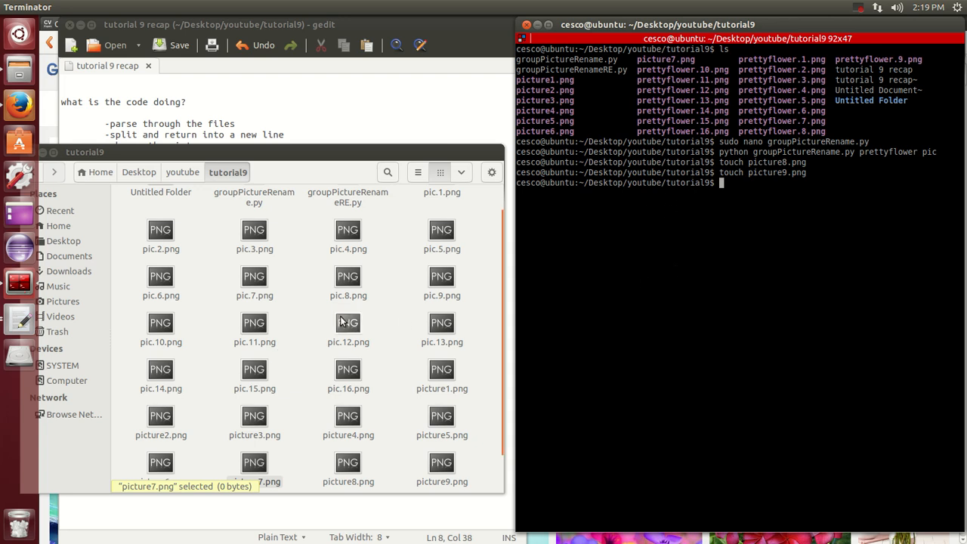
pyautogui.moveTo(232, 400)
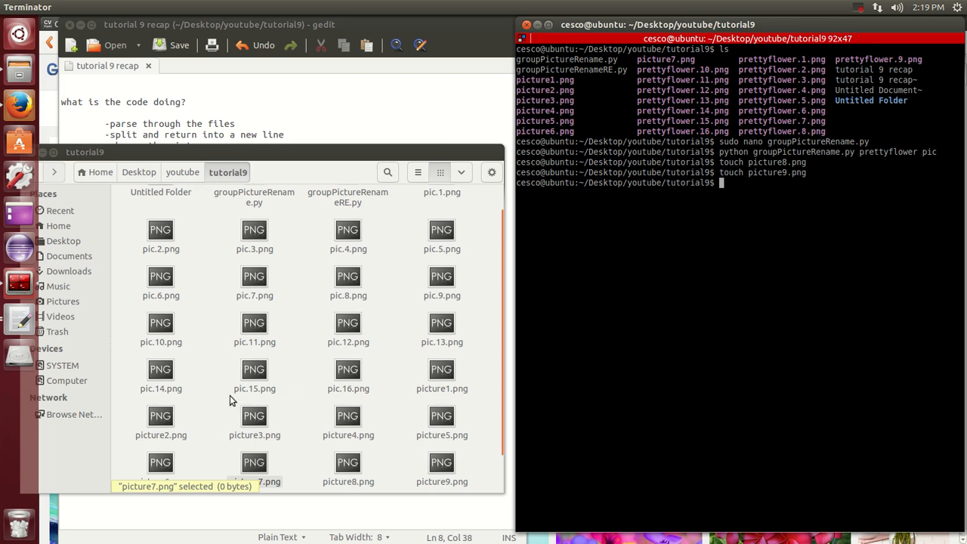
pyautogui.moveTo(277, 355)
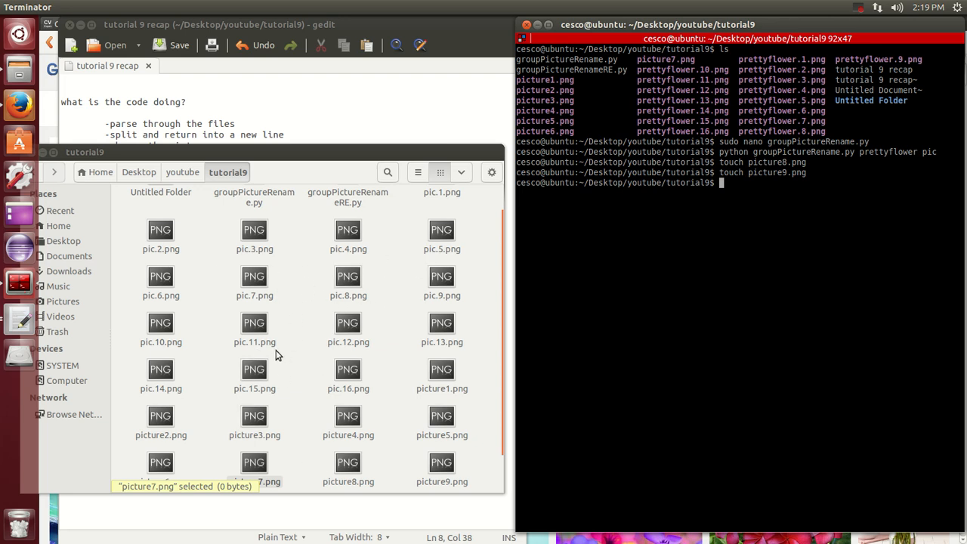
pyautogui.moveTo(193, 346)
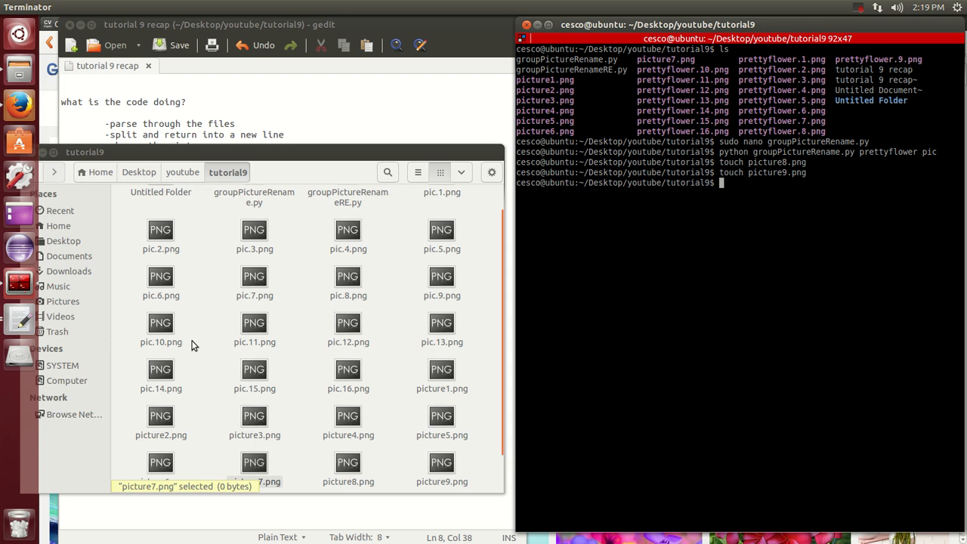
pyautogui.moveTo(430, 296)
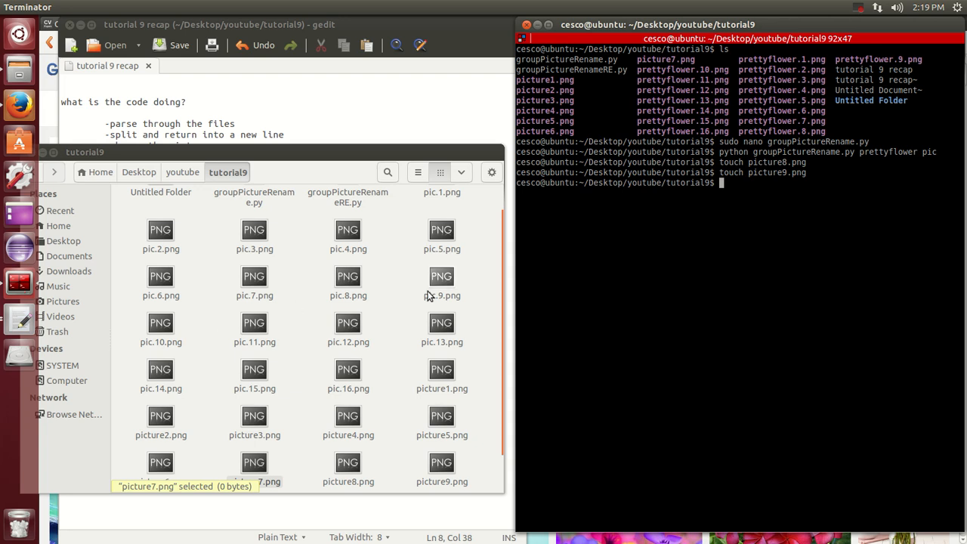
pyautogui.moveTo(391, 292)
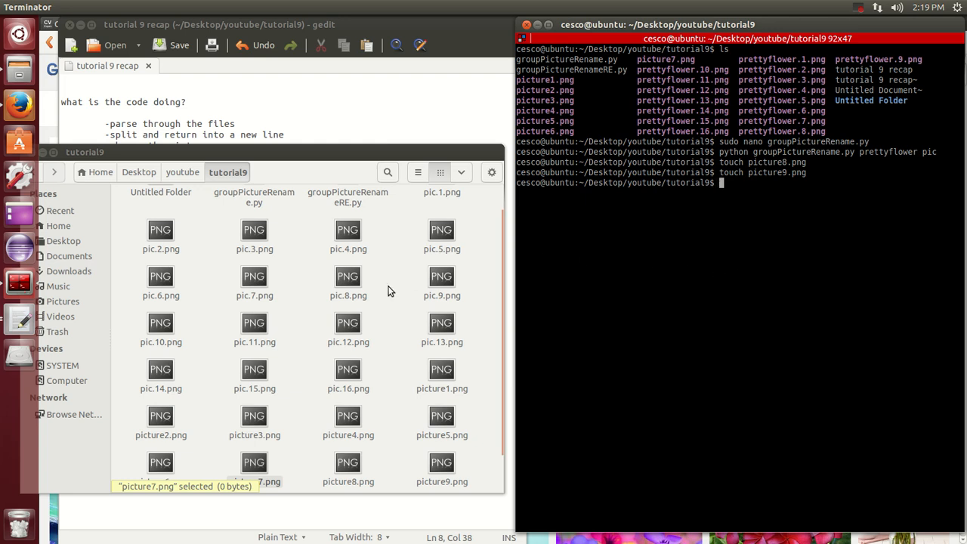
pyautogui.click(348, 416)
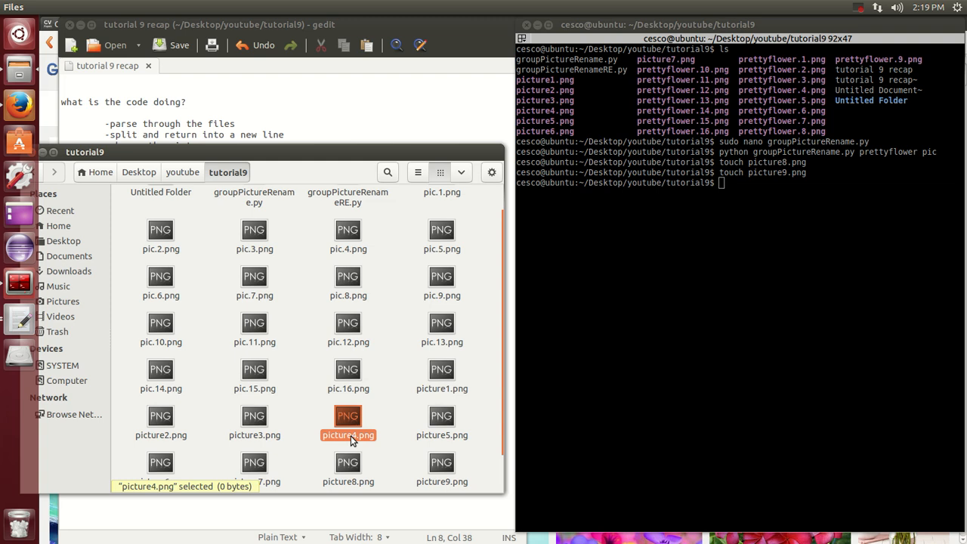
pyautogui.moveTo(392, 444)
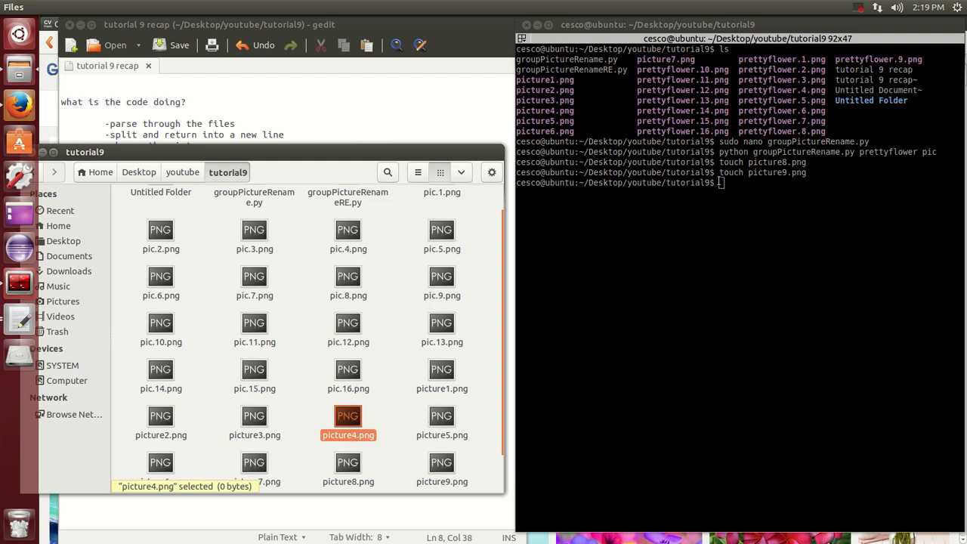
# Open groupPictureRenameRE.py in nano with 'sudo nano groupPictureRenameRE.py'
pyautogui.click(716, 280)
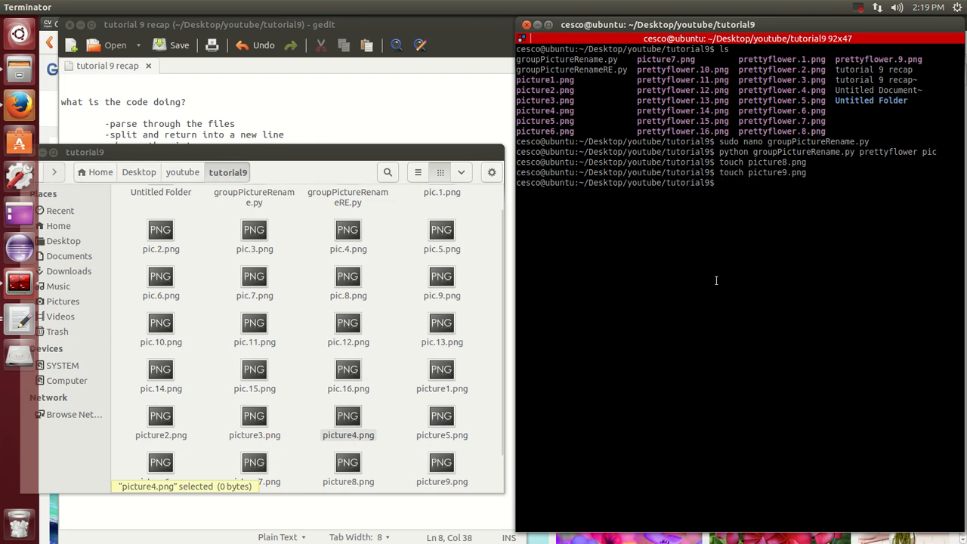
pyautogui.write('sudo nano g')
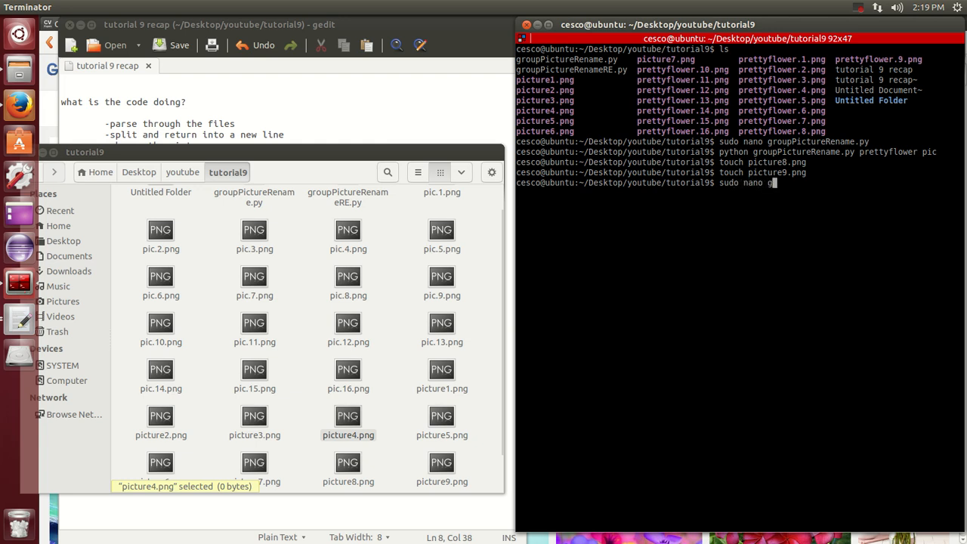
pyautogui.write('roupPictureRenameR')
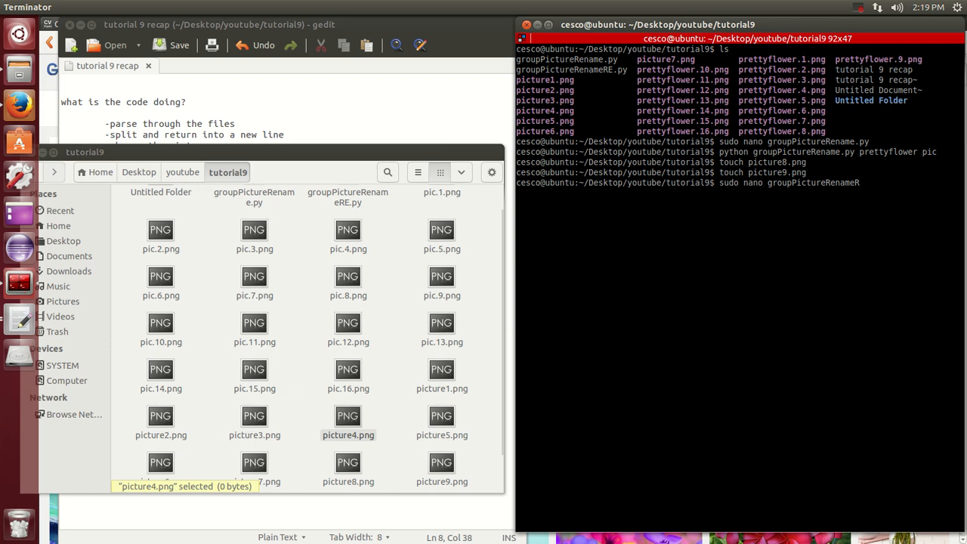
pyautogui.write('E.py')
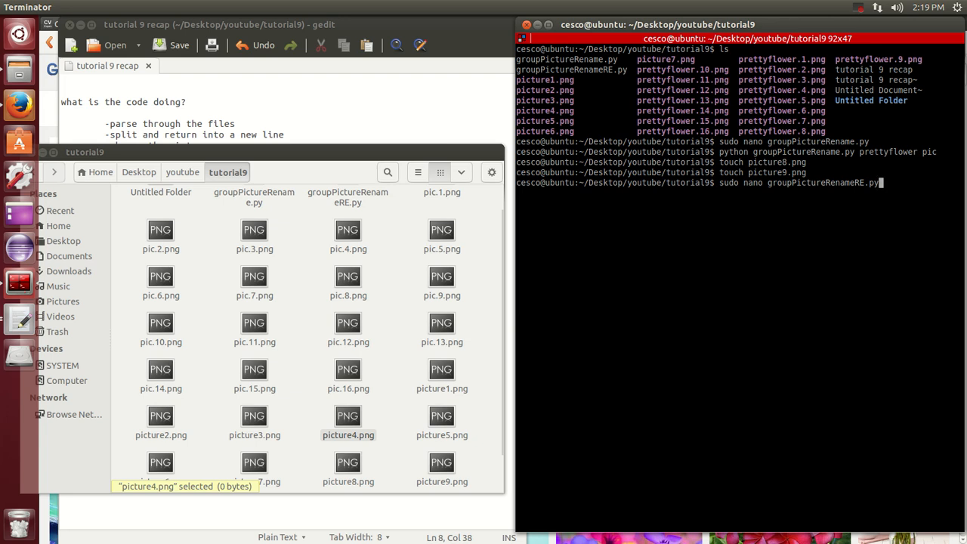
pyautogui.press('Return')
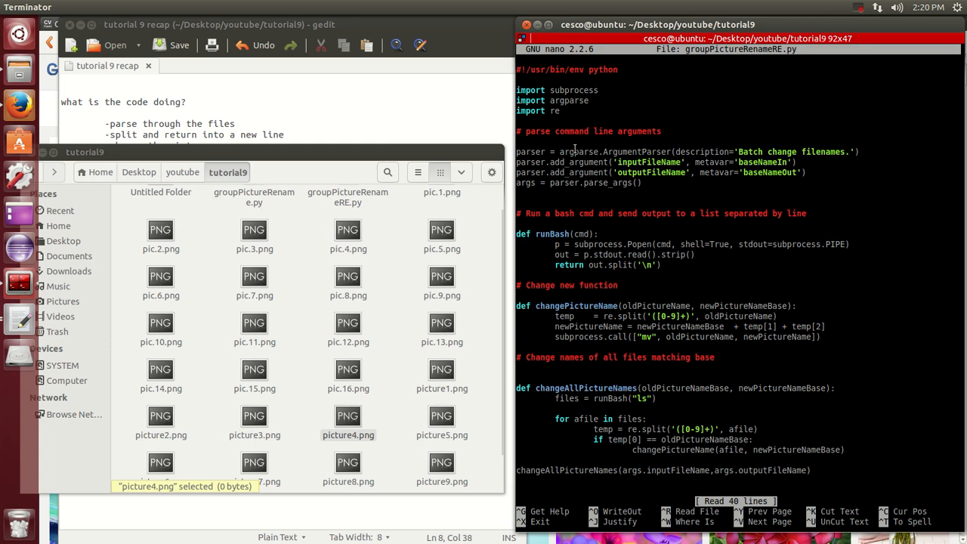
pyautogui.moveTo(660, 283)
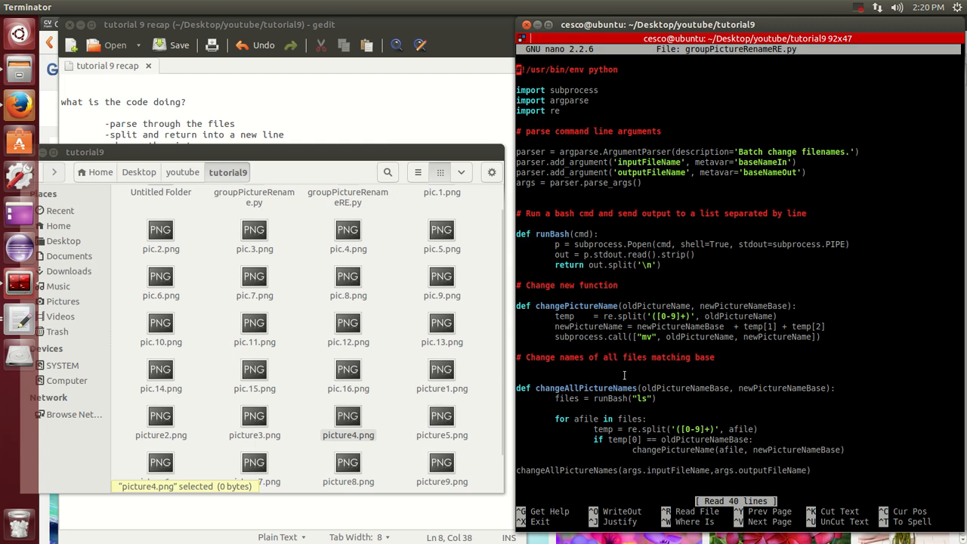
pyautogui.moveTo(658, 241)
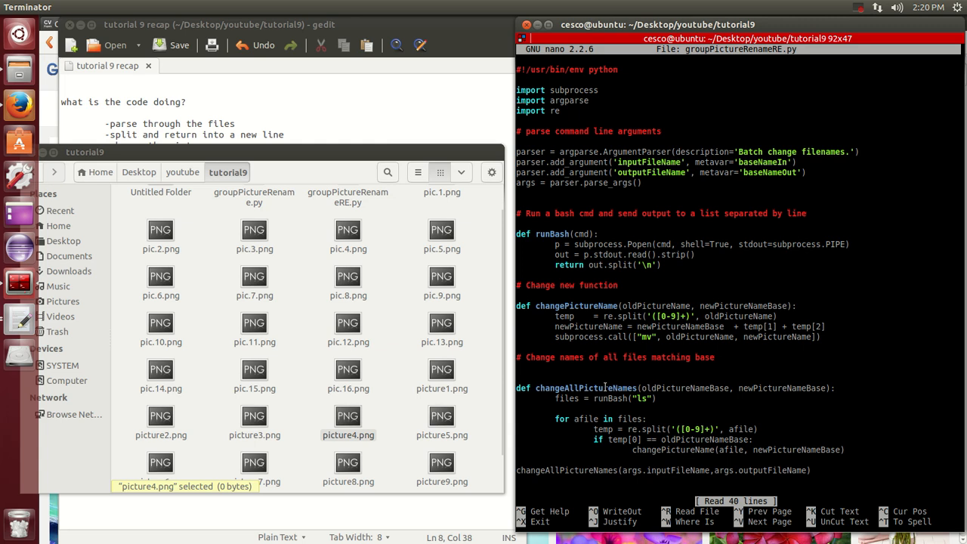
pyautogui.moveTo(623, 304)
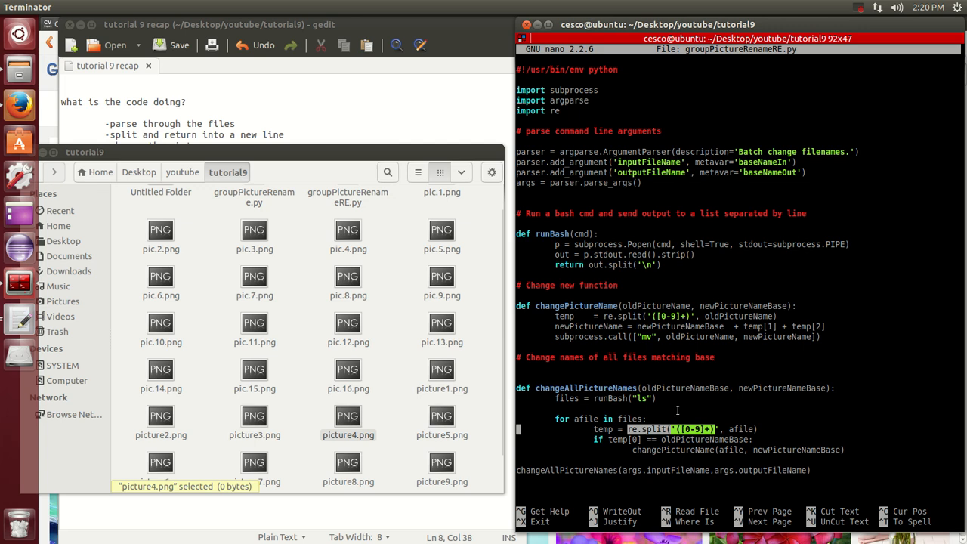
pyautogui.moveTo(603, 209)
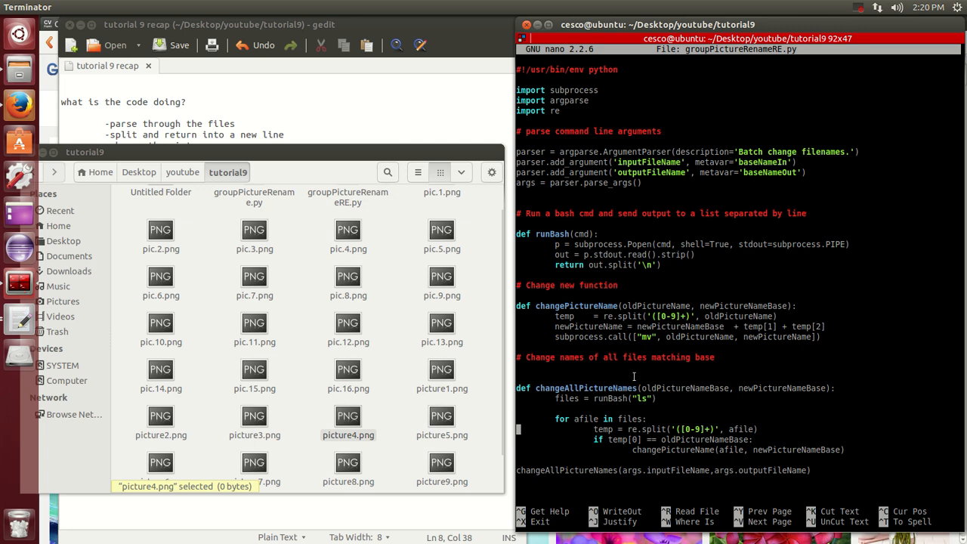
pyautogui.moveTo(640, 435)
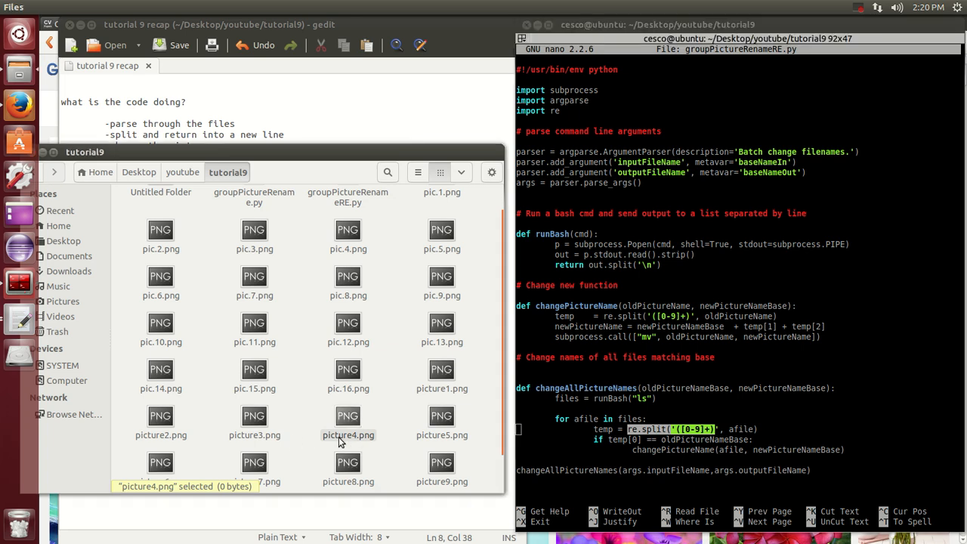
# Point out picture3 and picture2 in Files as example names the regex script will split
pyautogui.click(255, 416)
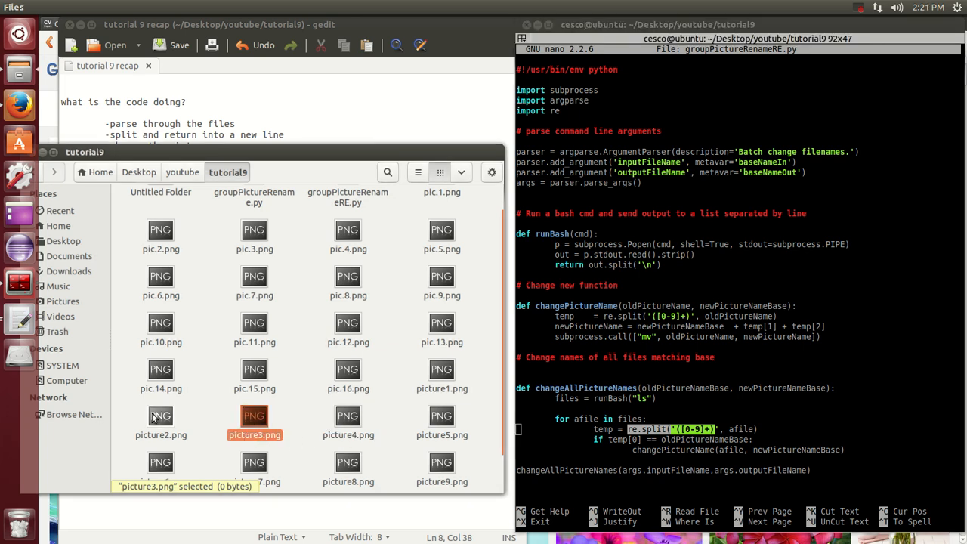
pyautogui.click(160, 415)
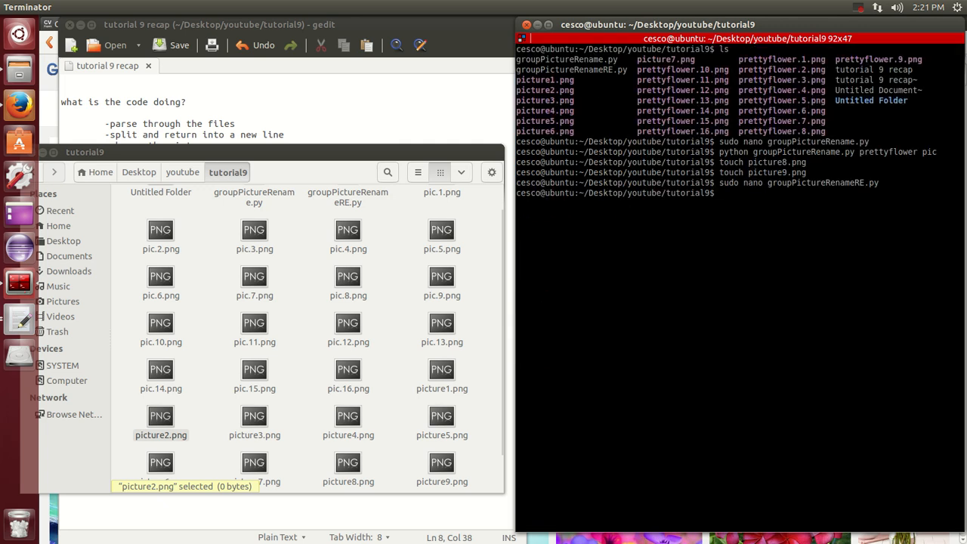
# Run 'python groupPictureRenameRE.py picture prettyflowerdotcom' to rename pictureN.png files to prettyflowerdotcomN.png
pyautogui.write('python')
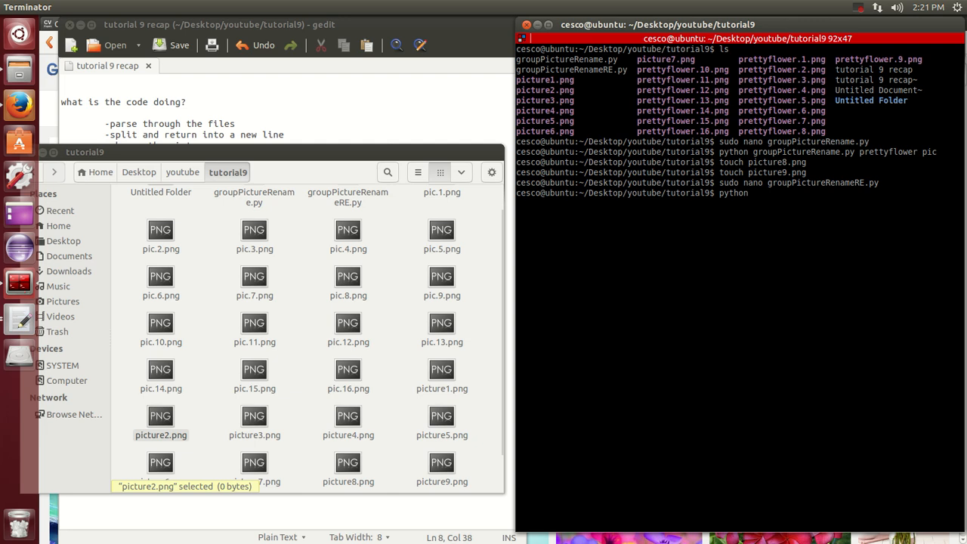
pyautogui.moveTo(671, 443)
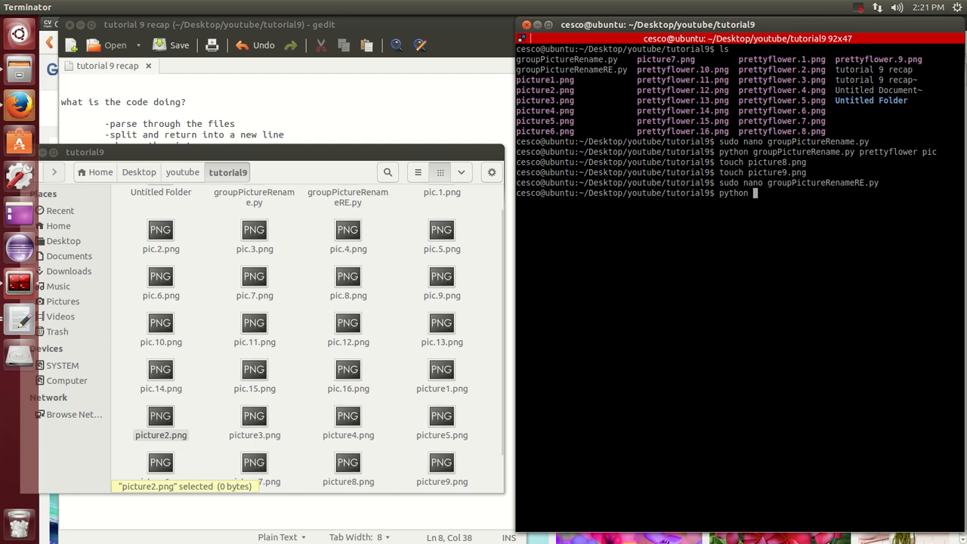
pyautogui.write('groupPictureRenameRE.py')
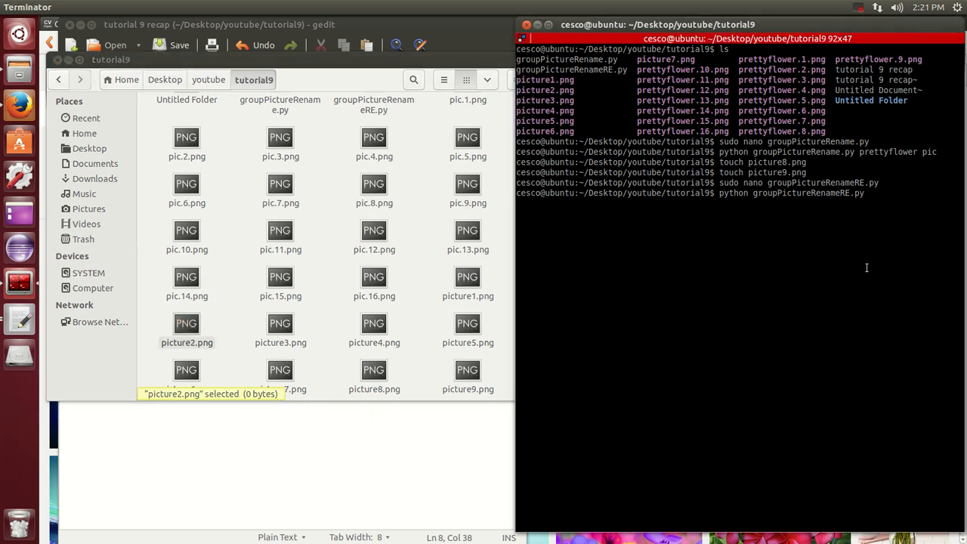
pyautogui.write('picture')
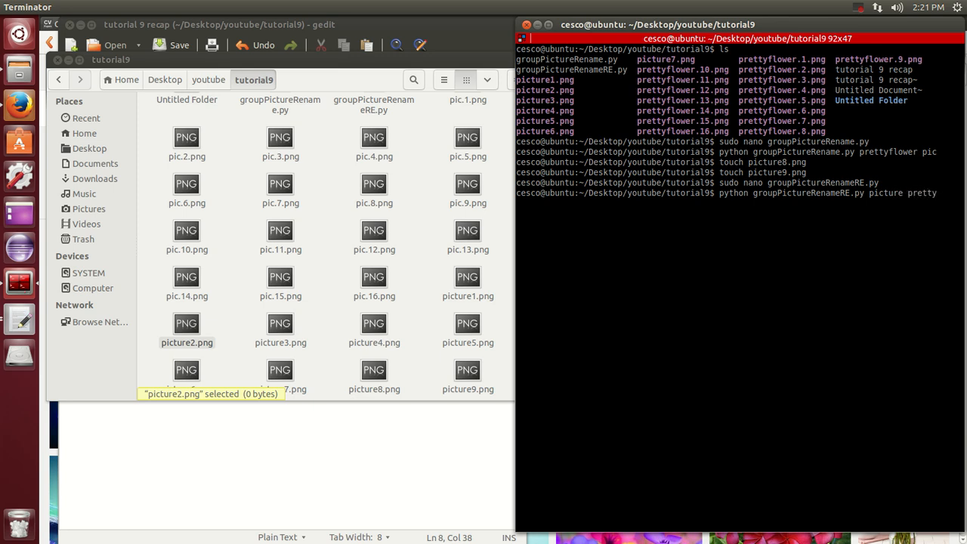
pyautogui.write('prettyflower')
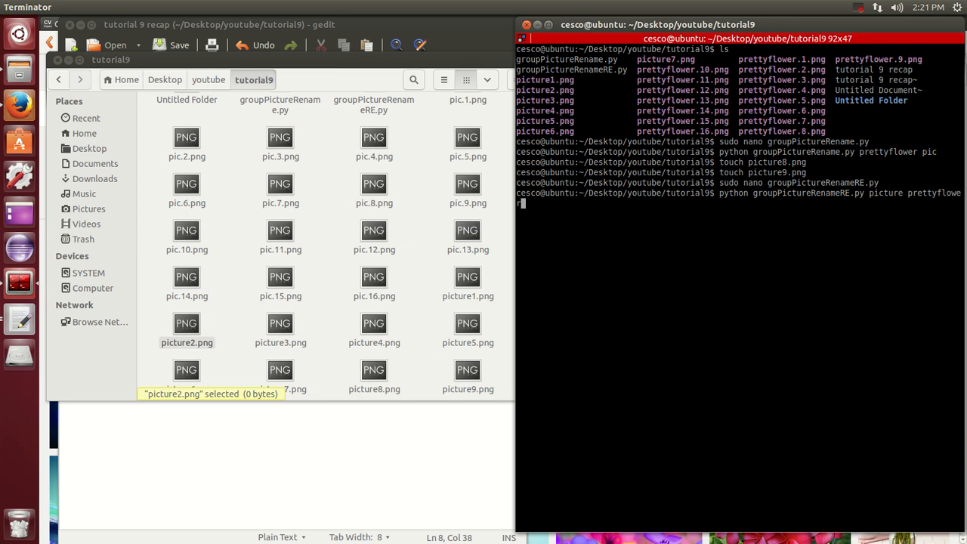
pyautogui.write('dot')
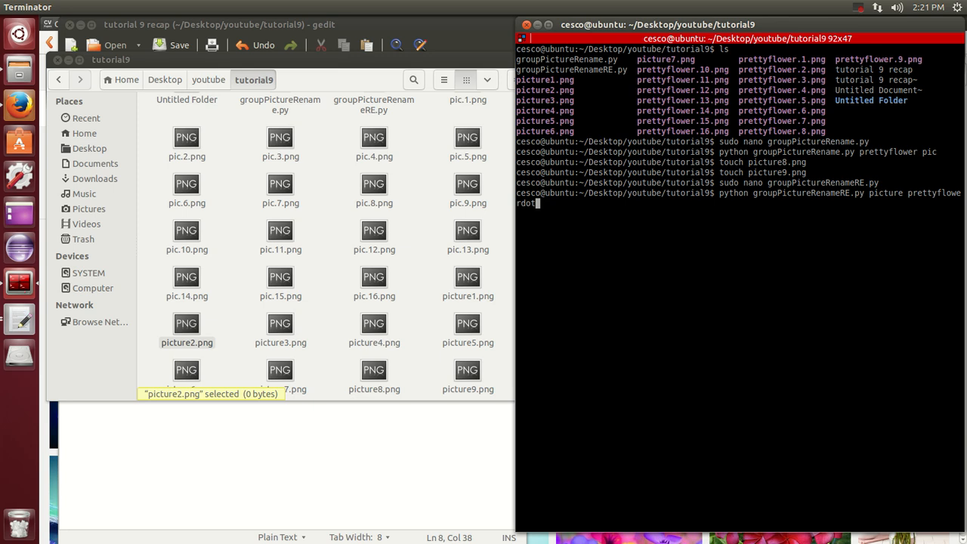
pyautogui.write('com.')
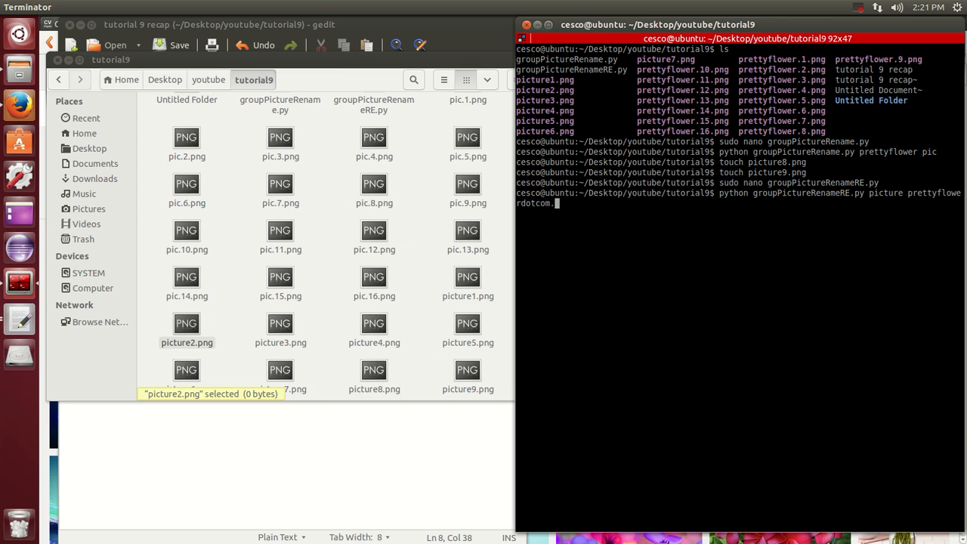
pyautogui.moveTo(746, 227)
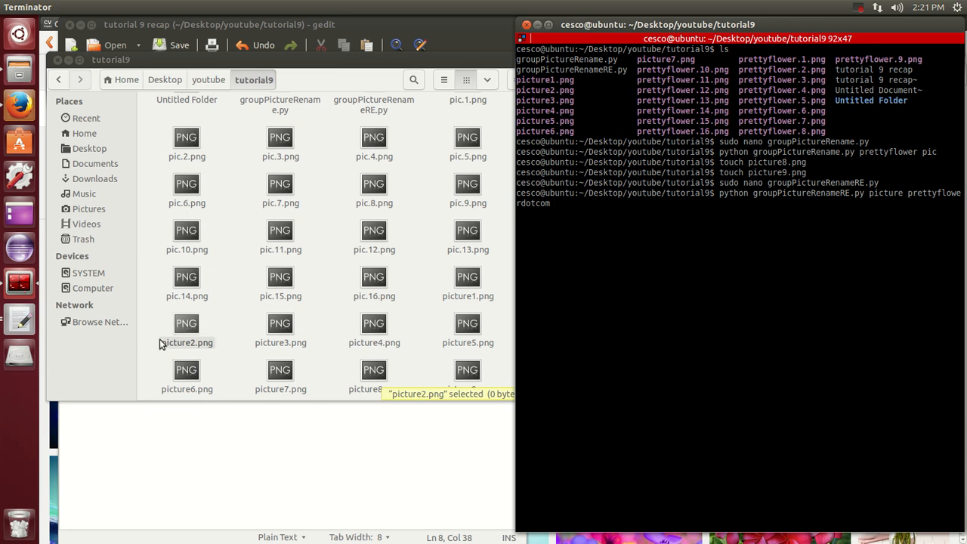
pyautogui.click(281, 323)
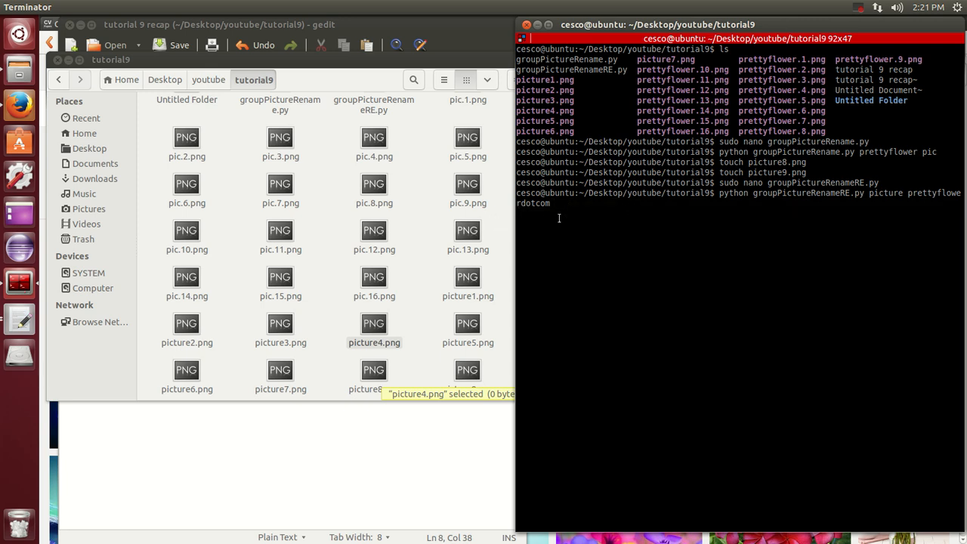
pyautogui.press('Return')
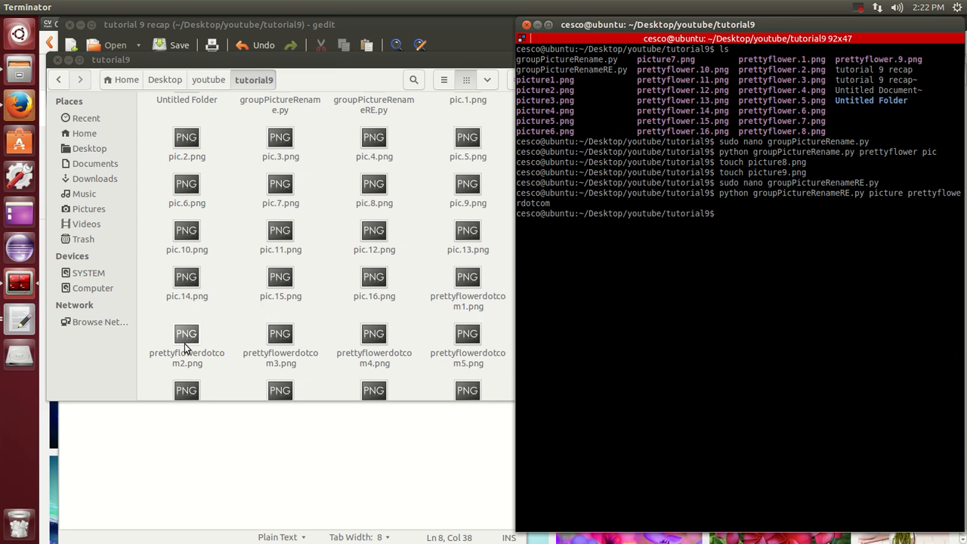
pyautogui.moveTo(159, 357)
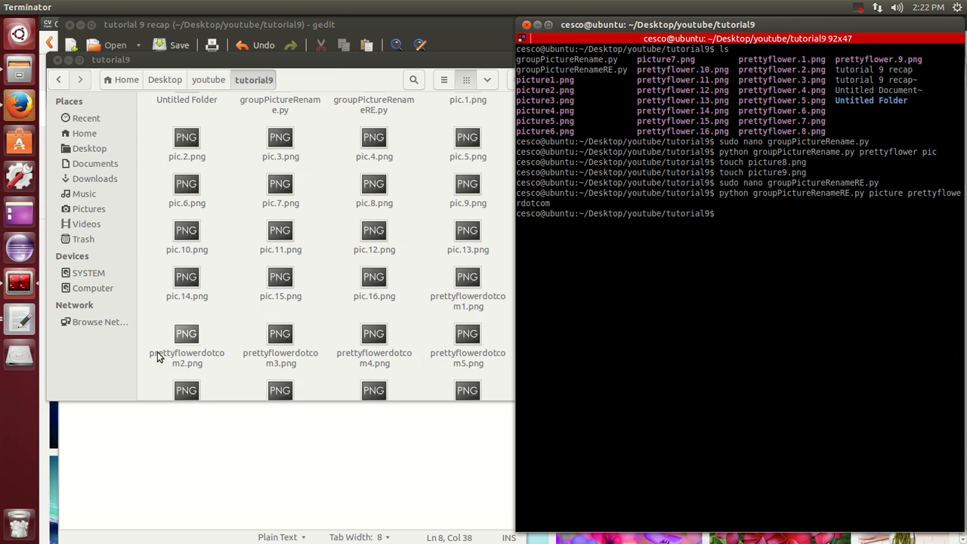
pyautogui.moveTo(212, 360)
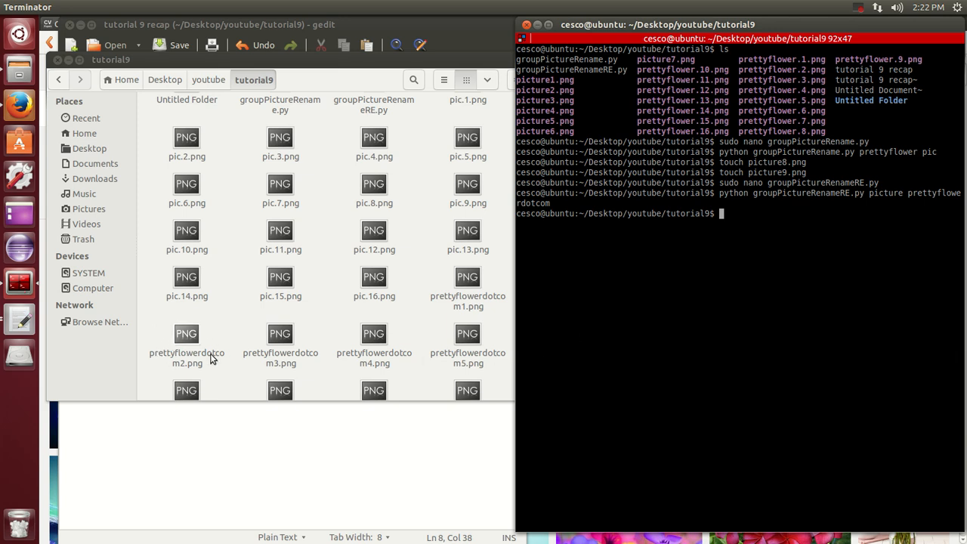
pyautogui.moveTo(204, 359)
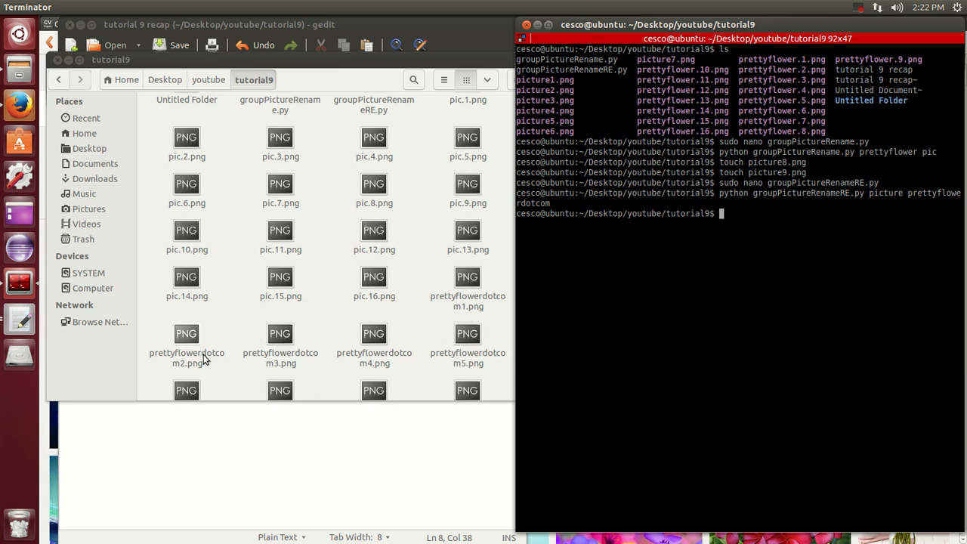
pyautogui.moveTo(282, 365)
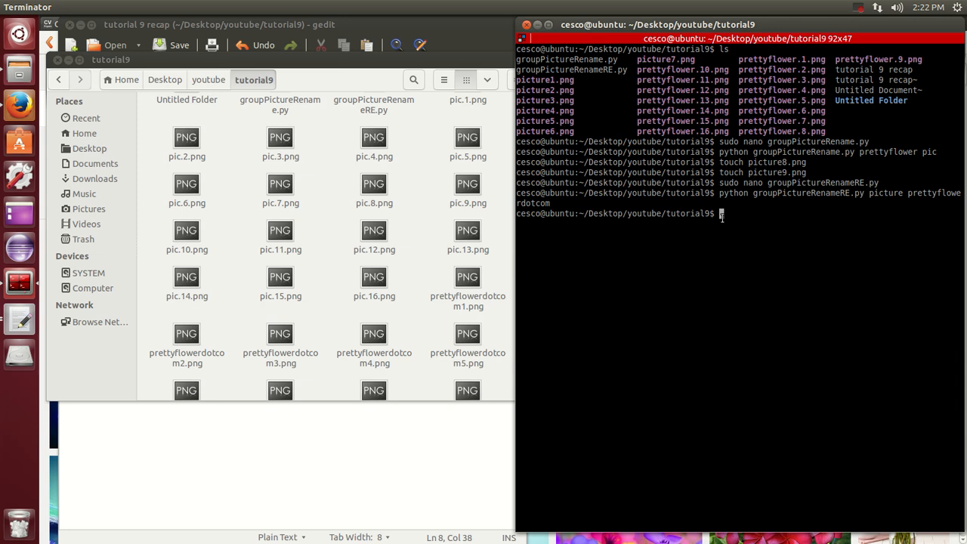
pyautogui.moveTo(696, 371)
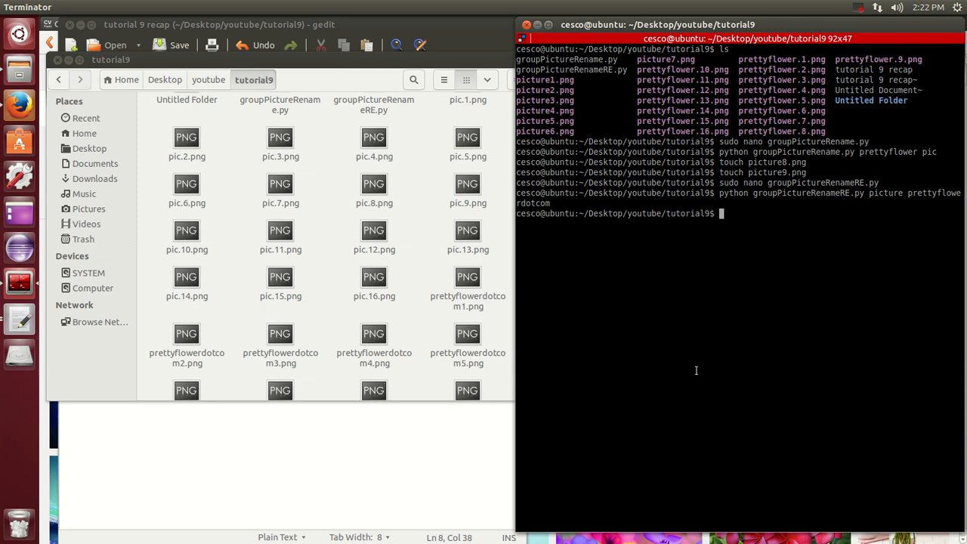
pyautogui.moveTo(696, 370)
pyautogui.write('python groupPictureRenameRE.py prettyflowerdotcom')
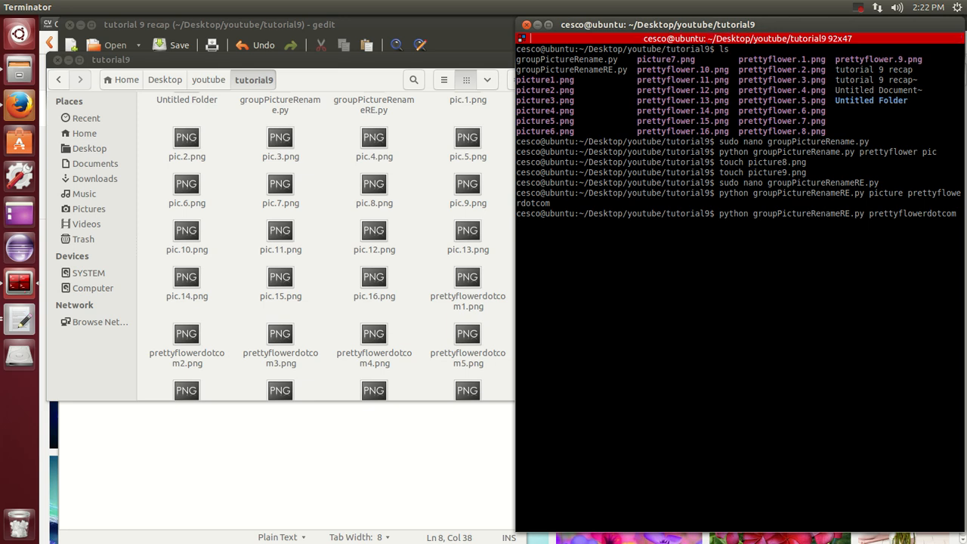
# Run 'python groupPictureRenameRE.py prettyflowerdotcom pics' to rename the files to pics1–pics9.png
pyautogui.press('Return')
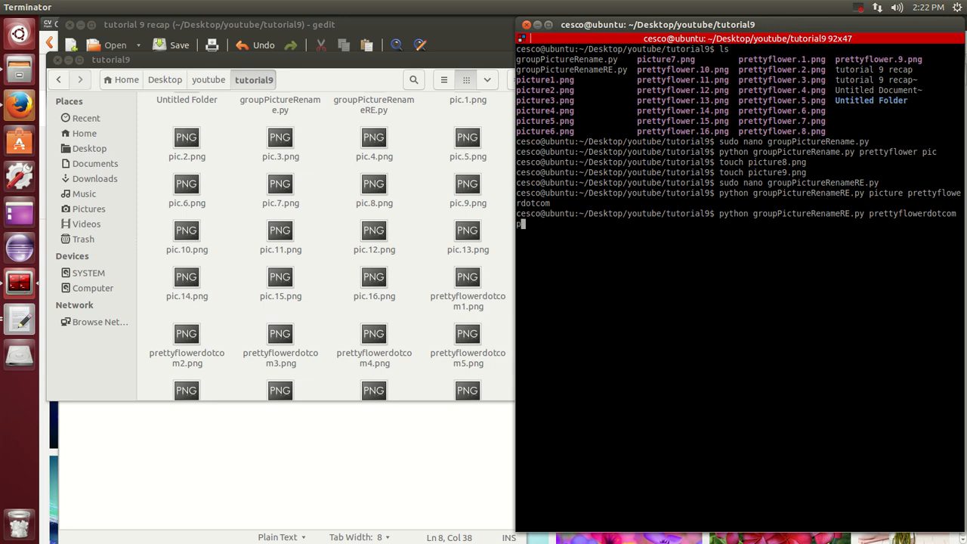
pyautogui.write('pics')
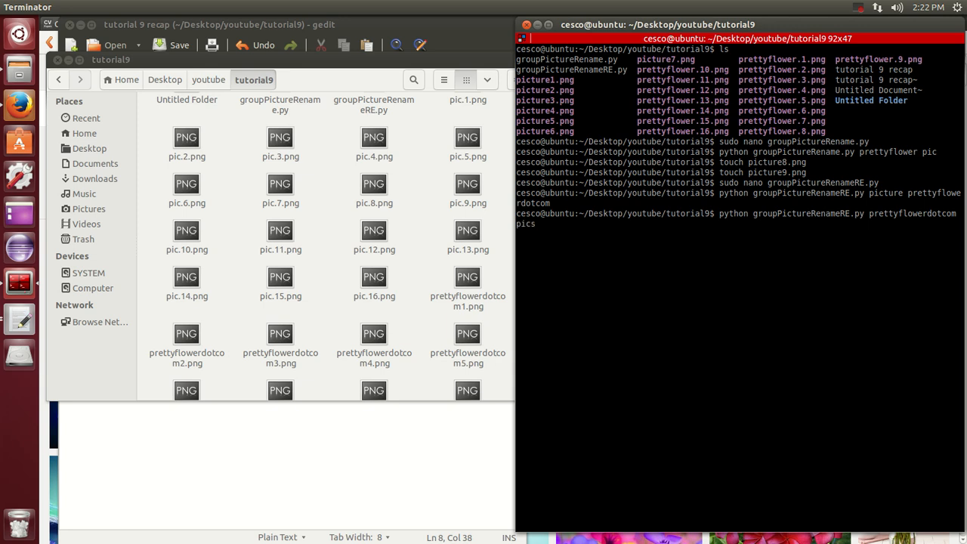
pyautogui.moveTo(154, 289)
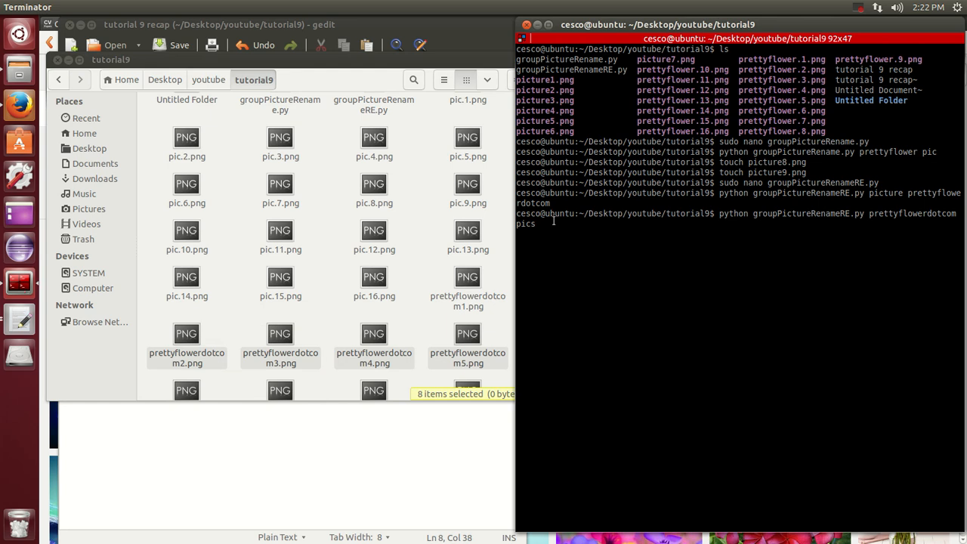
pyautogui.press('Return')
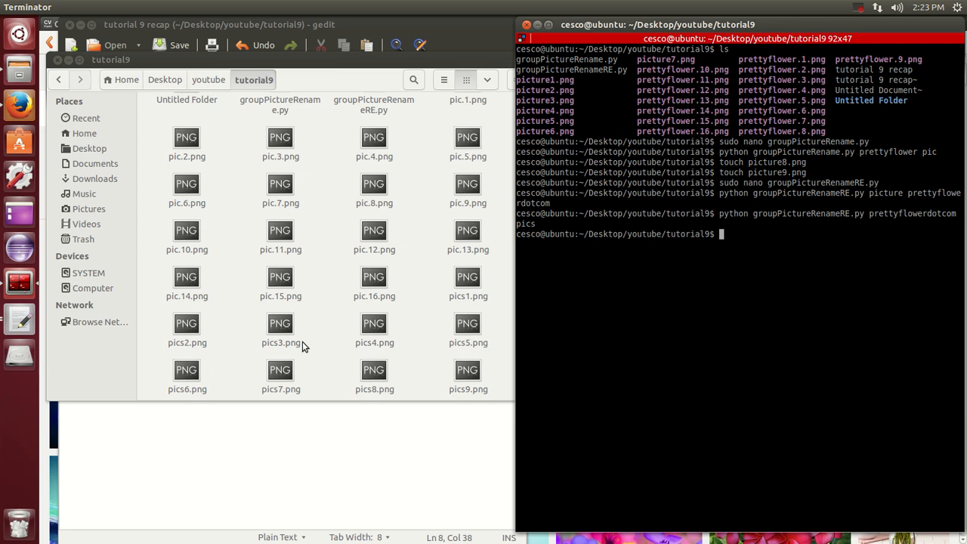
pyautogui.moveTo(858, 15)
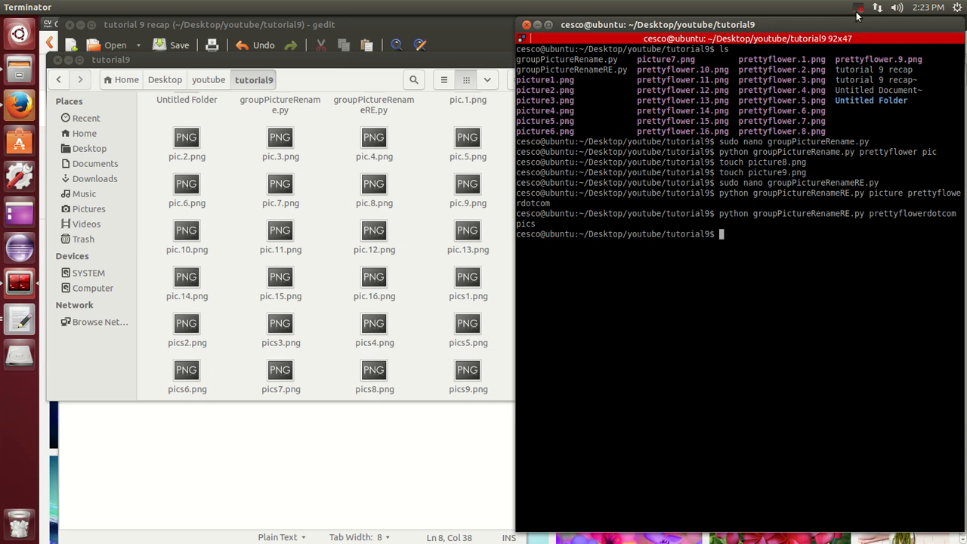